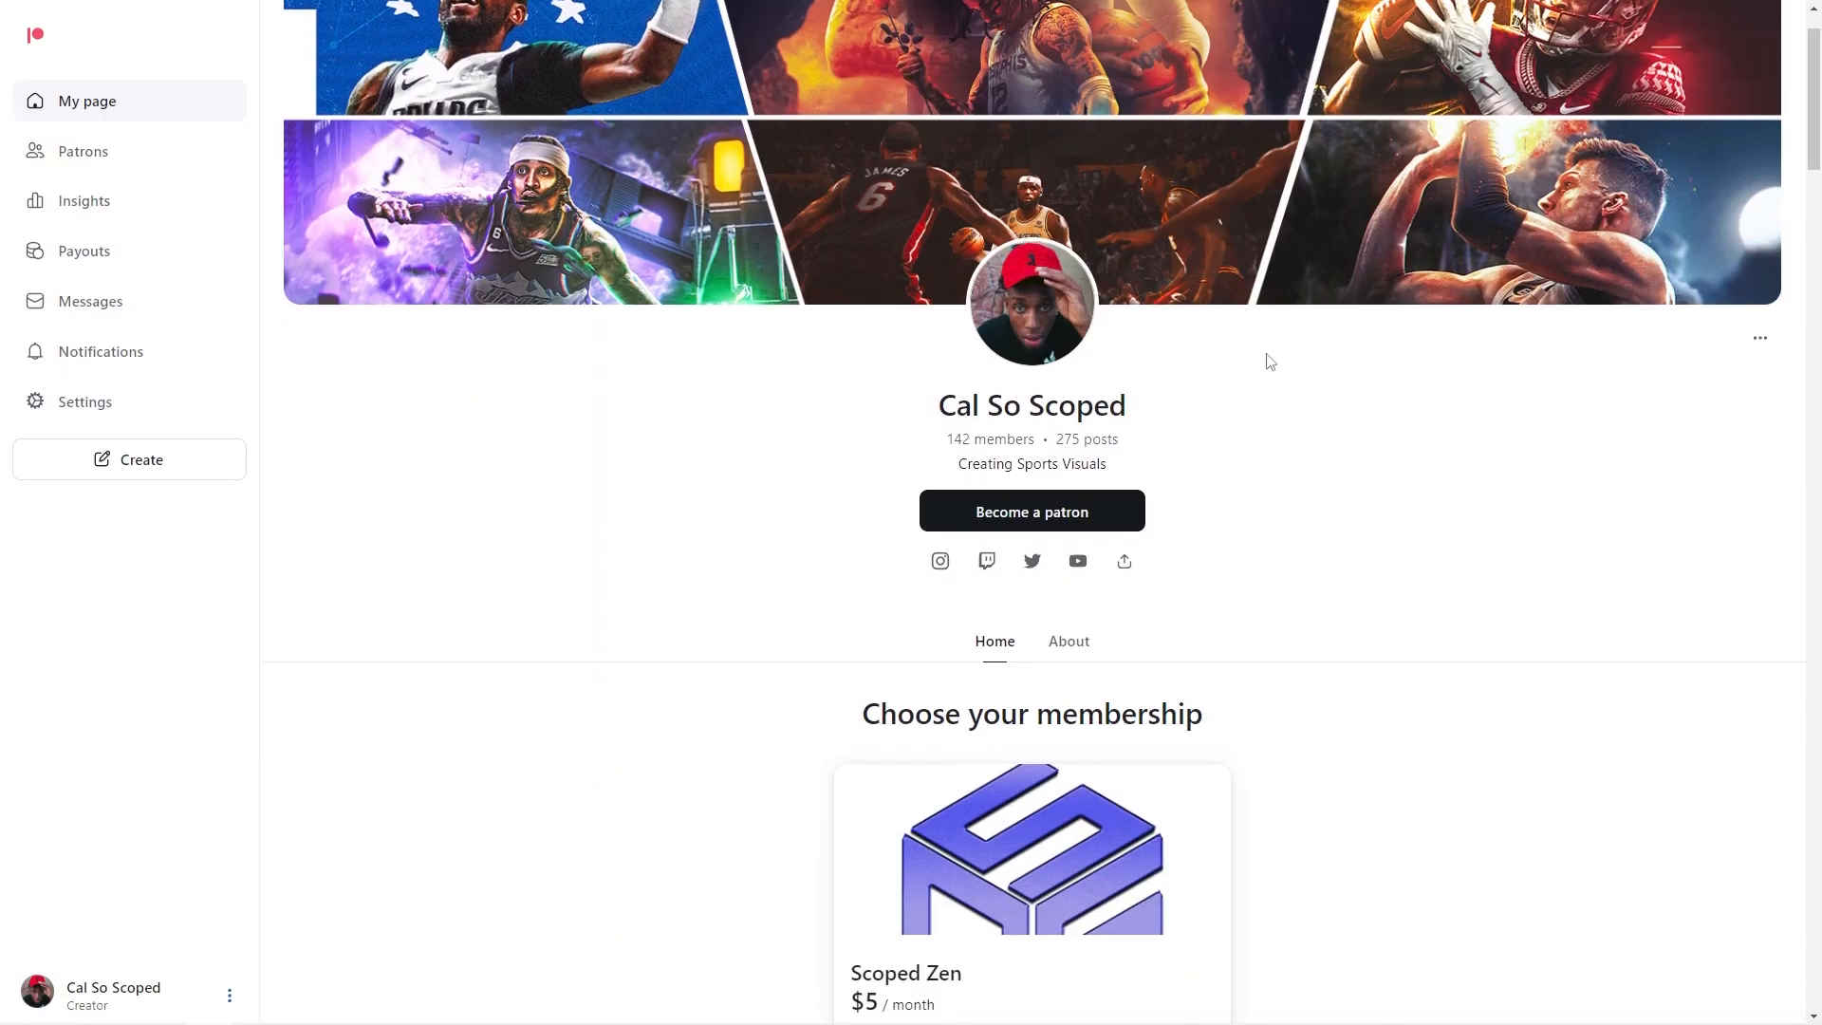
- Close the Color and Properties panel groups, leaving the Adjustments group's Close options showing
{"action": "scroll", "scroll_direction": "down", "scroll_amount": 3}
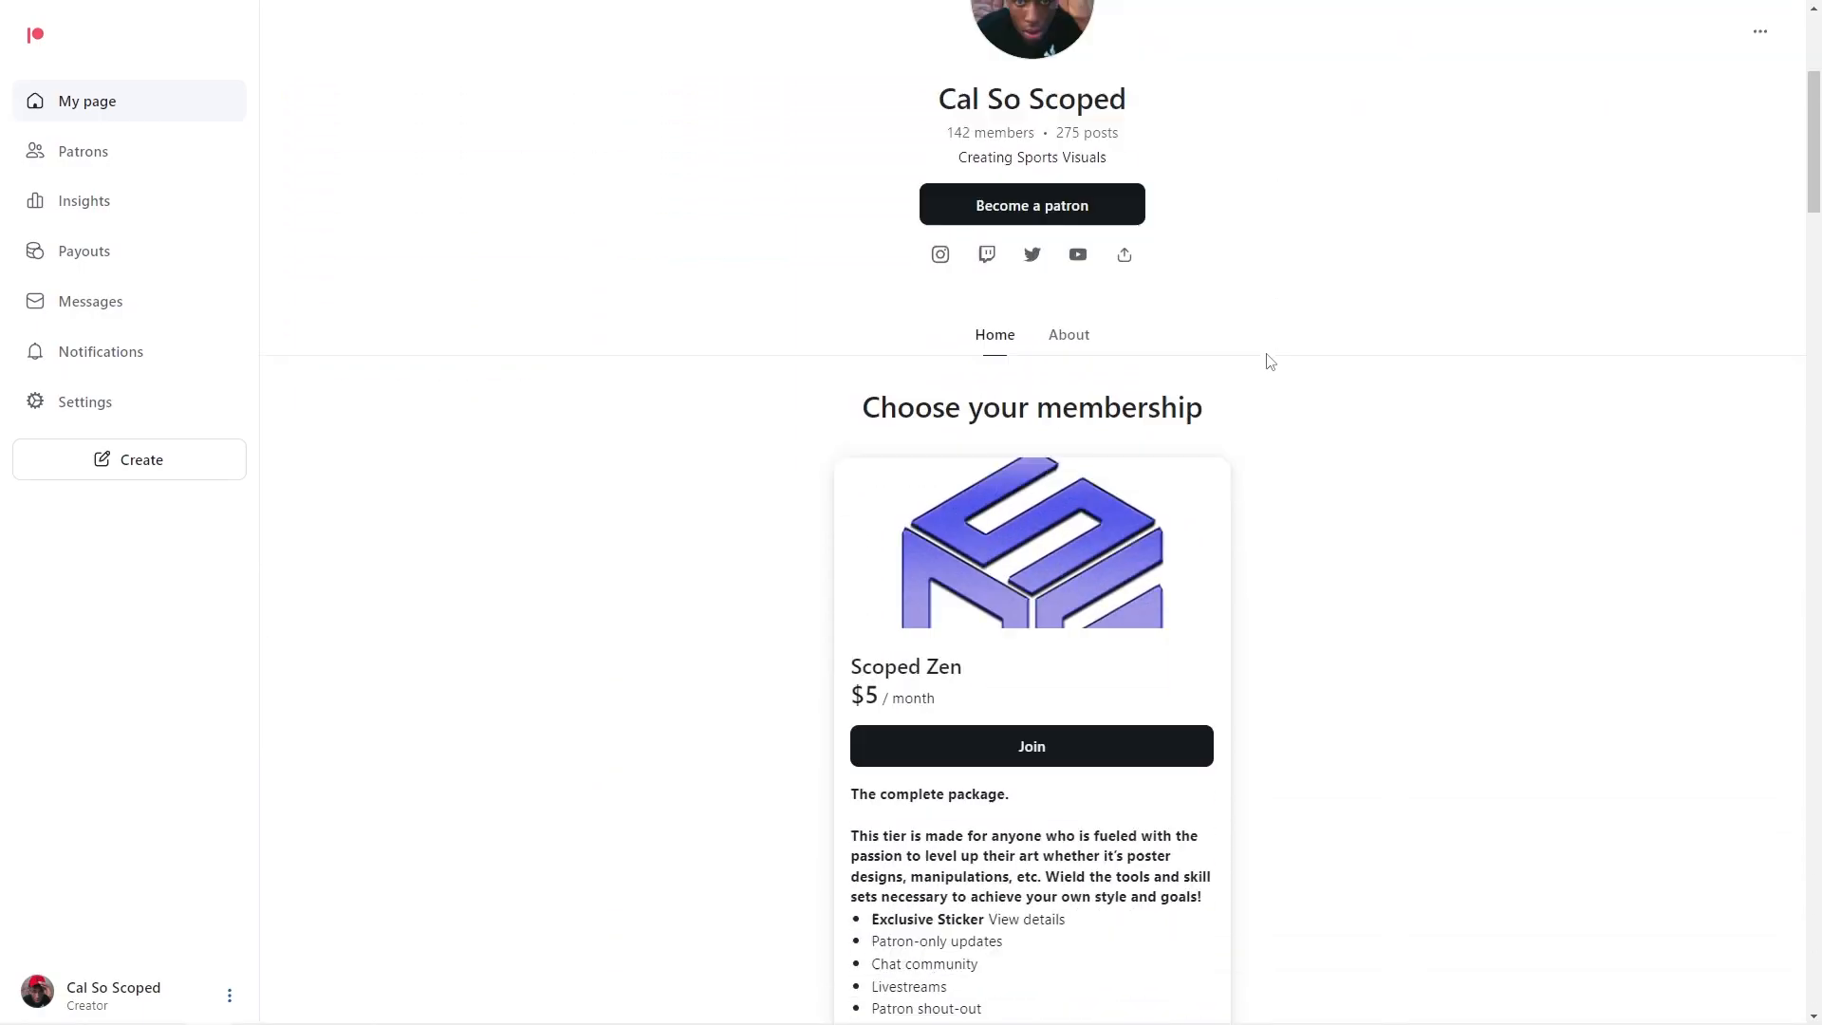
{"action": "scroll", "scroll_direction": "down", "scroll_amount": 3}
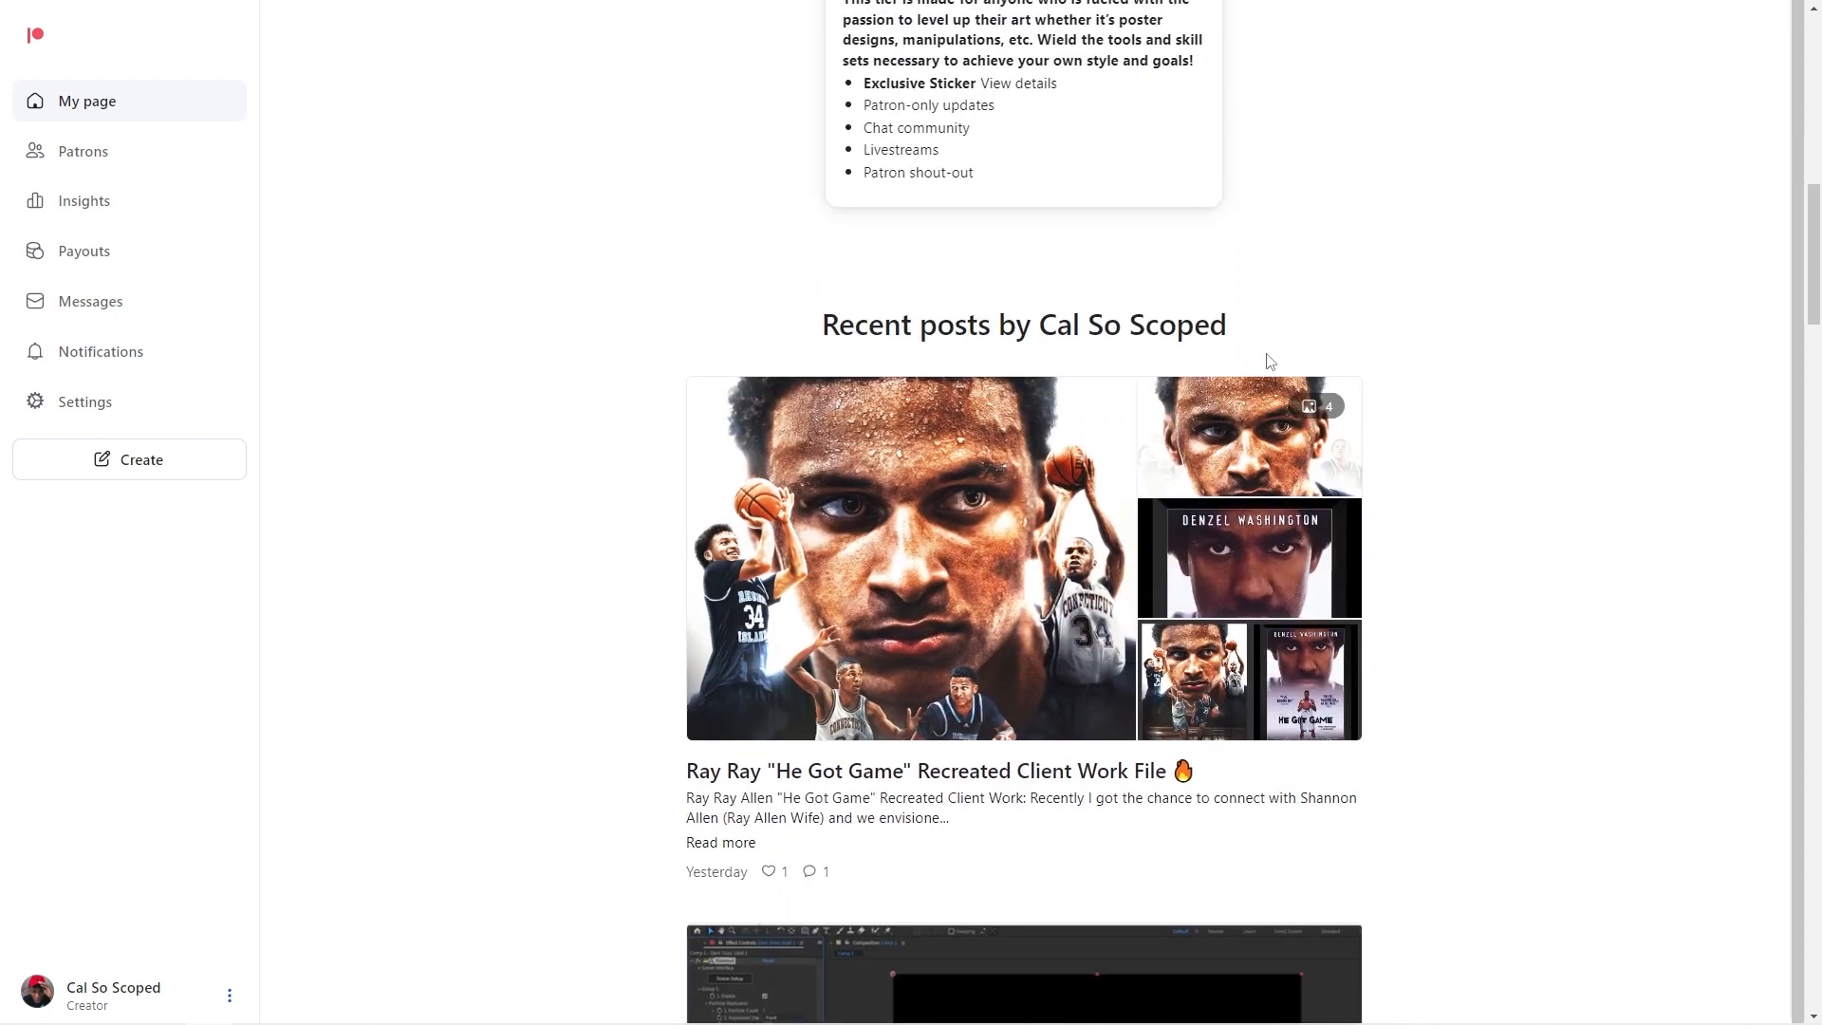
{"action": "scroll", "scroll_direction": "down", "scroll_amount": 3}
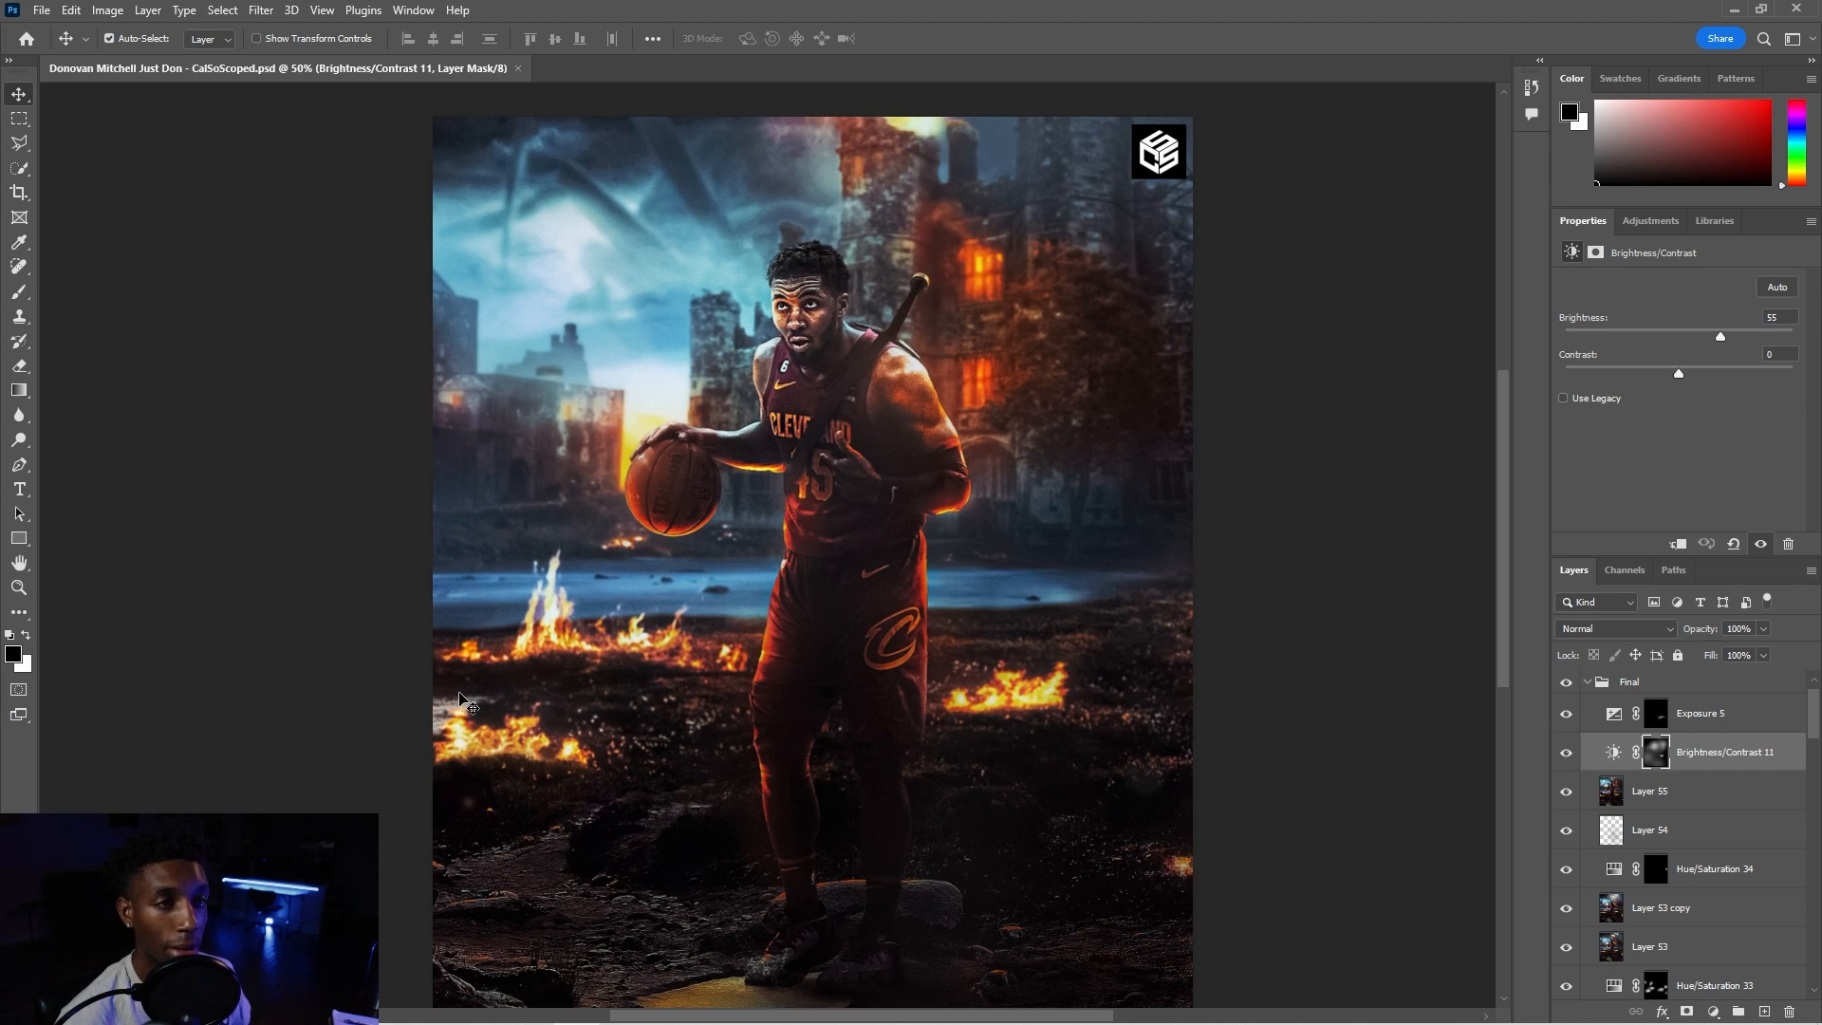
{"action": "mouse_move", "coordinate": [753, 422]}
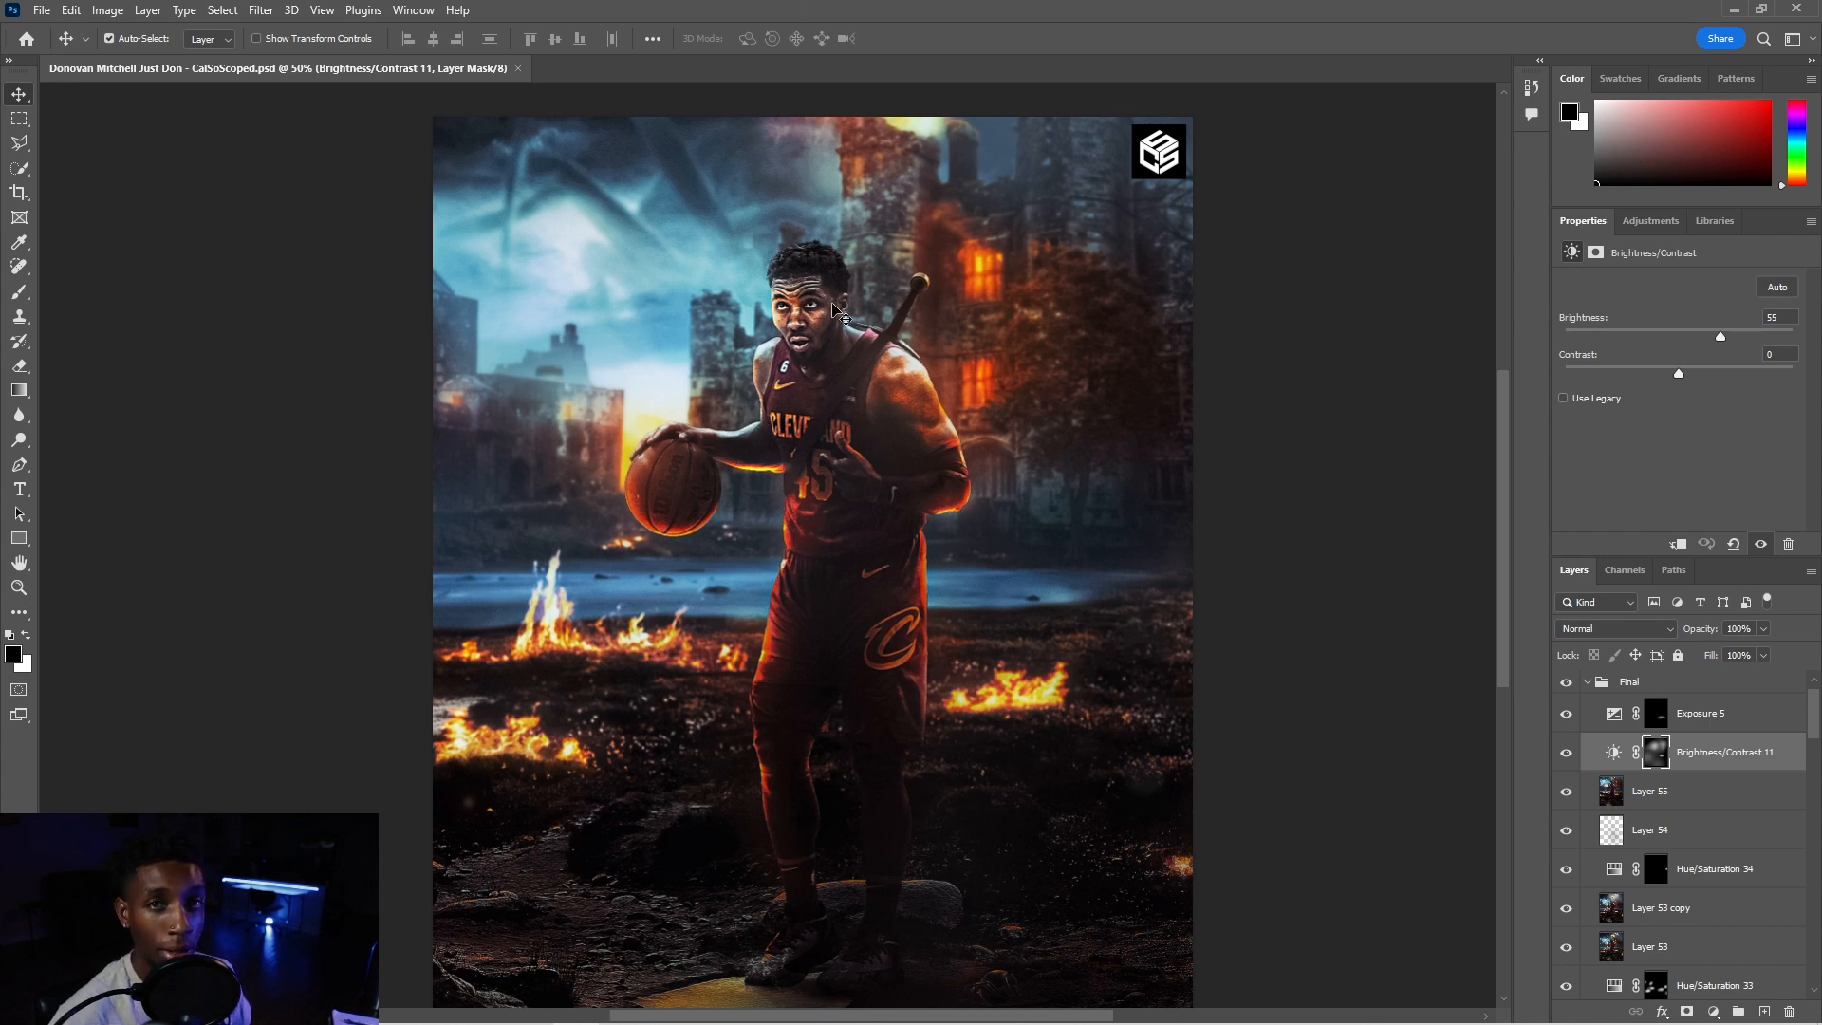
{"action": "left_click", "coordinate": [1531, 89]}
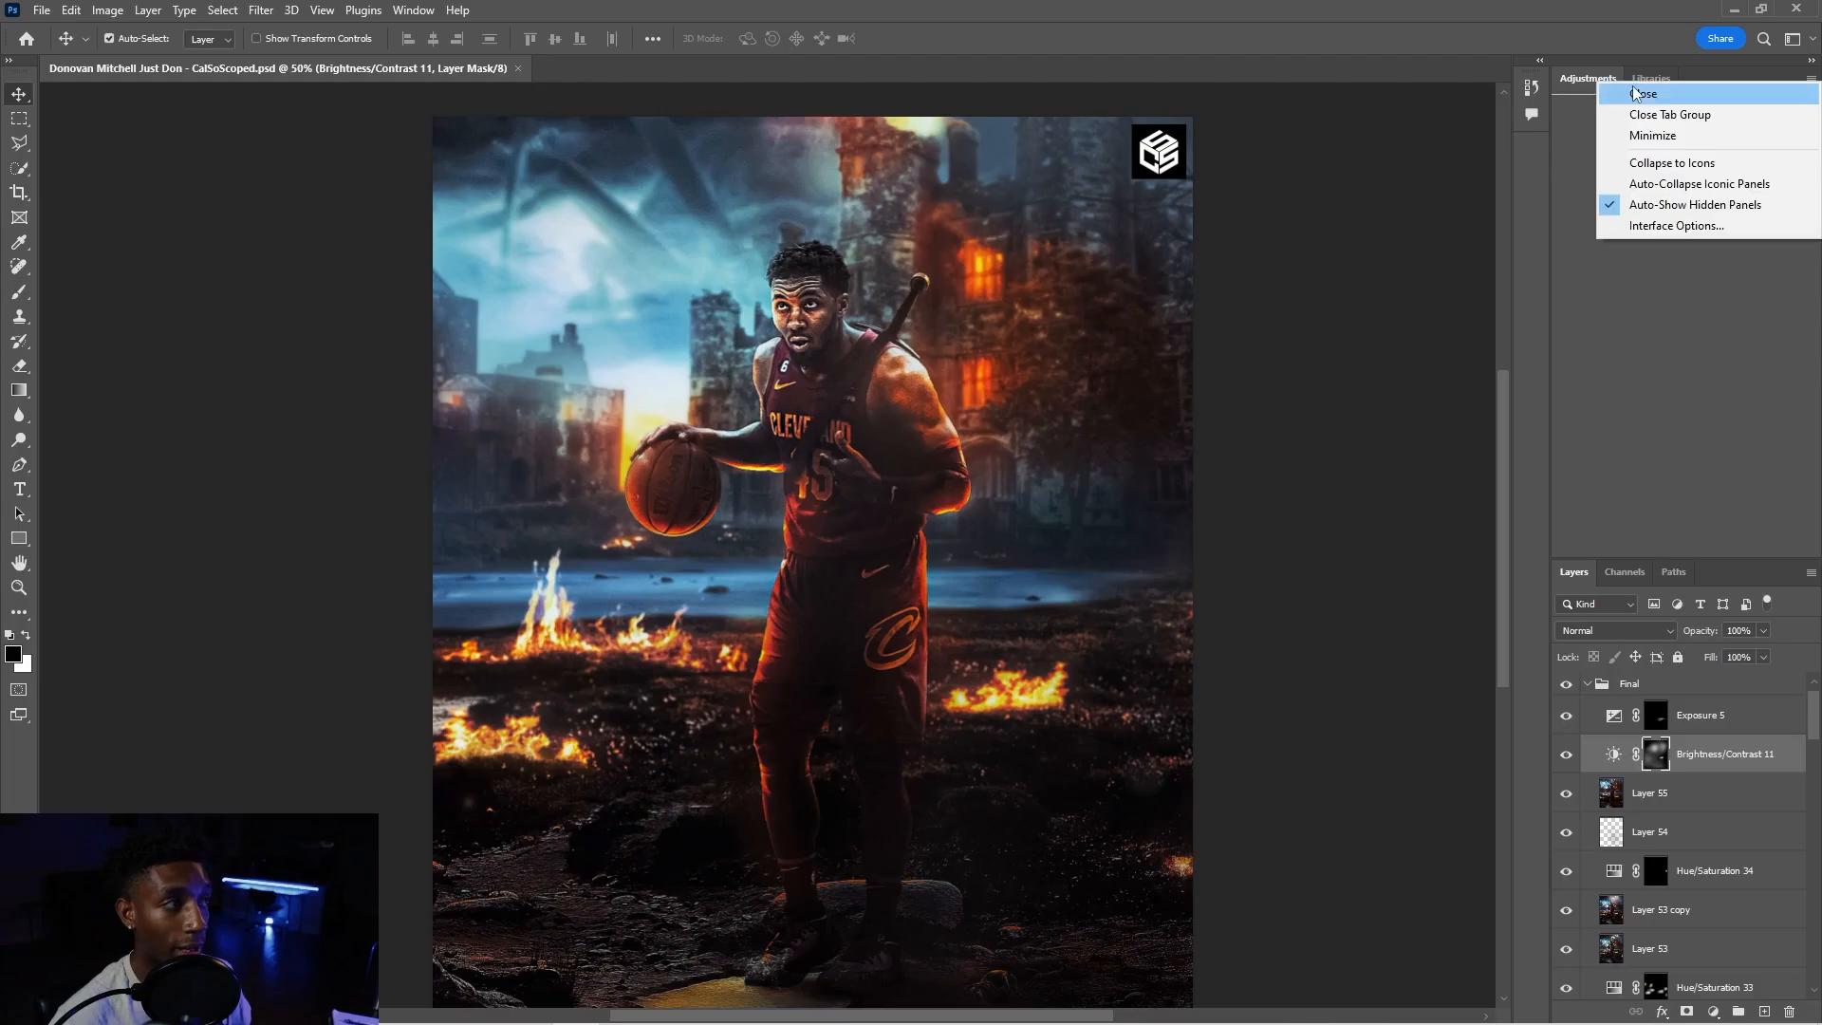
- Close the Adjustments/Libraries group and the Paths panel, leaving only Layers and Channels
{"action": "left_click", "coordinate": [1643, 93]}
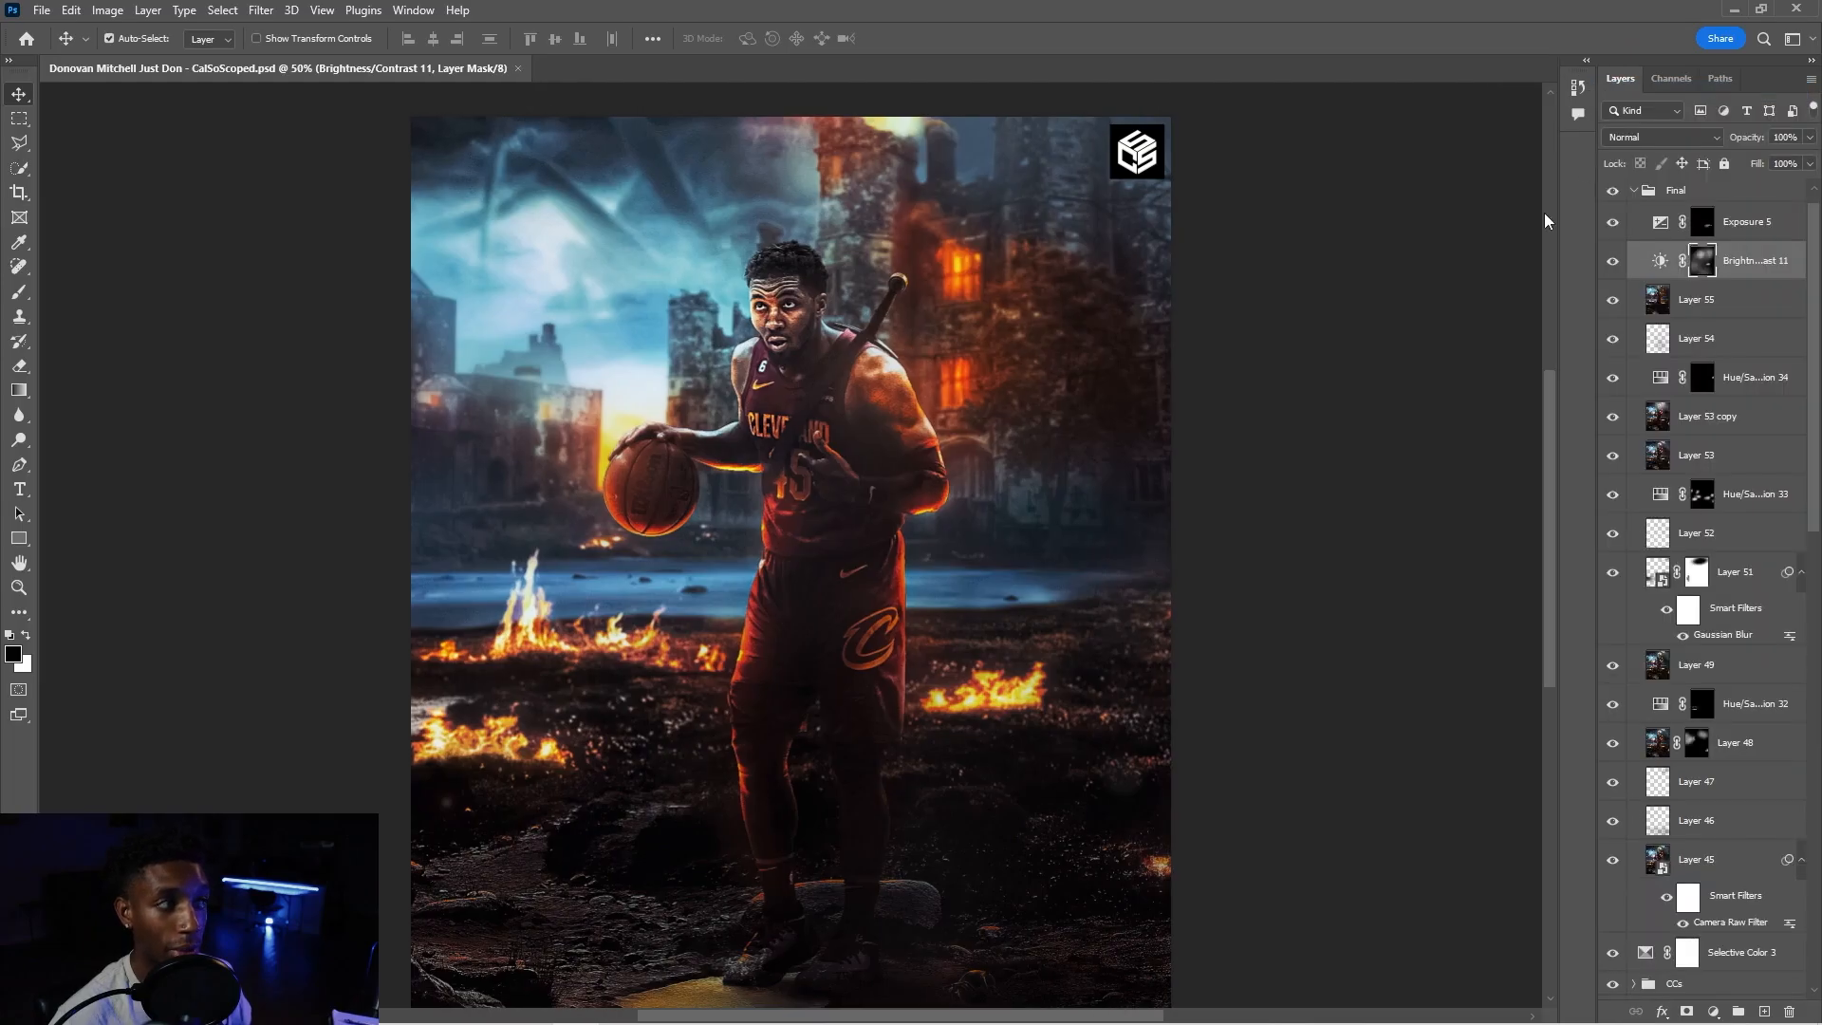
{"action": "mouse_move", "coordinate": [816, 104]}
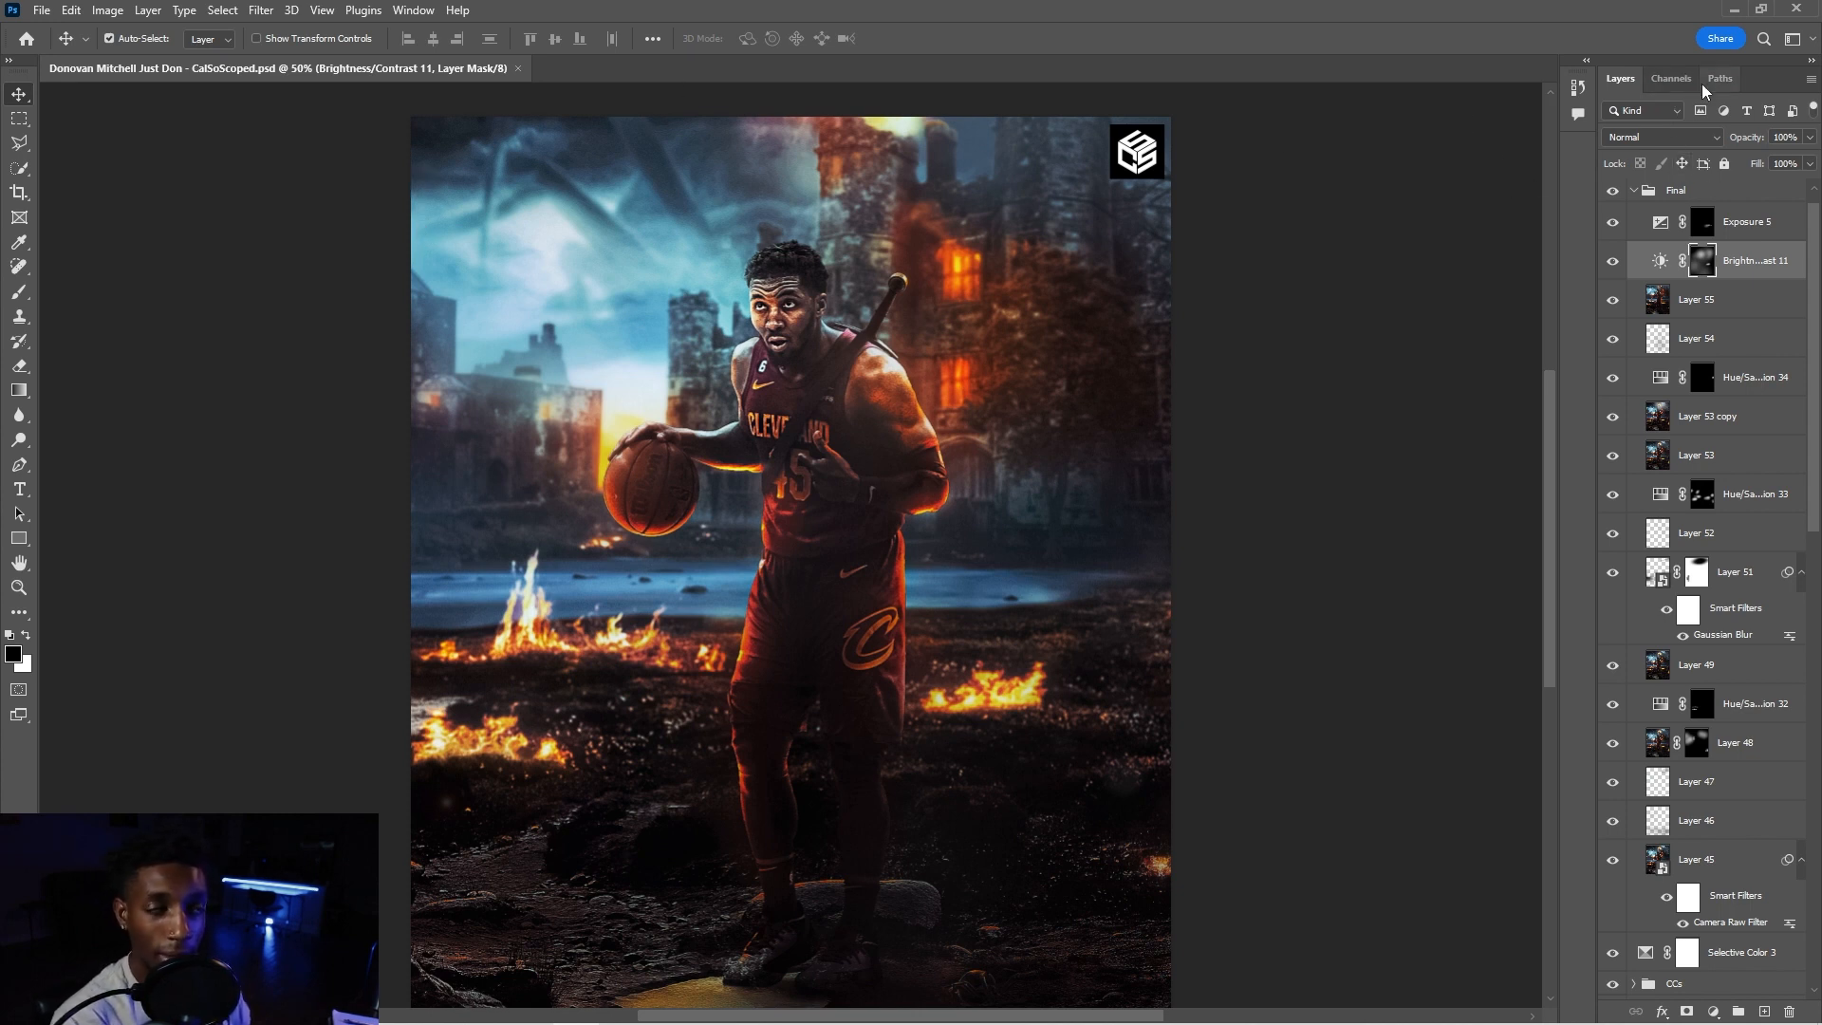
{"action": "left_click", "coordinate": [1810, 91]}
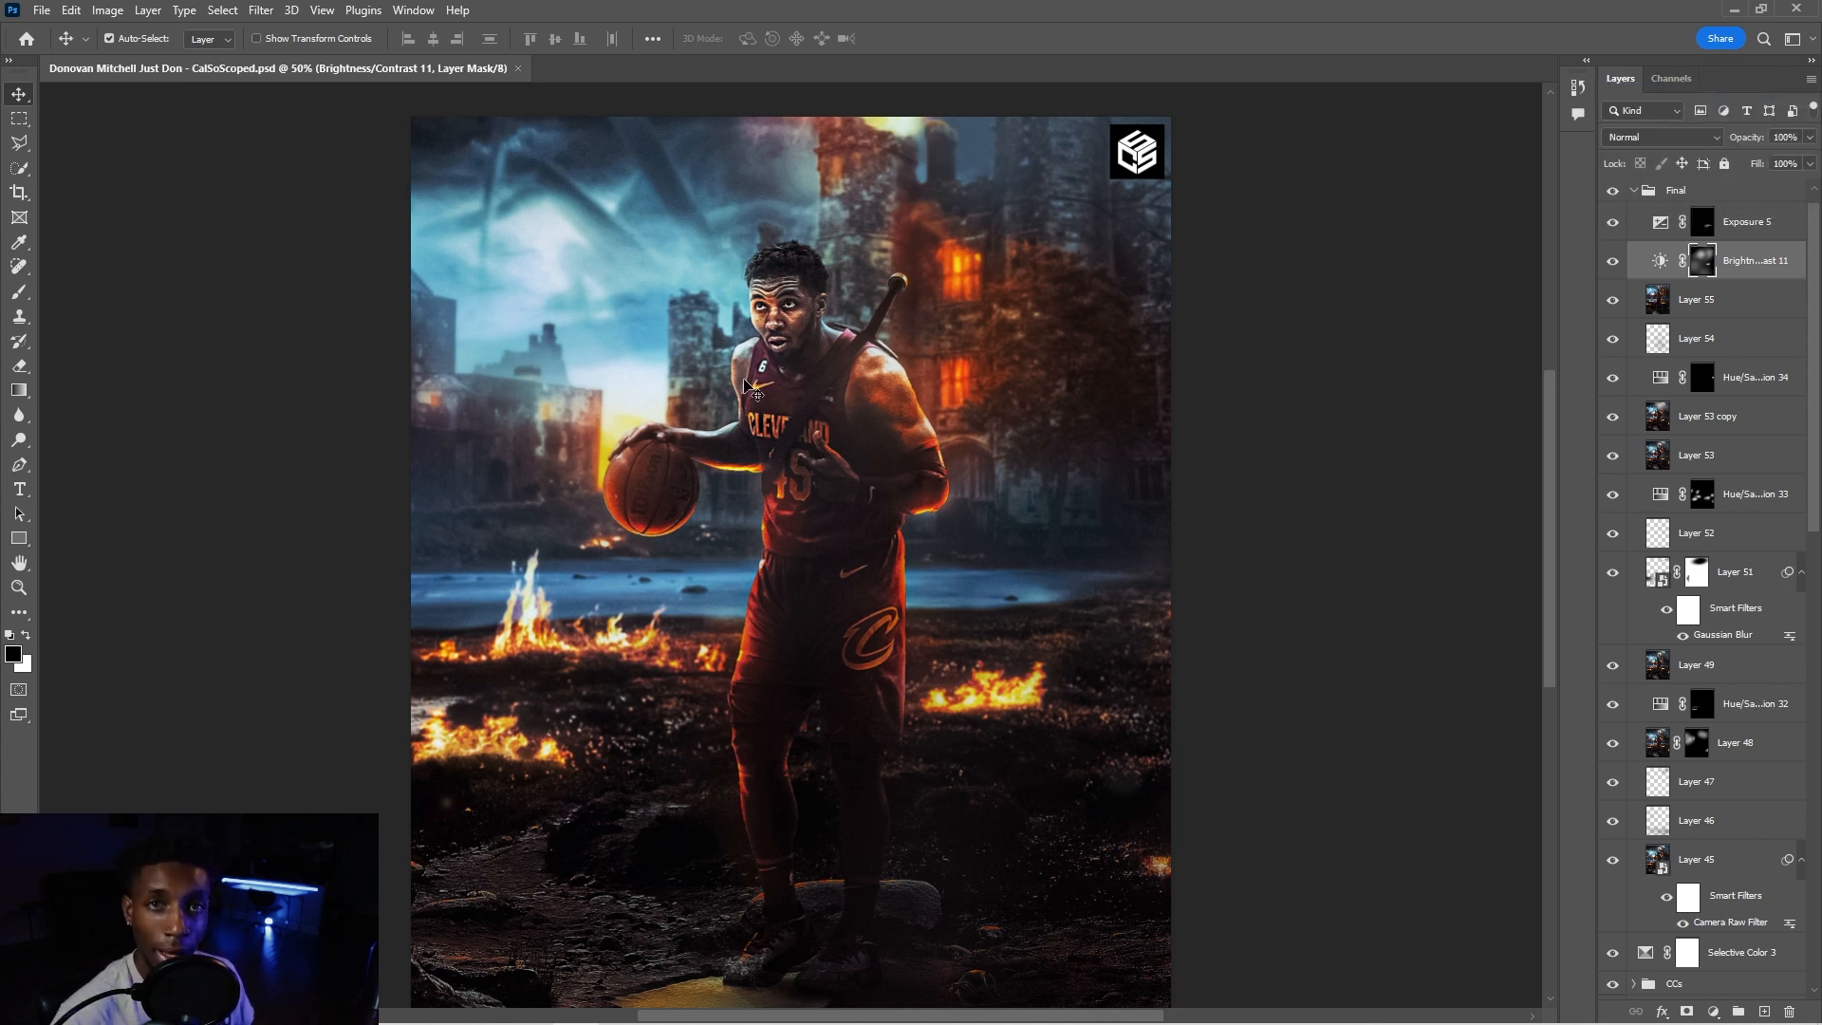
{"action": "mouse_move", "coordinate": [369, 275]}
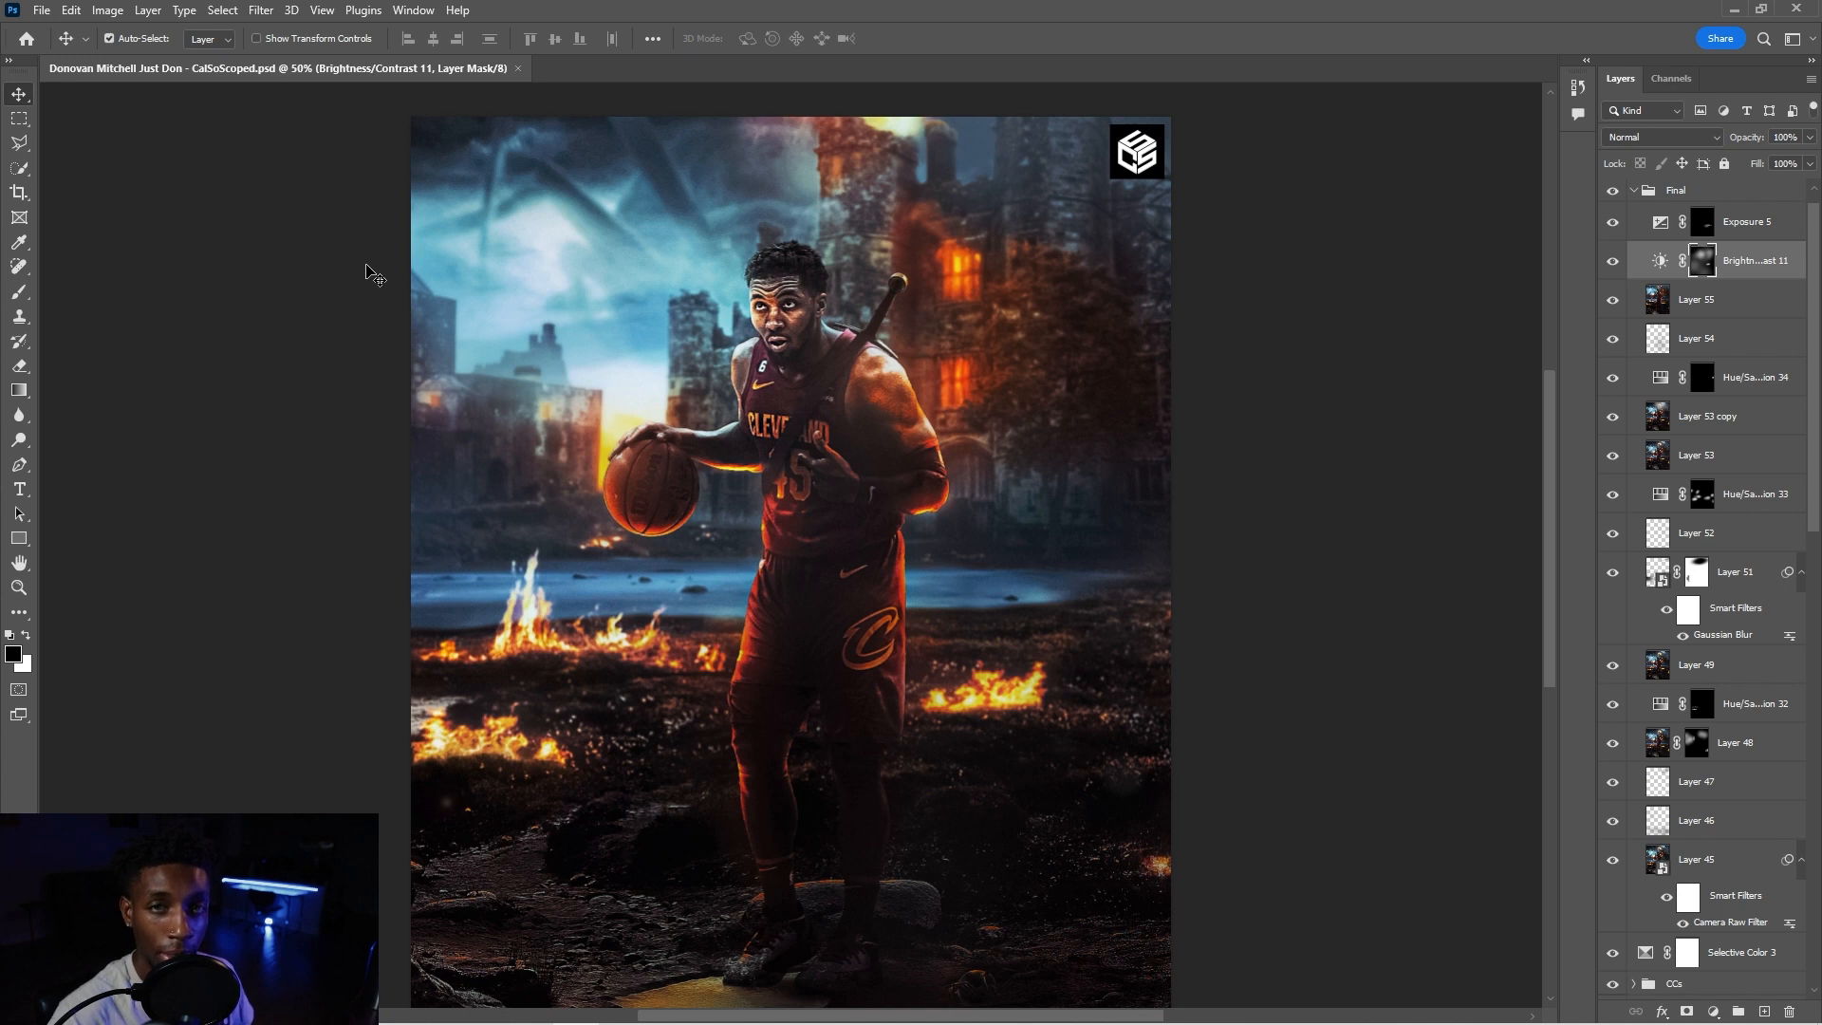
{"action": "mouse_move", "coordinate": [347, 292]}
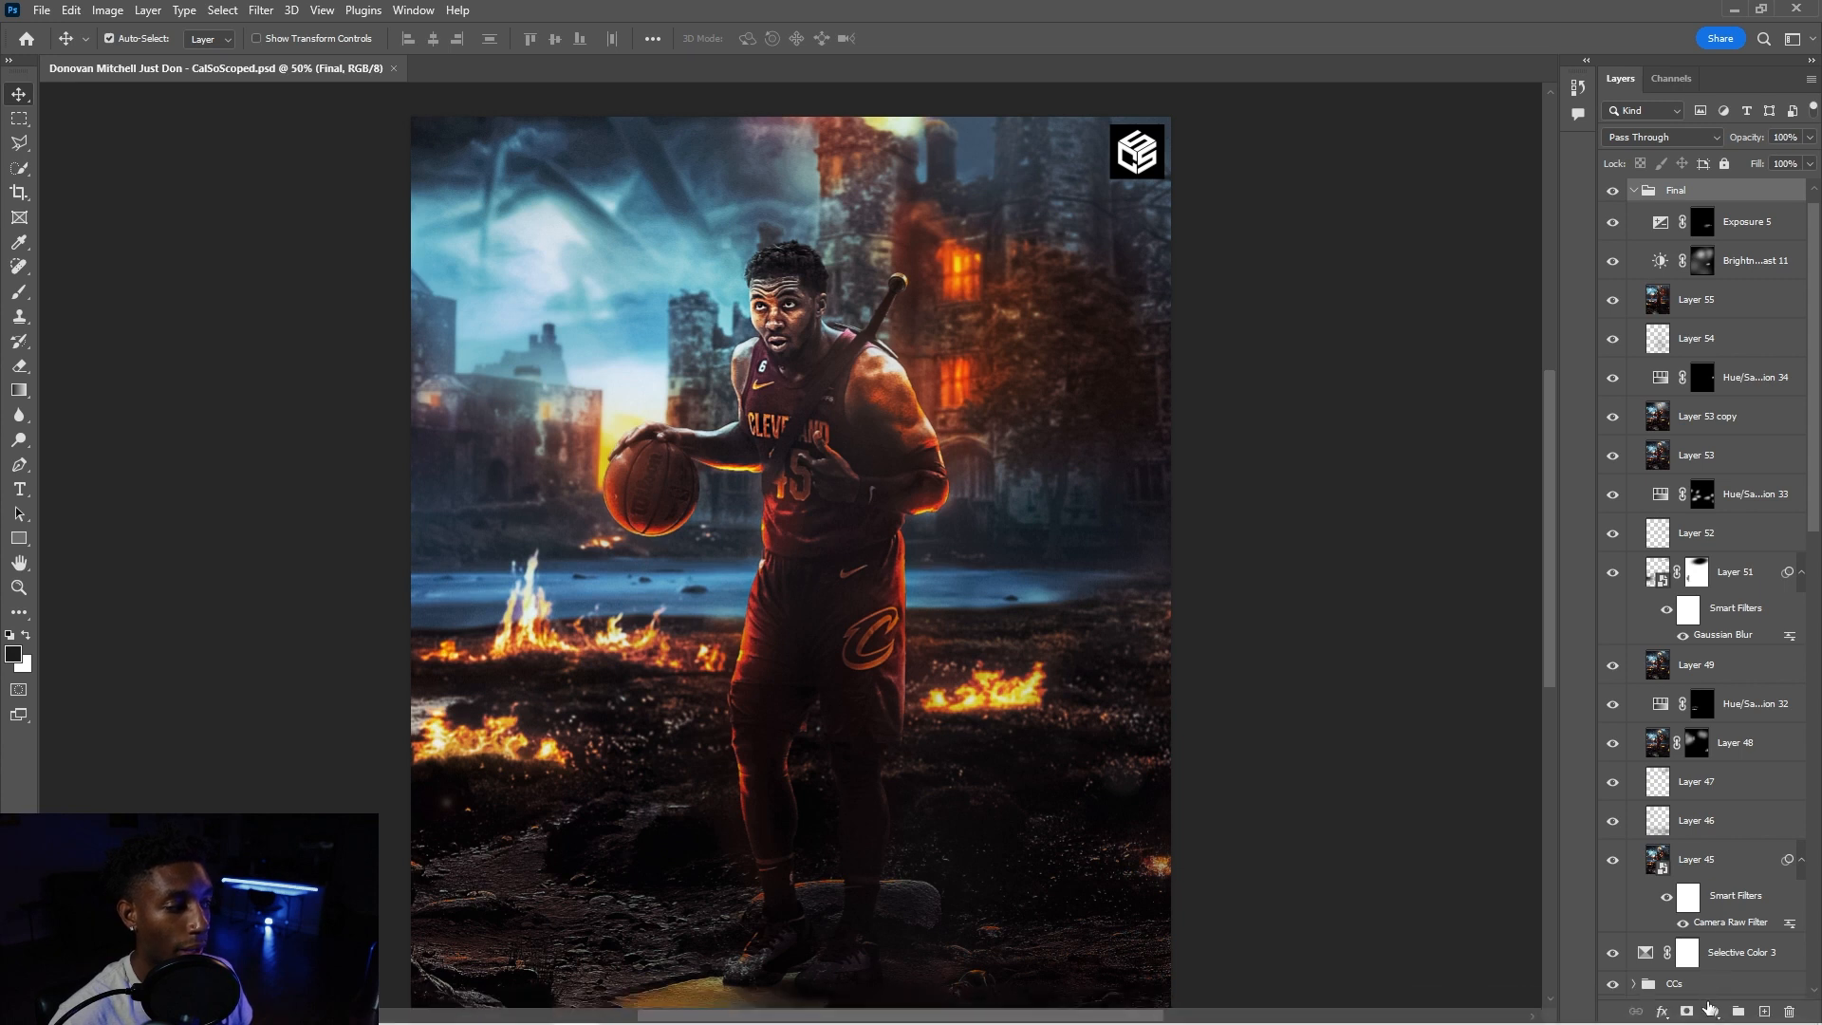
- Add a Hue/Saturation adjustment layer in the Final group with saturation raised to +33
{"action": "left_click", "coordinate": [1710, 1010]}
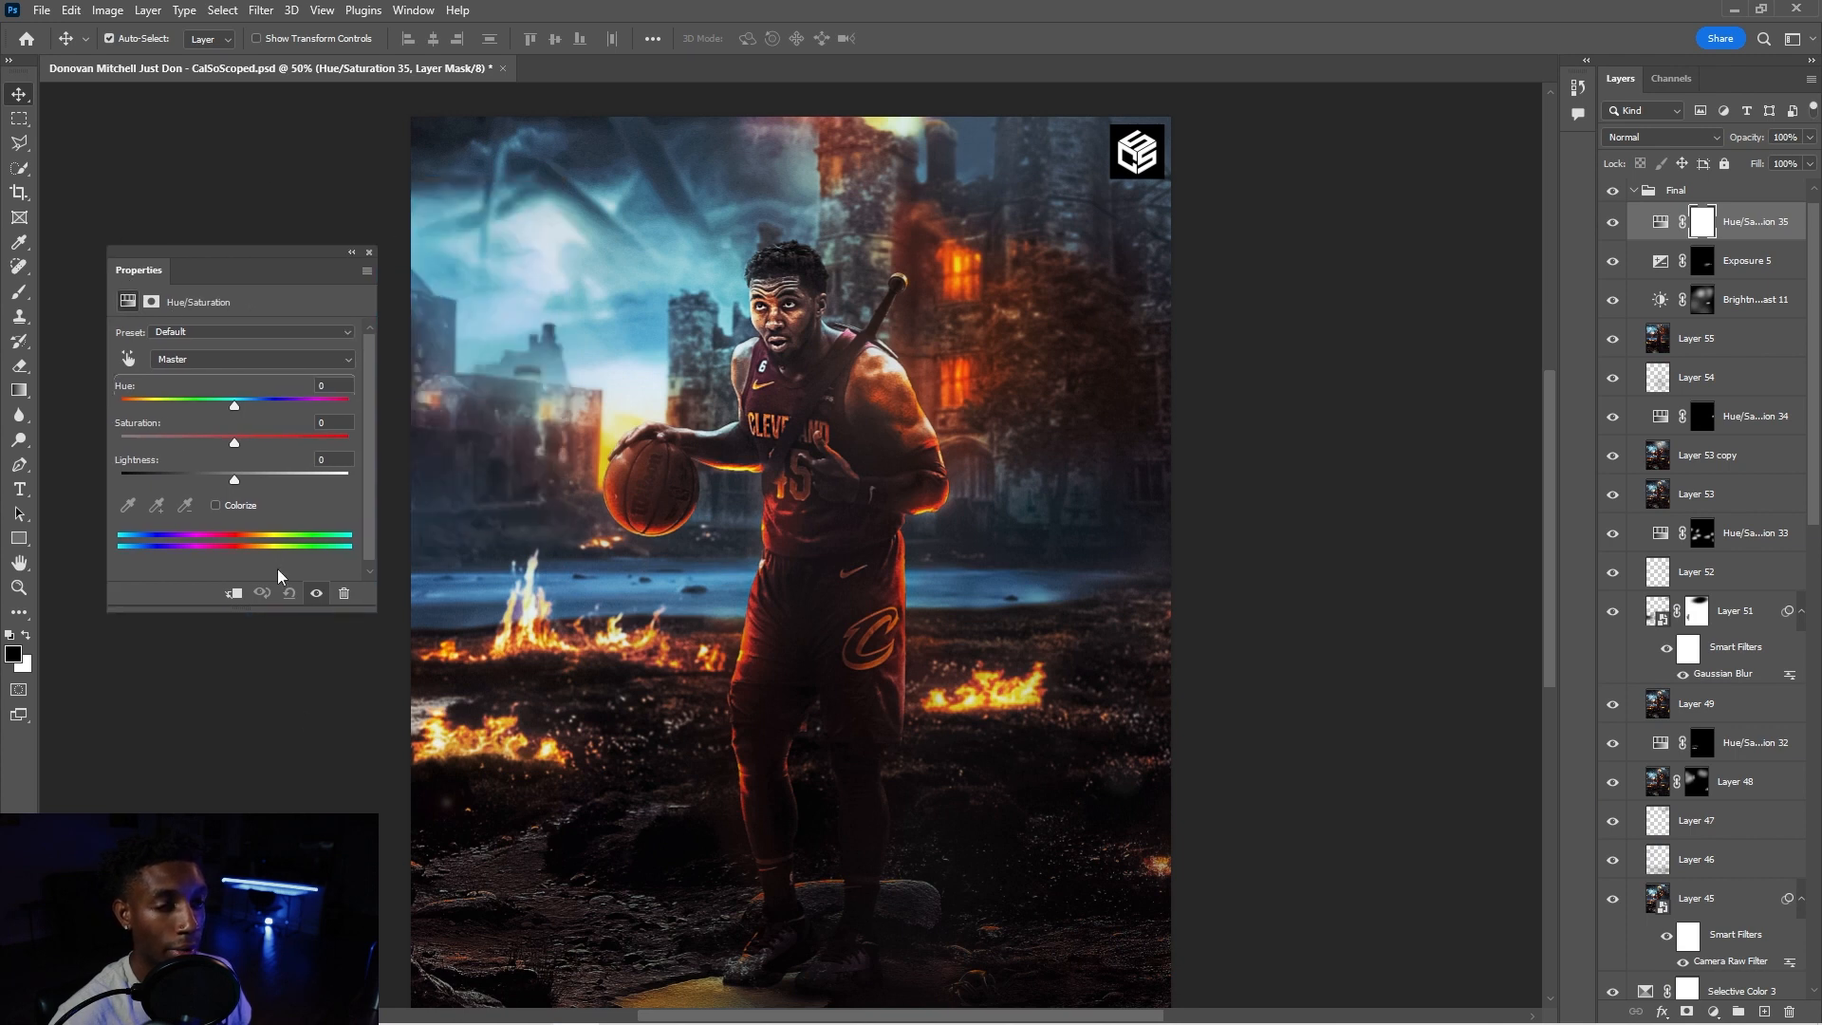
{"action": "left_click_drag", "start_coordinate": [231, 442], "coordinate": [311, 442]}
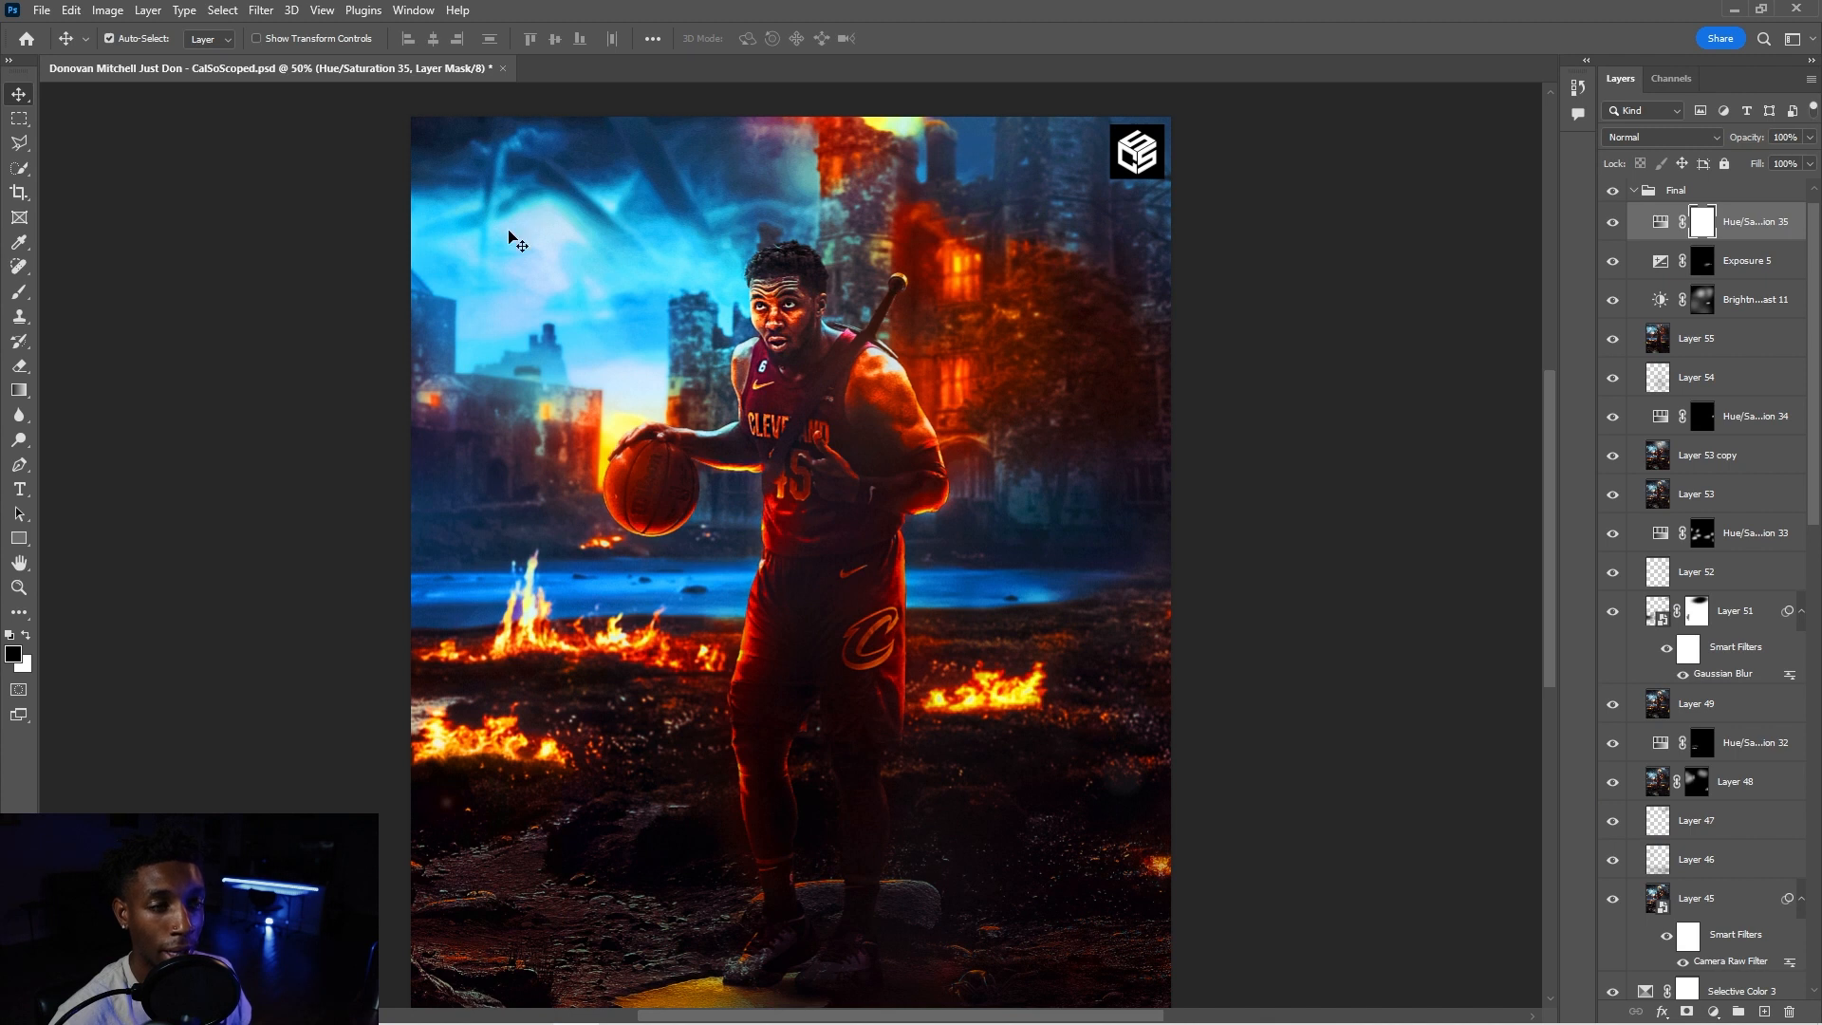
{"action": "left_click", "coordinate": [1702, 220]}
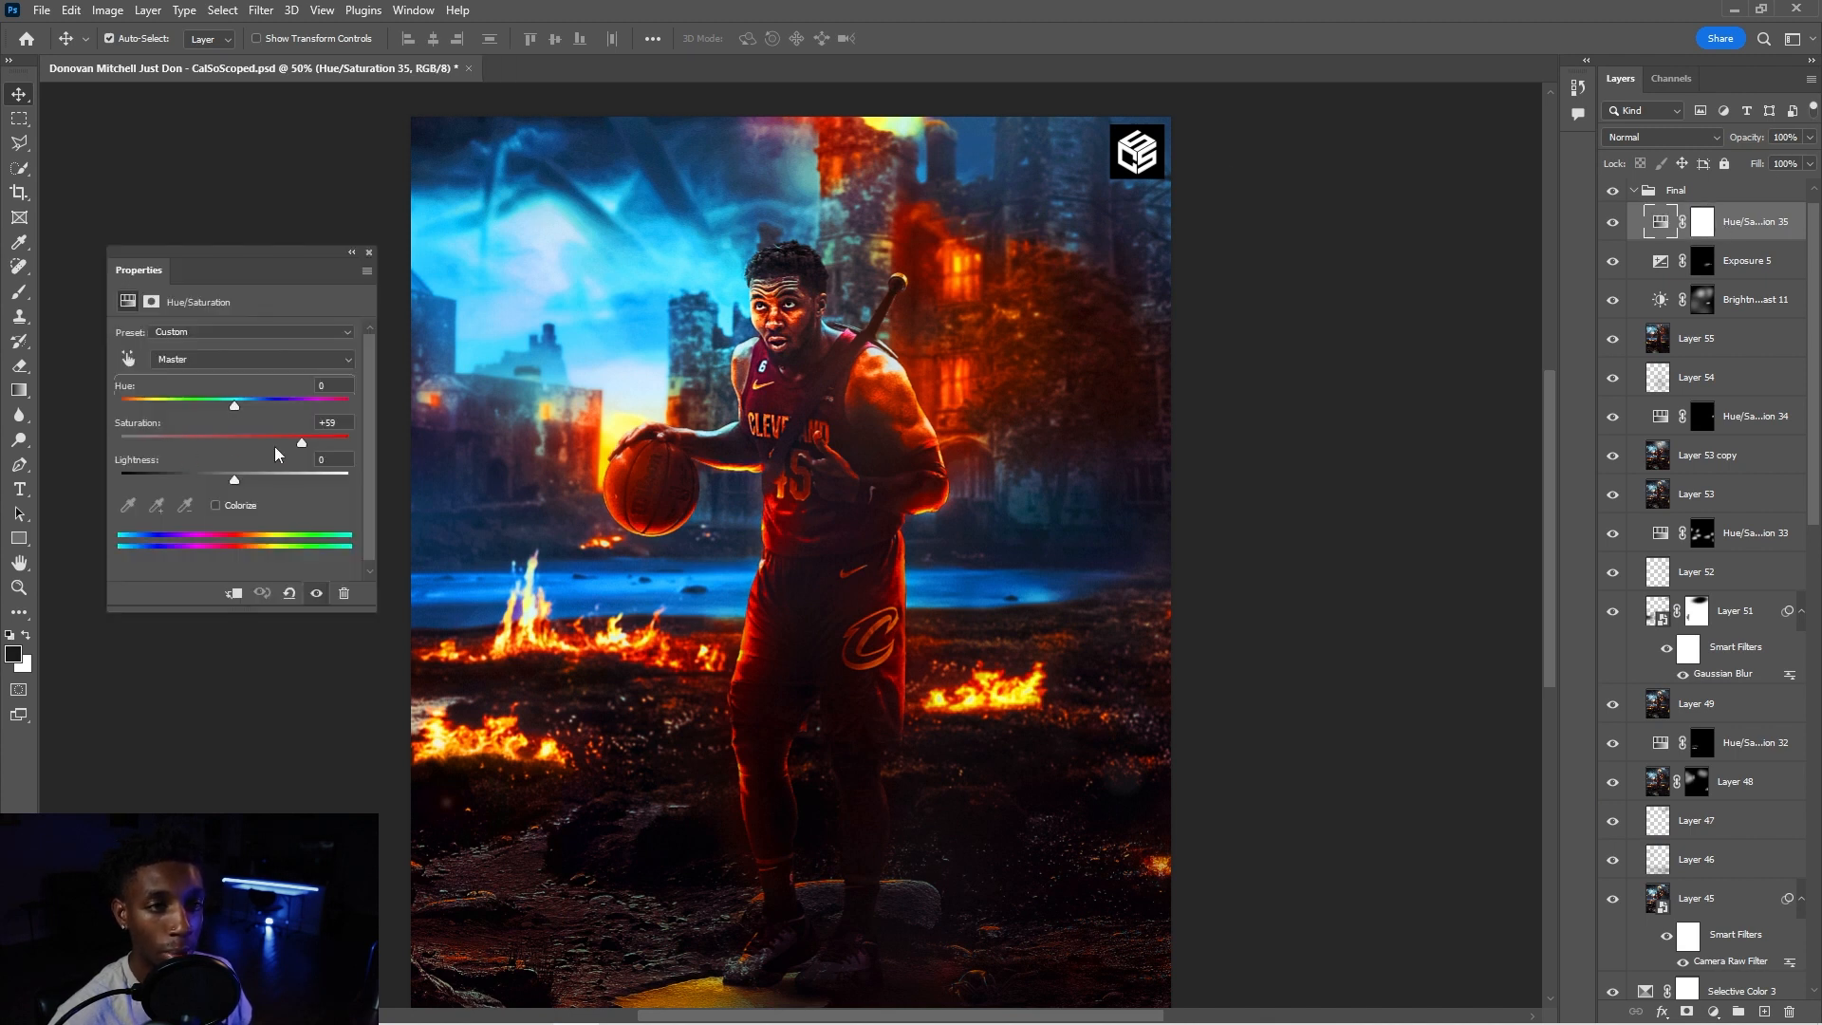
{"action": "left_click", "coordinate": [412, 10]}
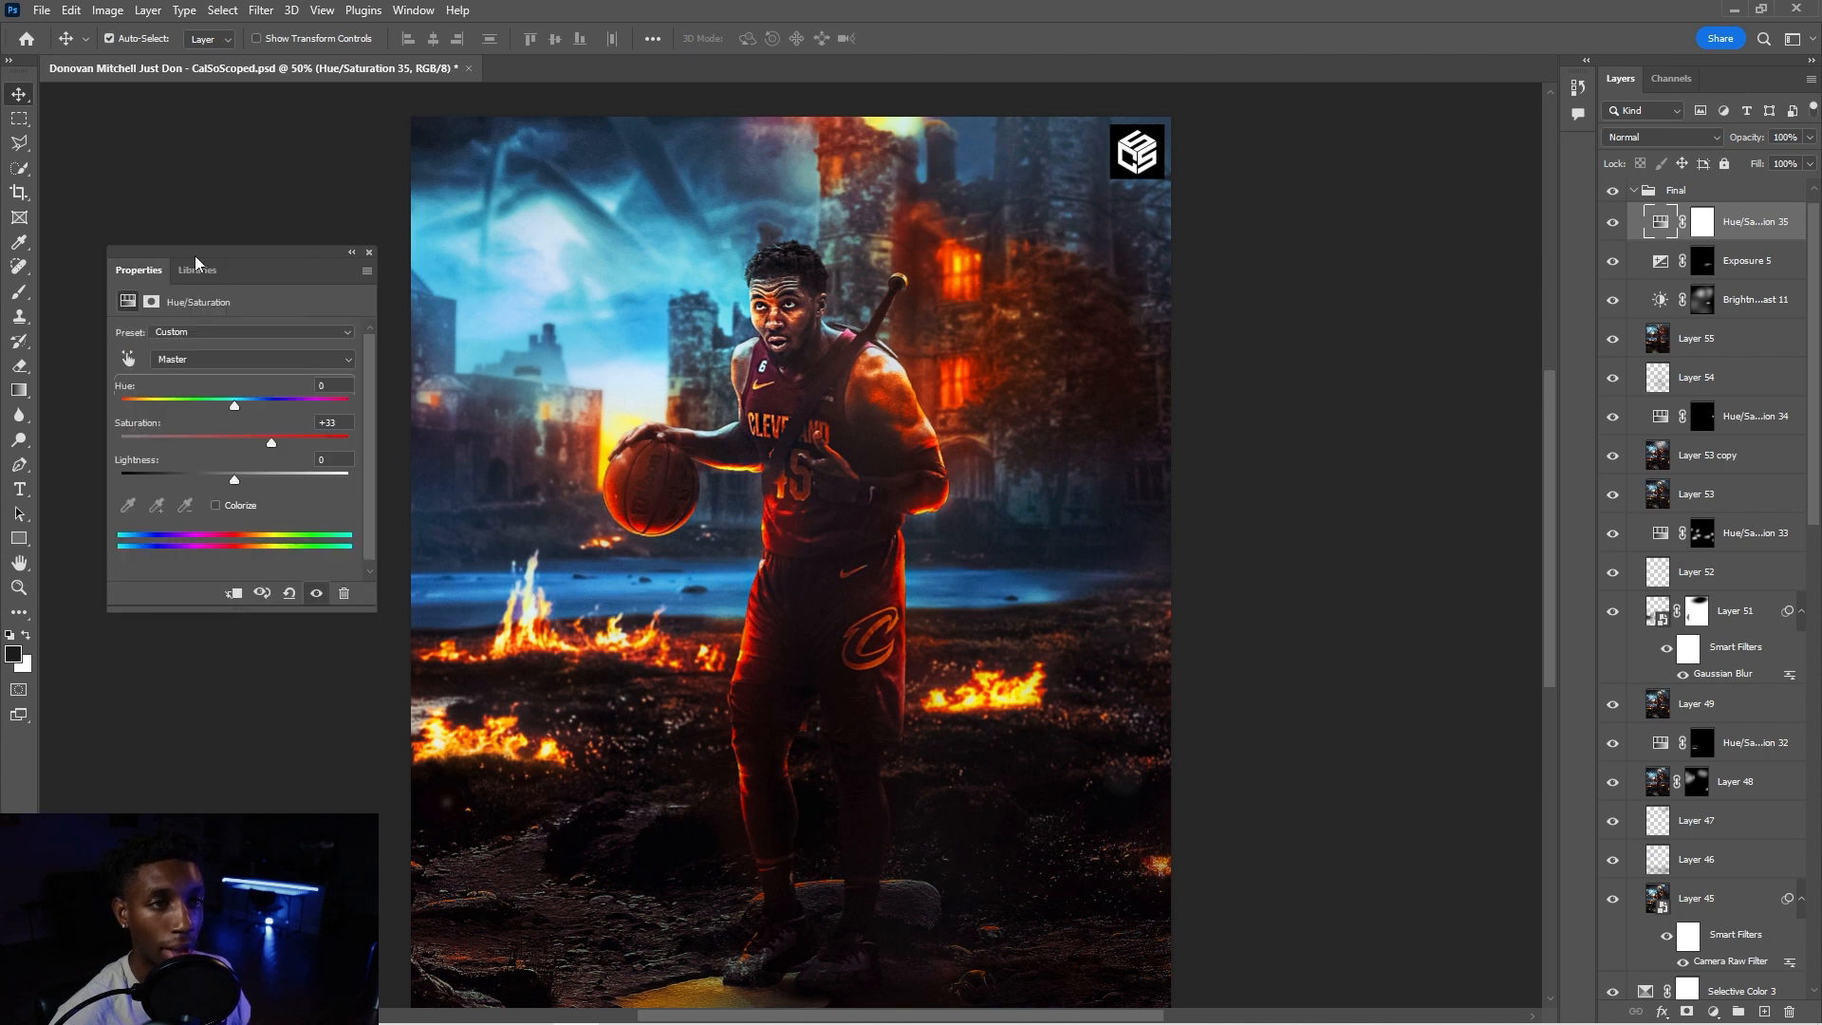
- Dock the Libraries and Color panels into the floating Properties panel group
{"action": "left_click", "coordinate": [1696, 338]}
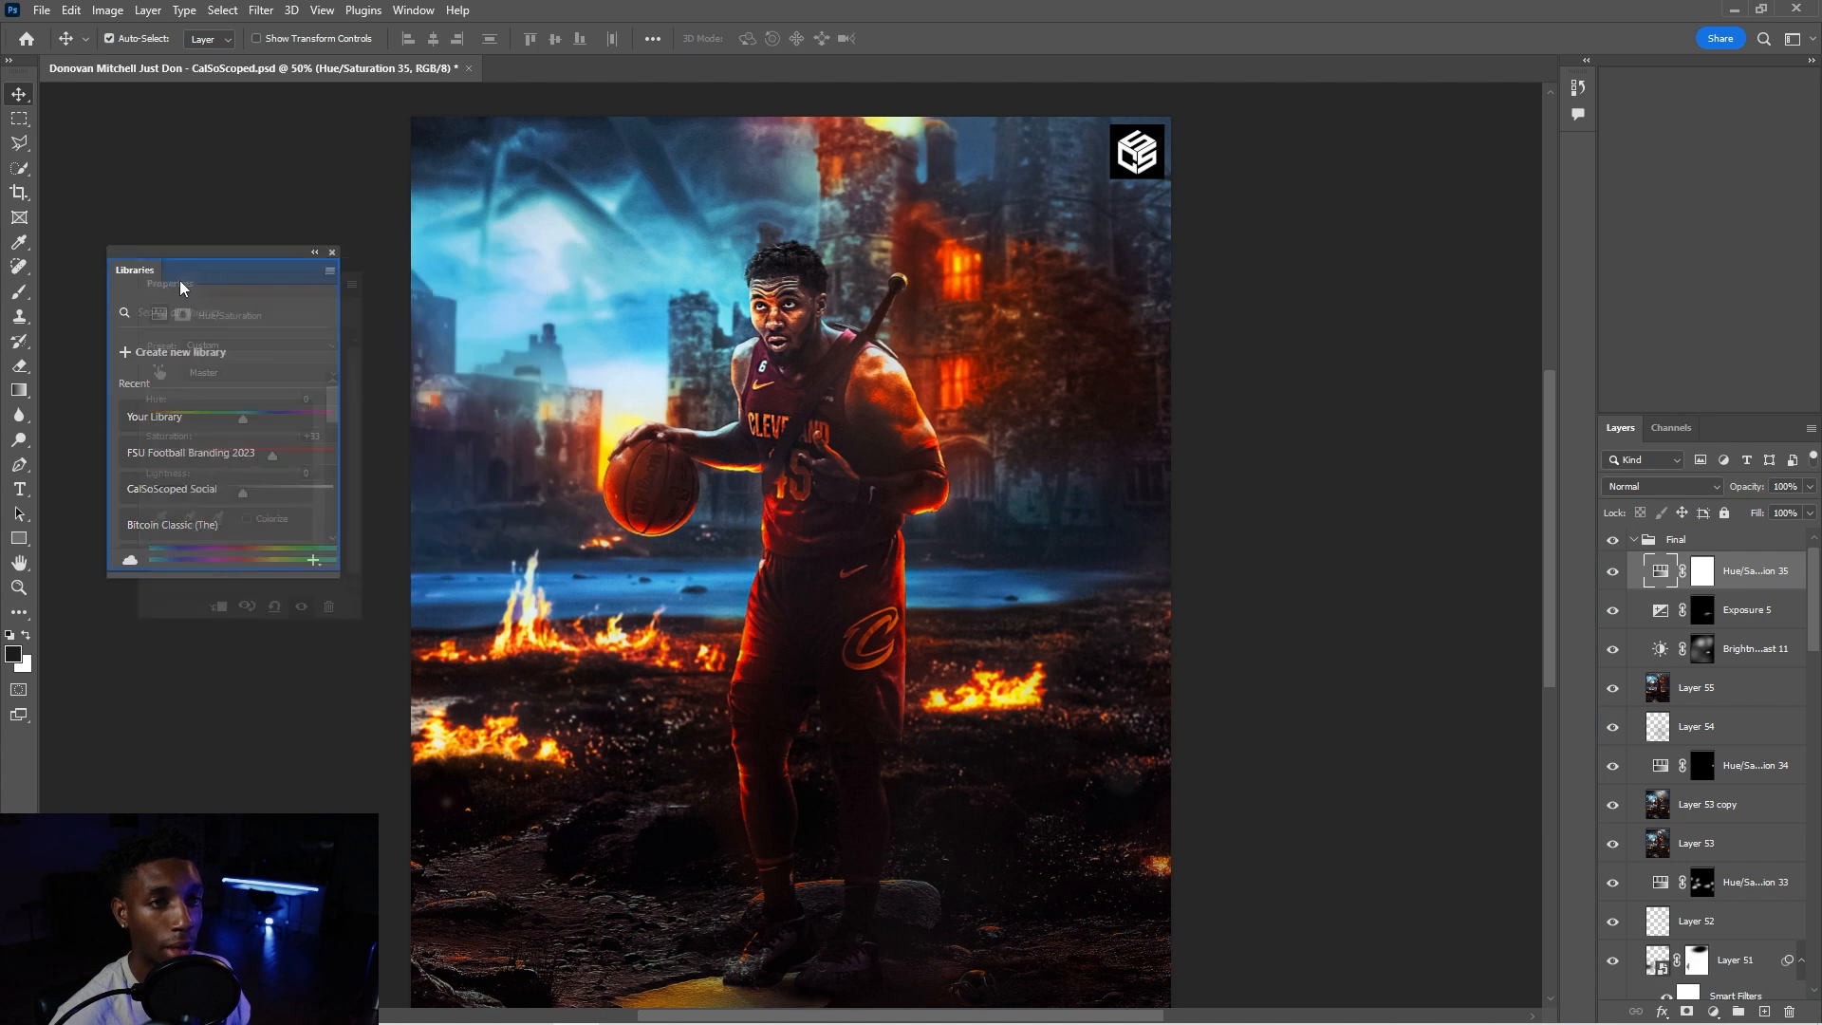
{"action": "left_click", "coordinate": [265, 269]}
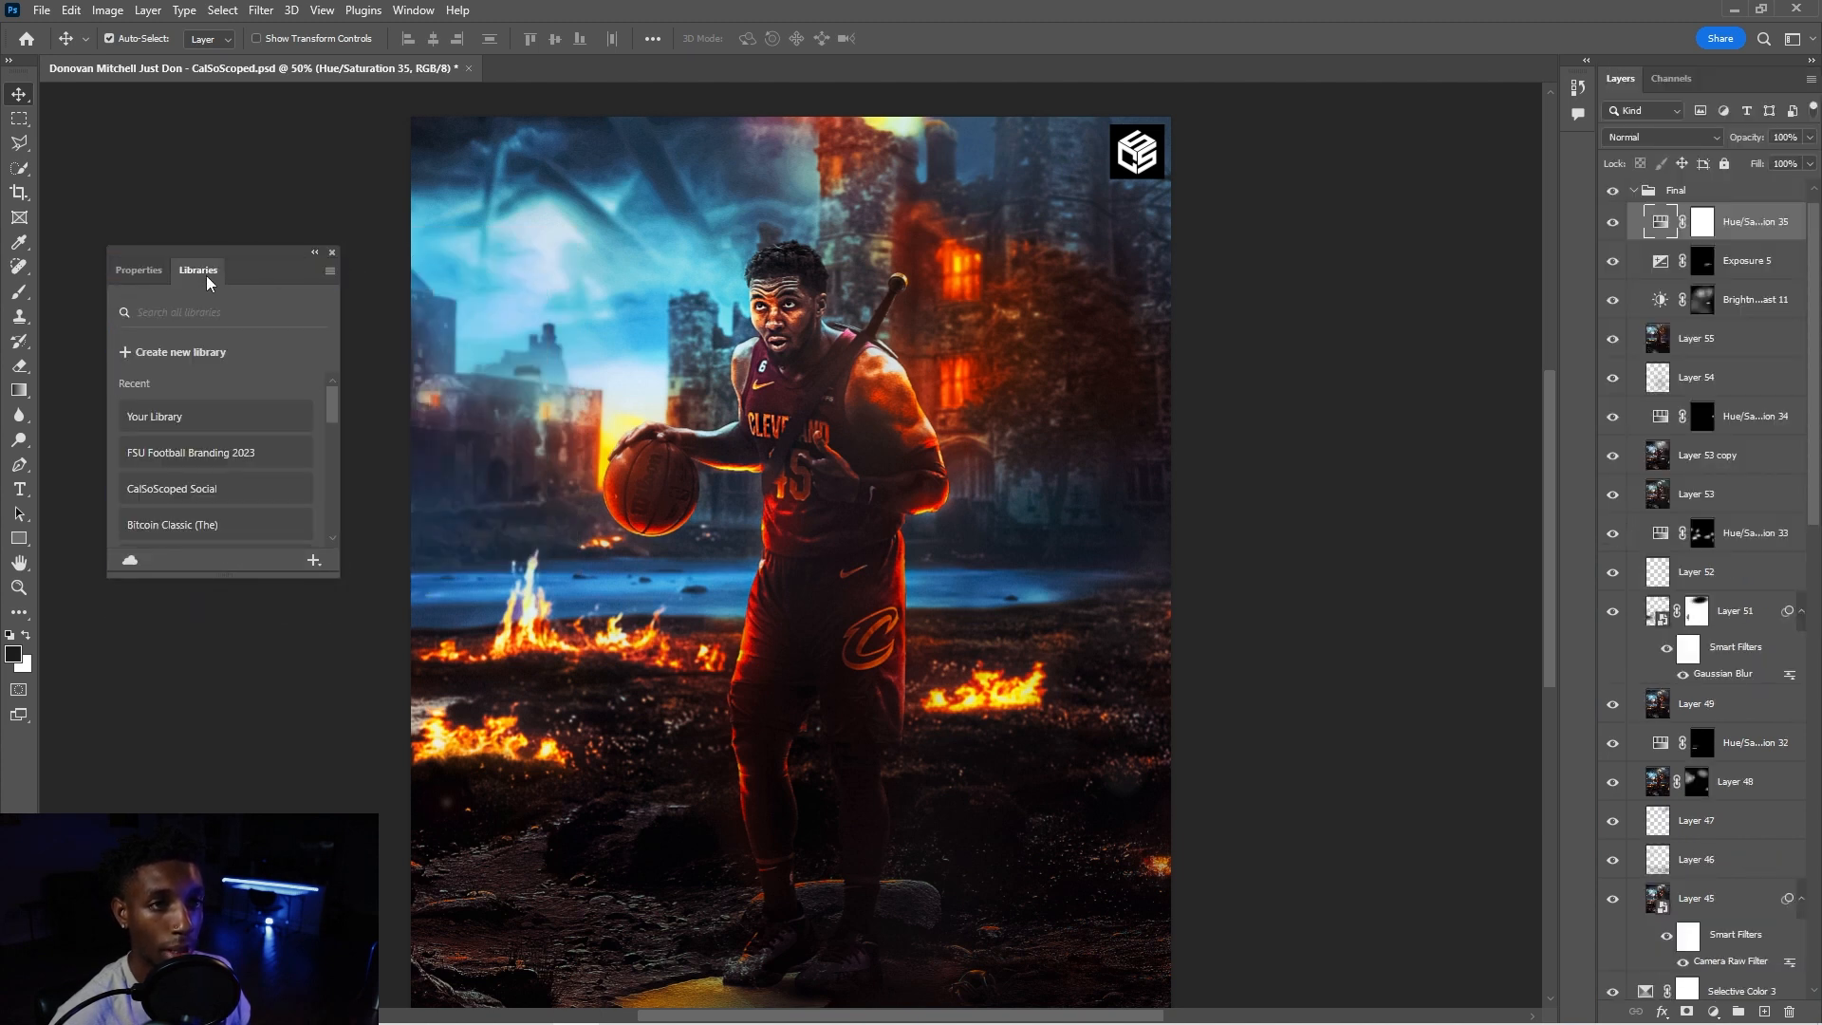
{"action": "mouse_move", "coordinate": [435, 330]}
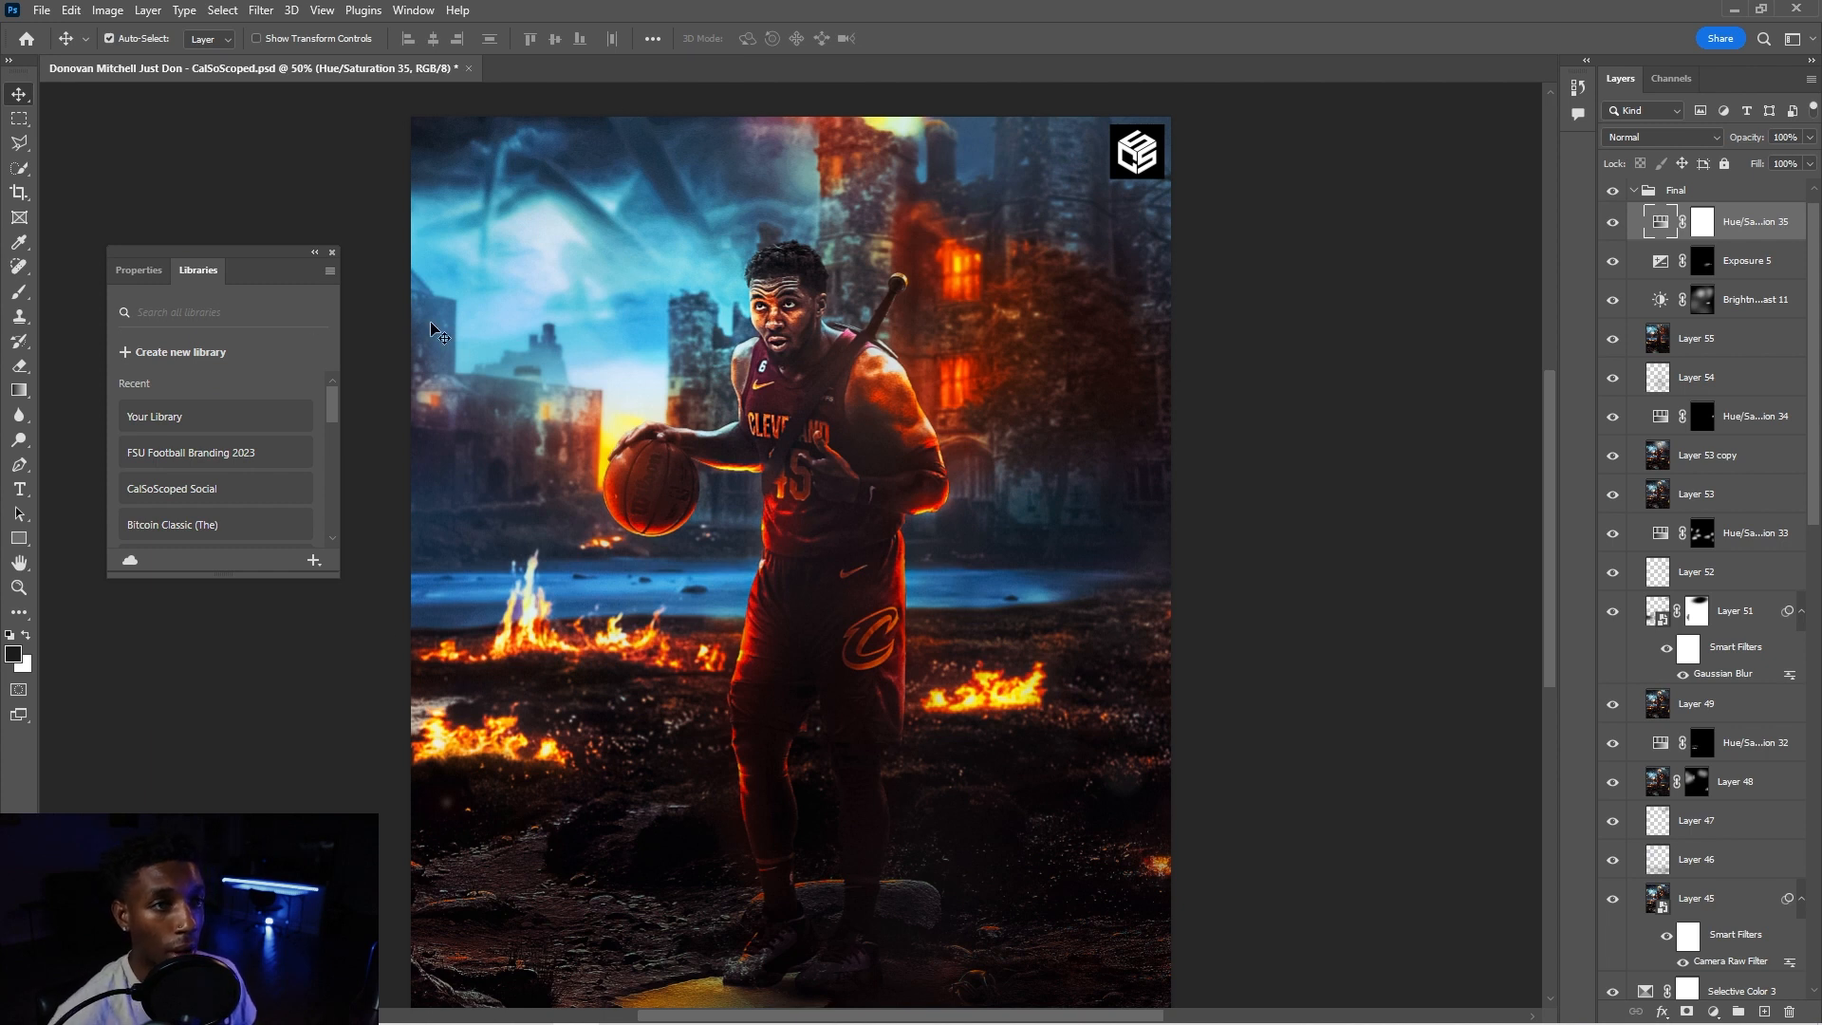
{"action": "left_click", "coordinate": [412, 12]}
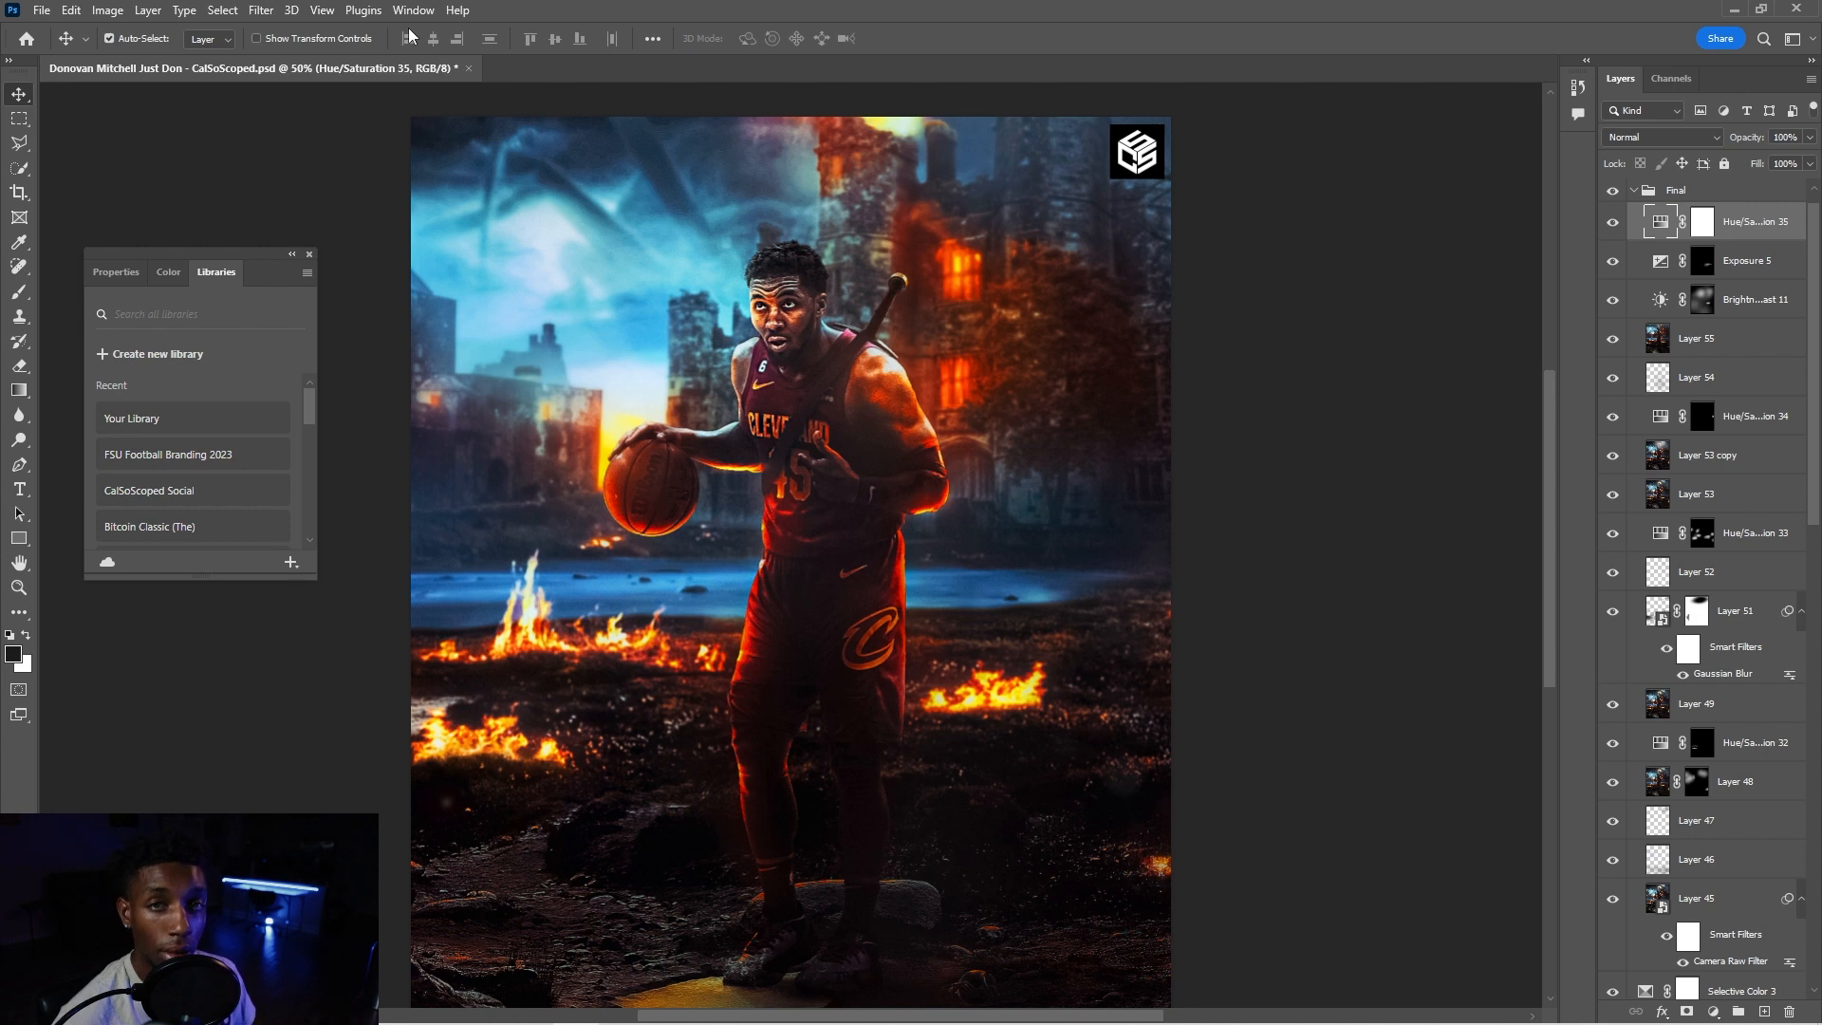
{"action": "left_click", "coordinate": [412, 9]}
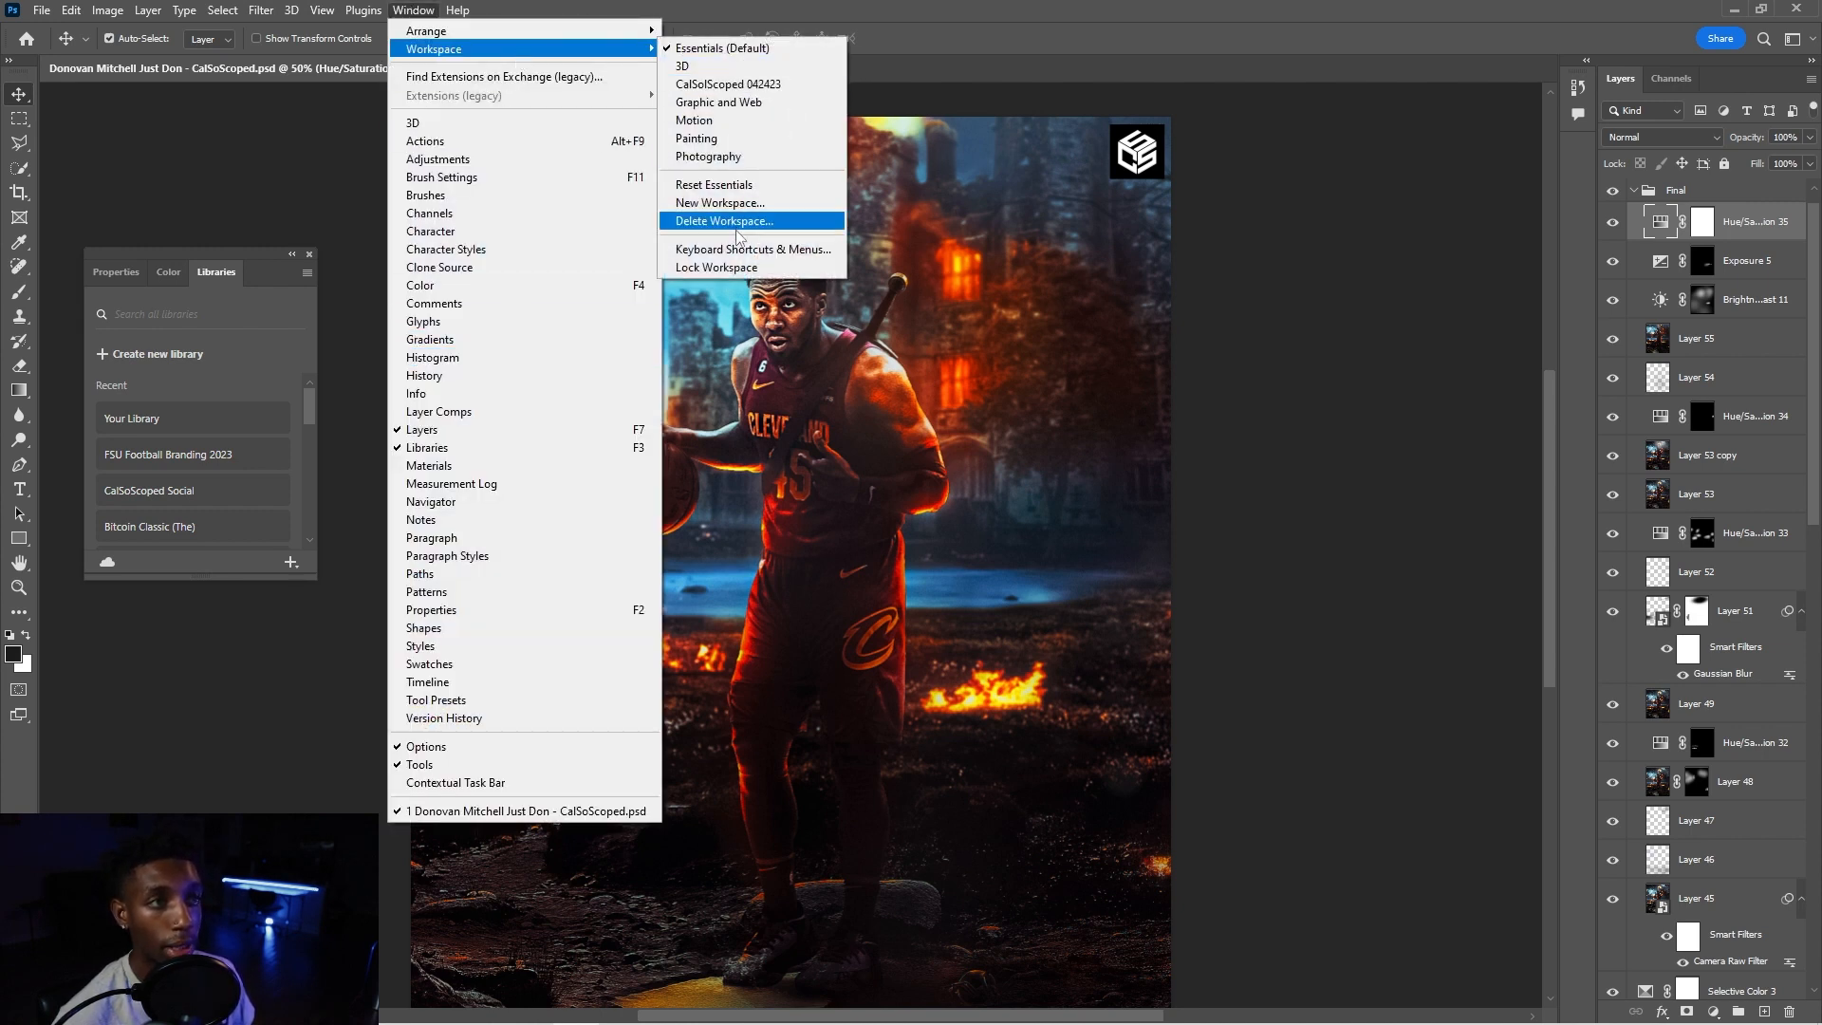
- Open Keyboard Shortcuts & Menus from the Workspace submenu and switch to Keyboard Shortcuts
{"action": "left_click", "coordinate": [753, 249]}
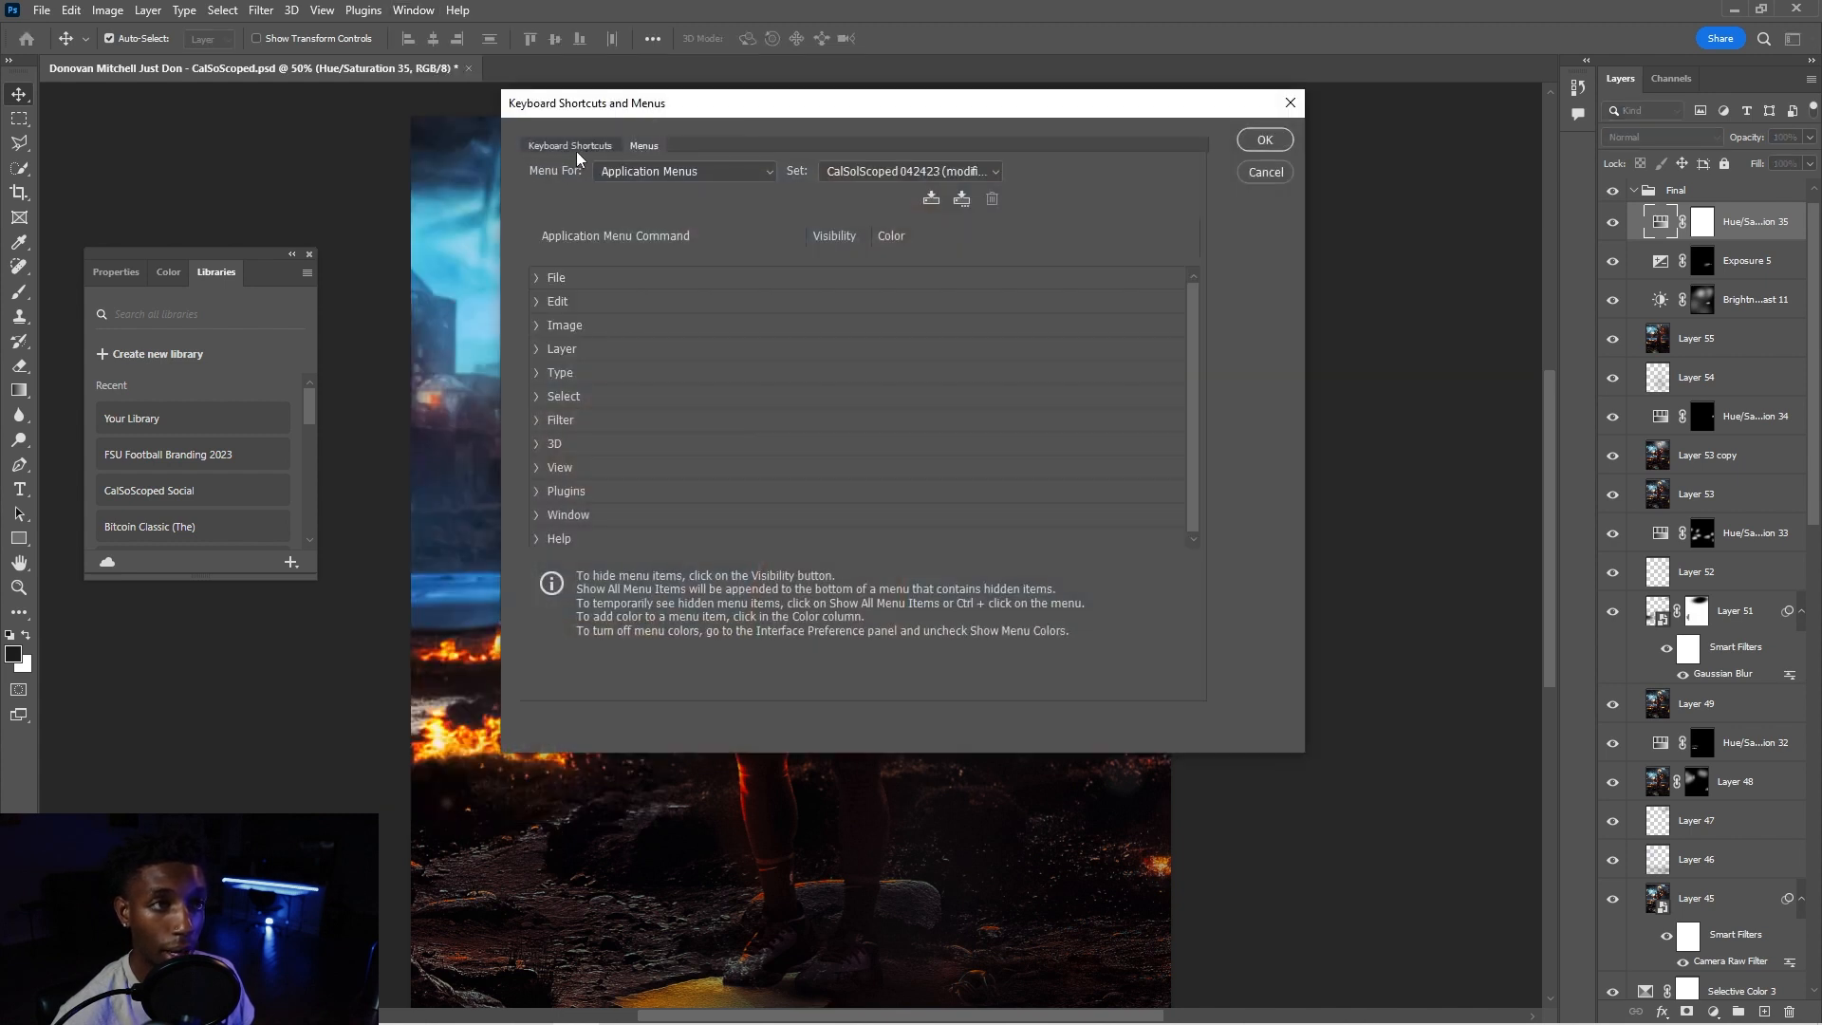
{"action": "left_click", "coordinate": [569, 146]}
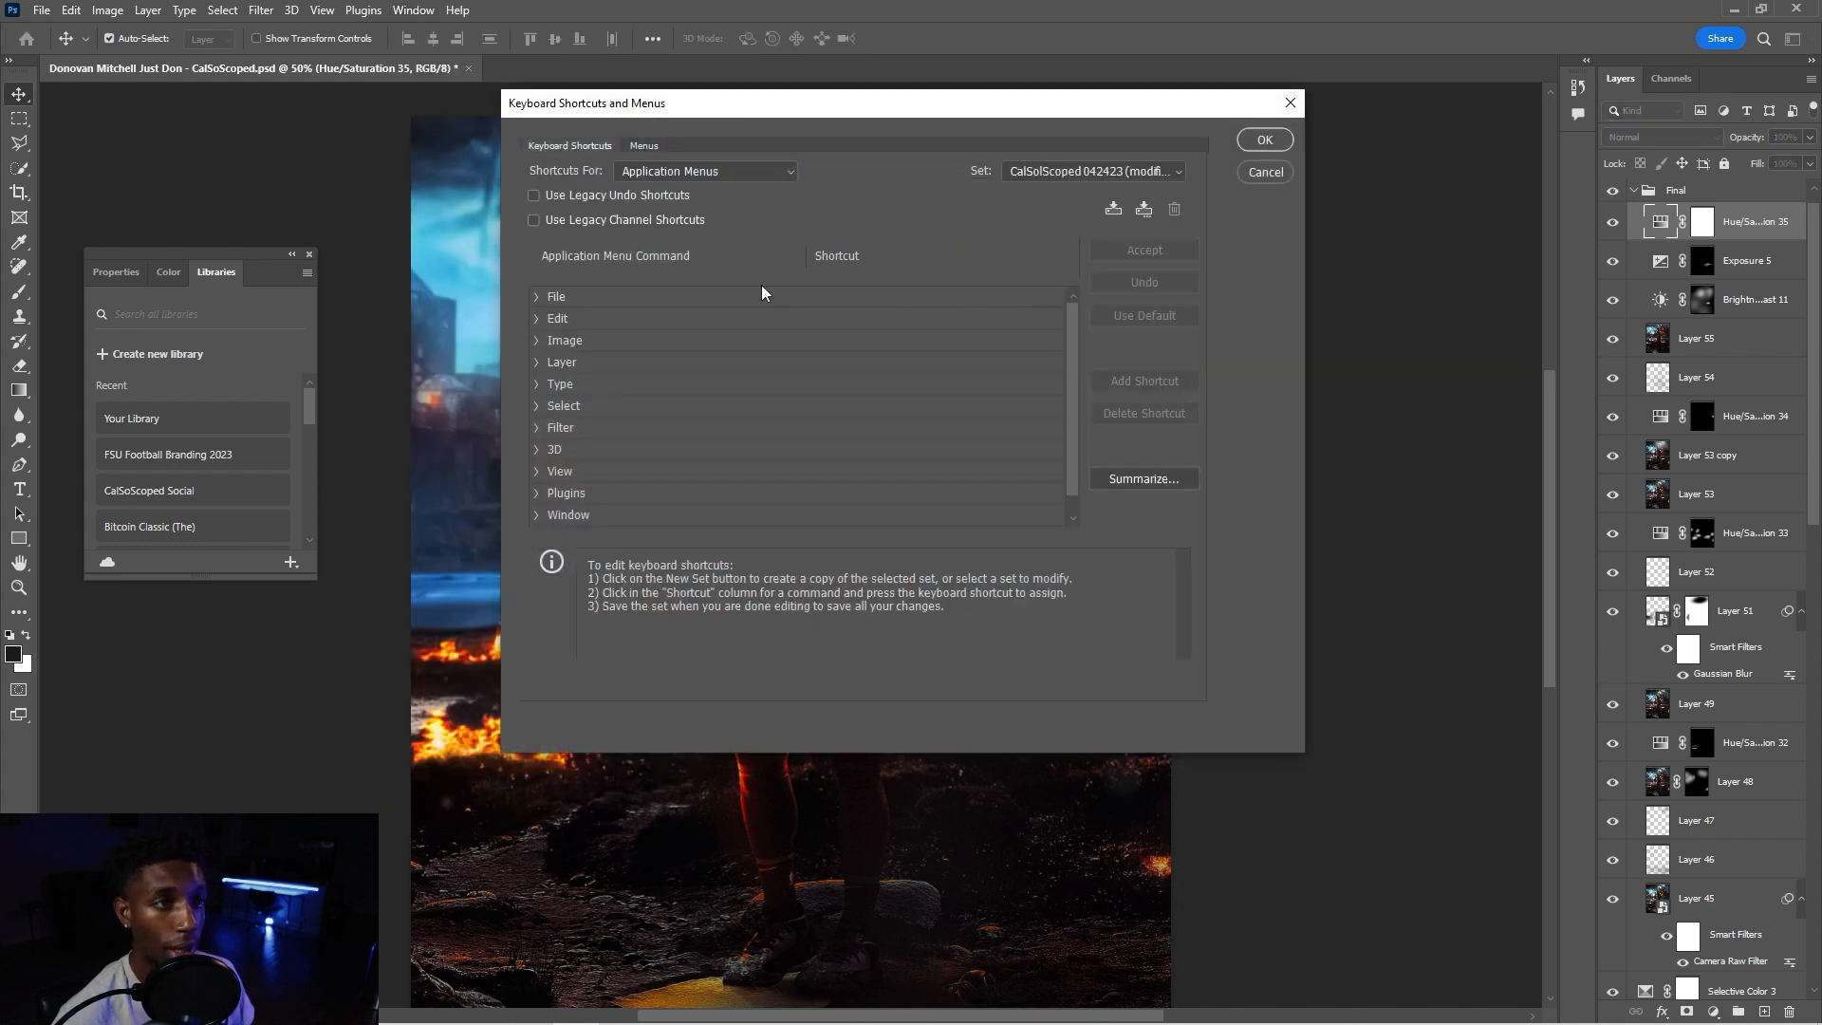
{"action": "mouse_move", "coordinate": [1051, 349]}
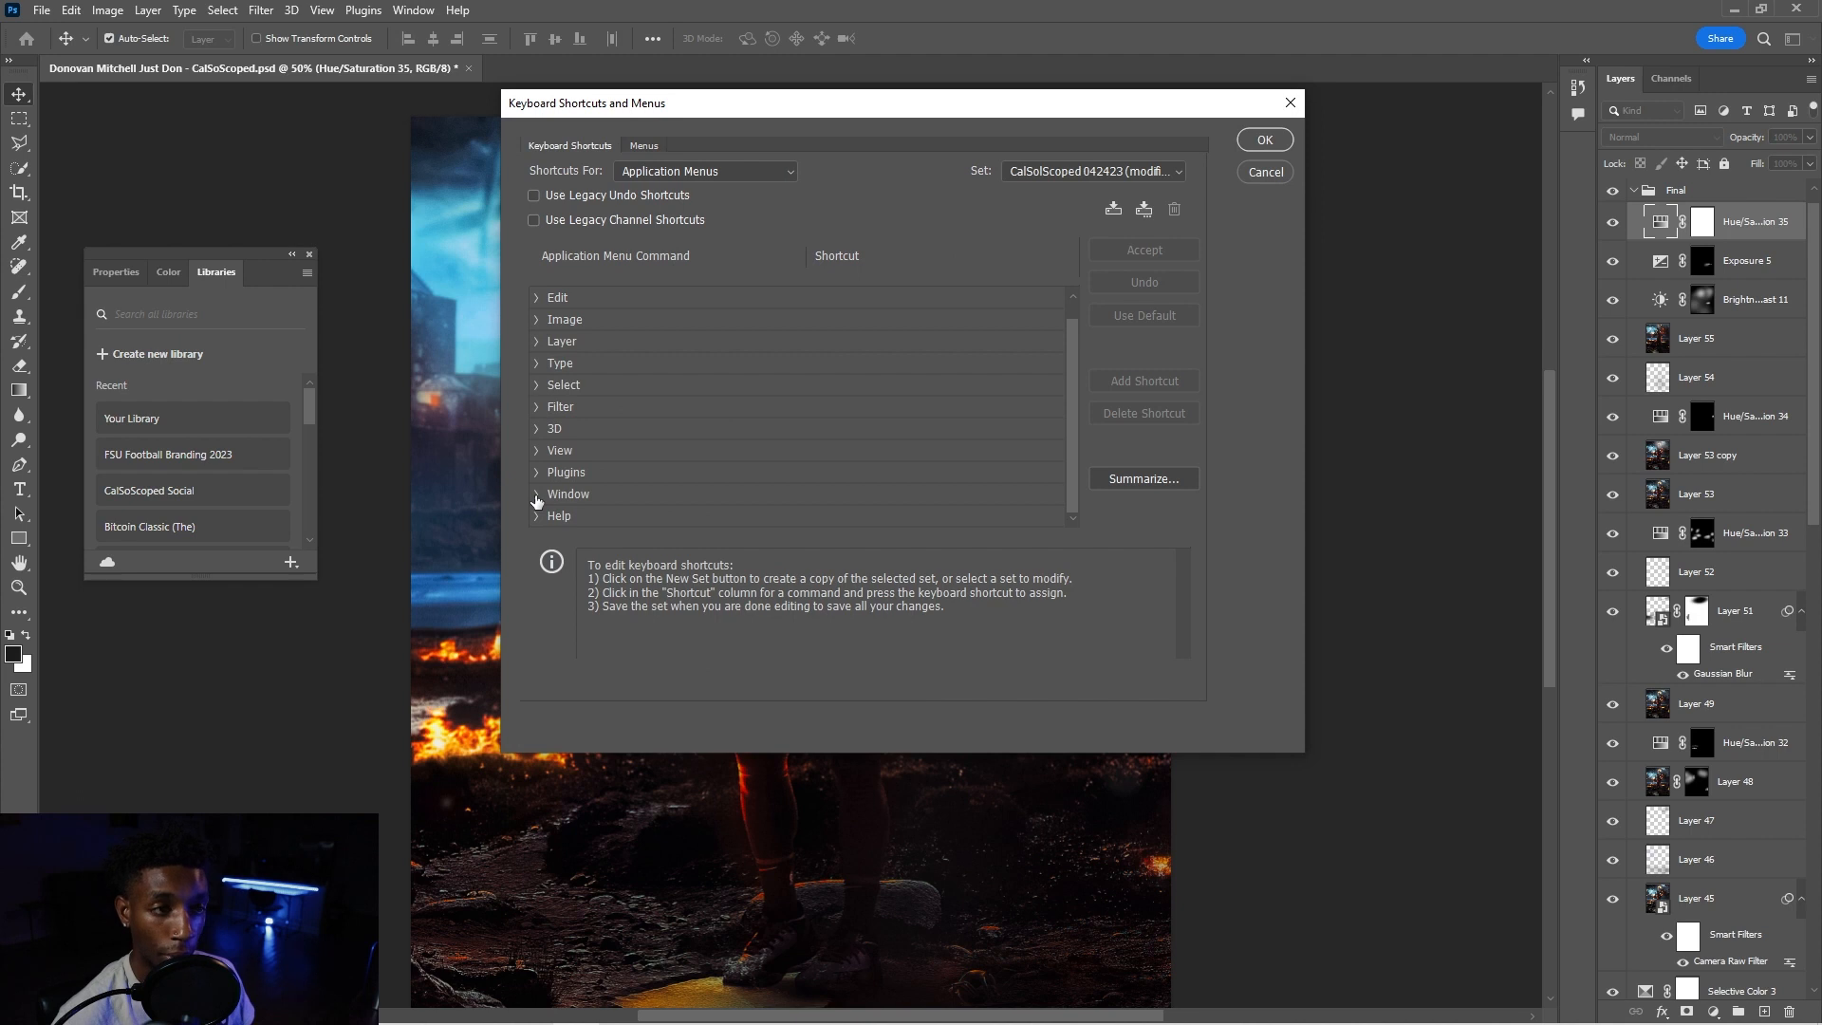
{"action": "mouse_move", "coordinate": [545, 442]}
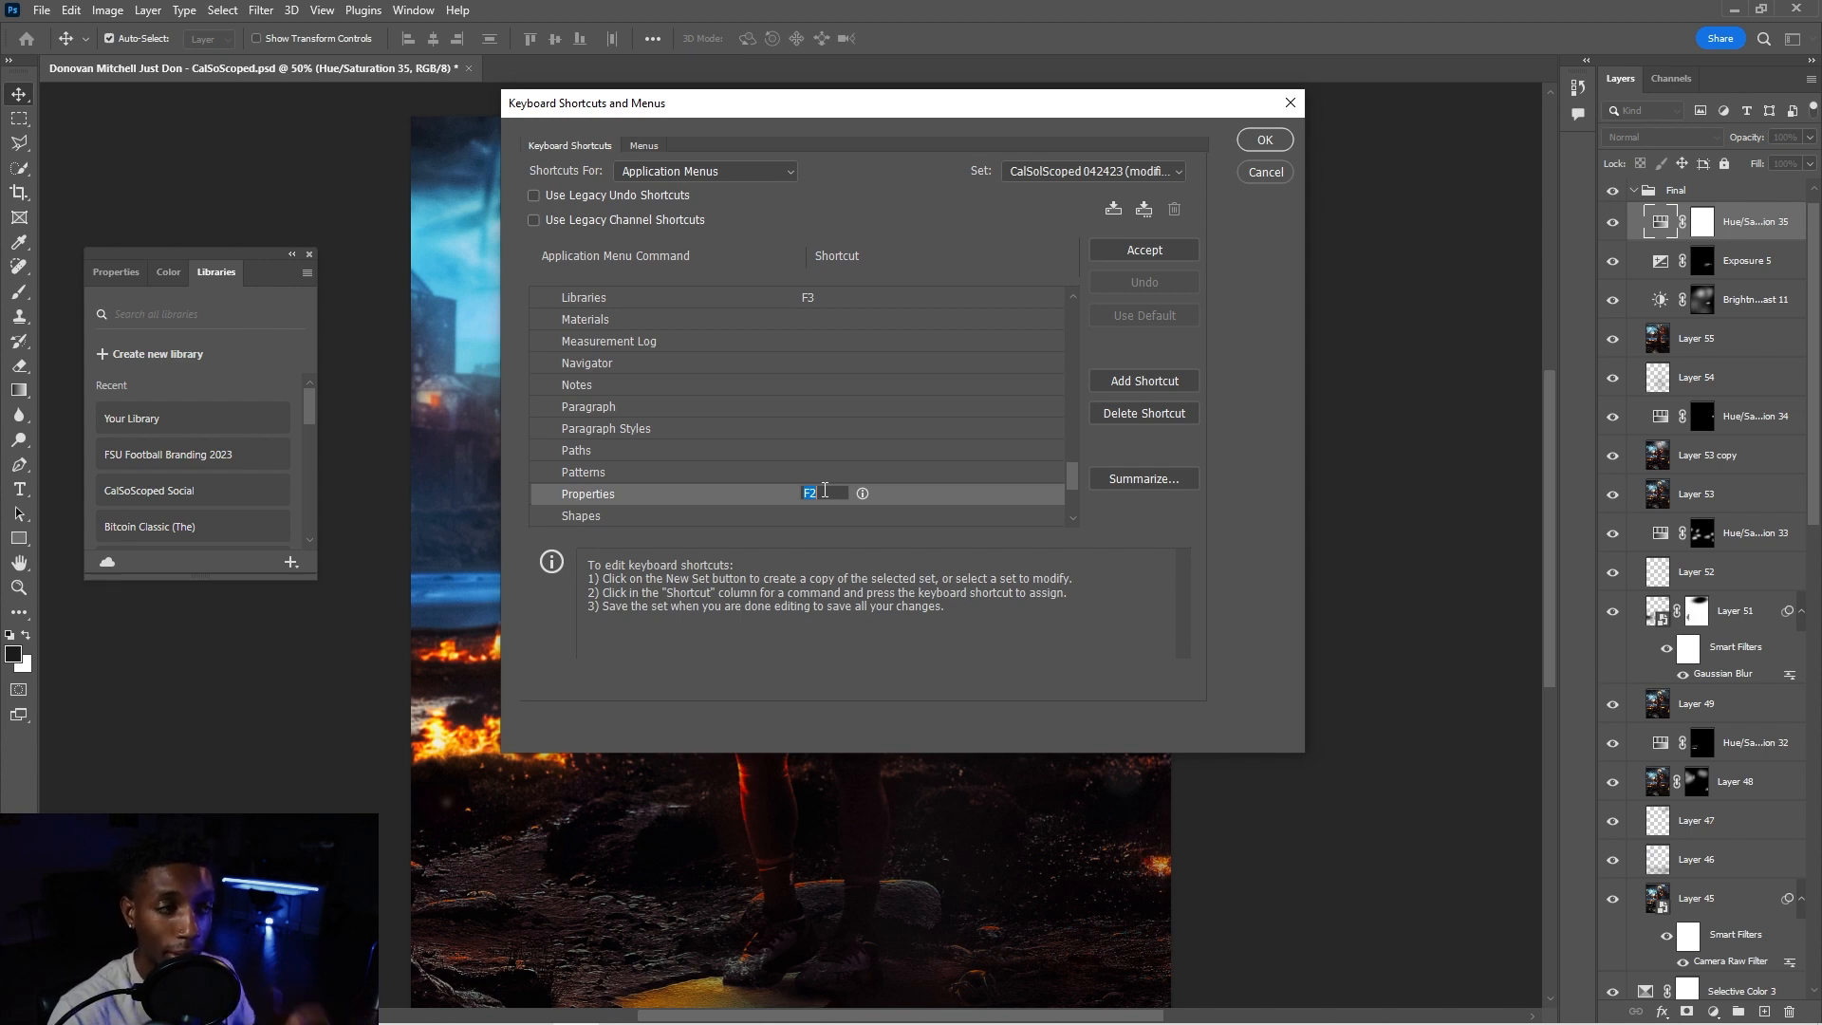
{"action": "mouse_move", "coordinate": [1207, 206]}
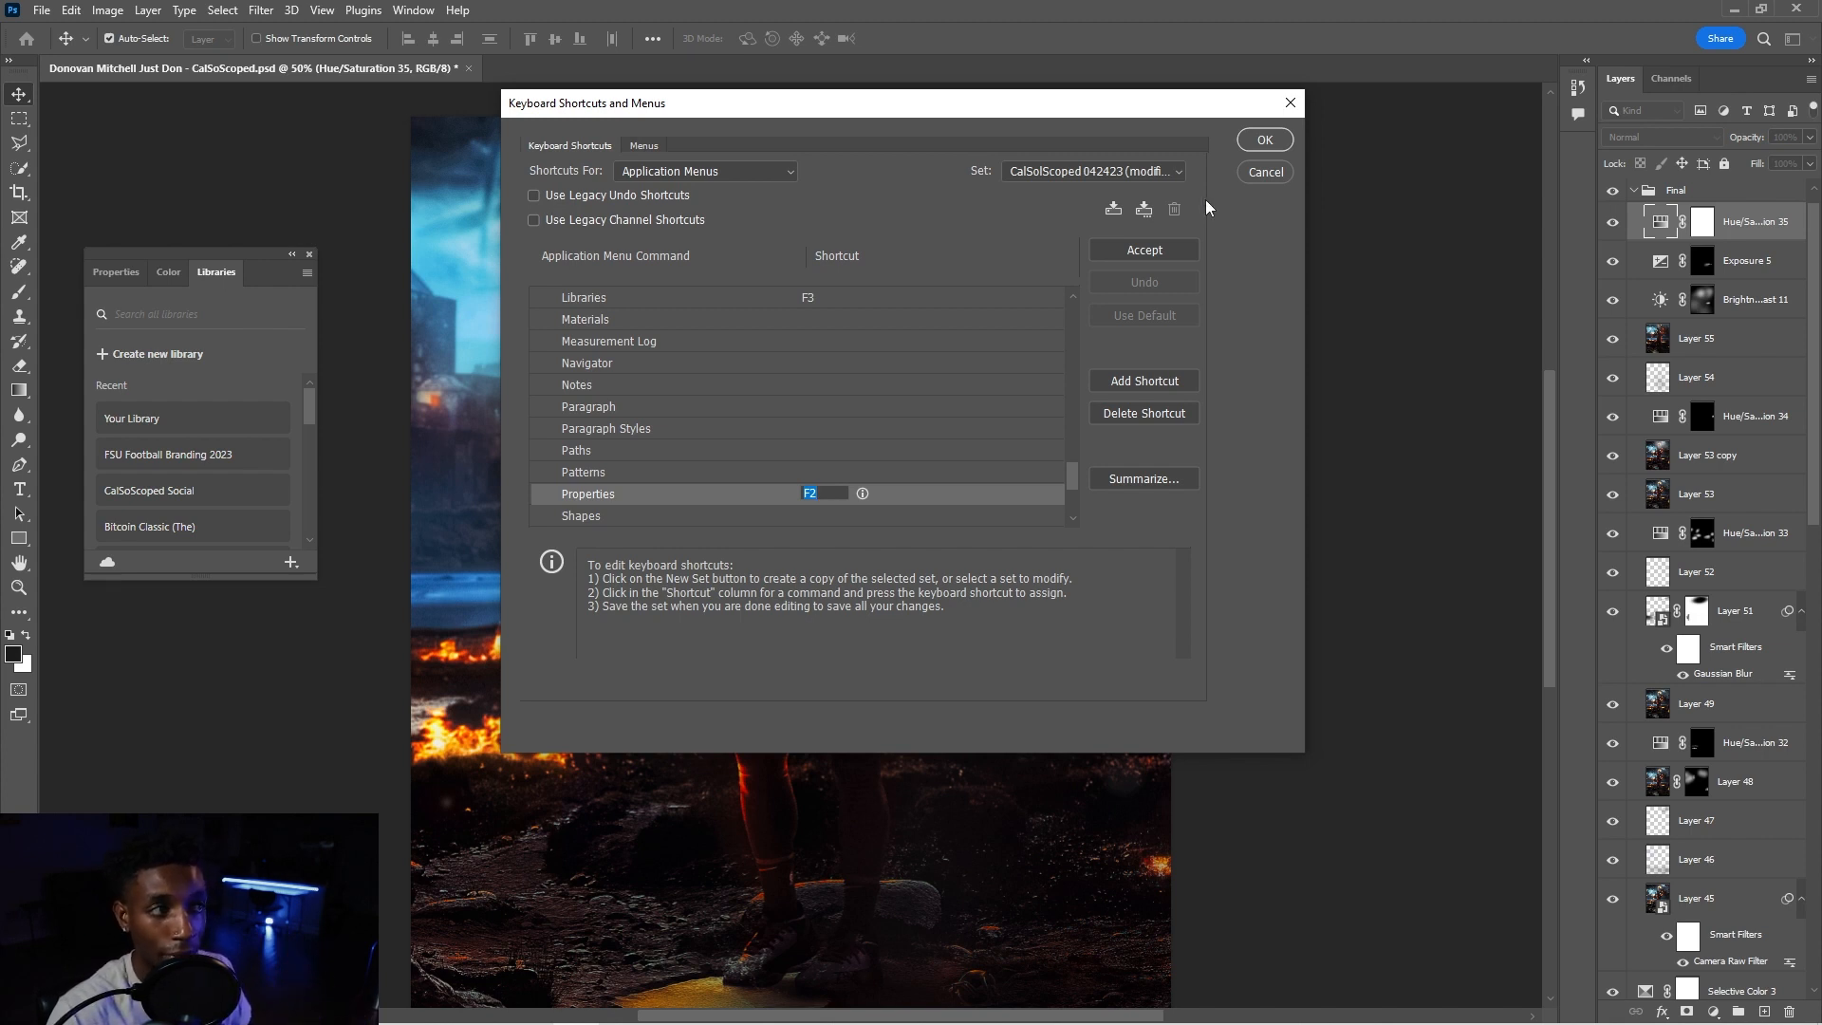
- Assign F2 to the Window menu's Properties command and accept it
{"action": "left_click", "coordinate": [1142, 250]}
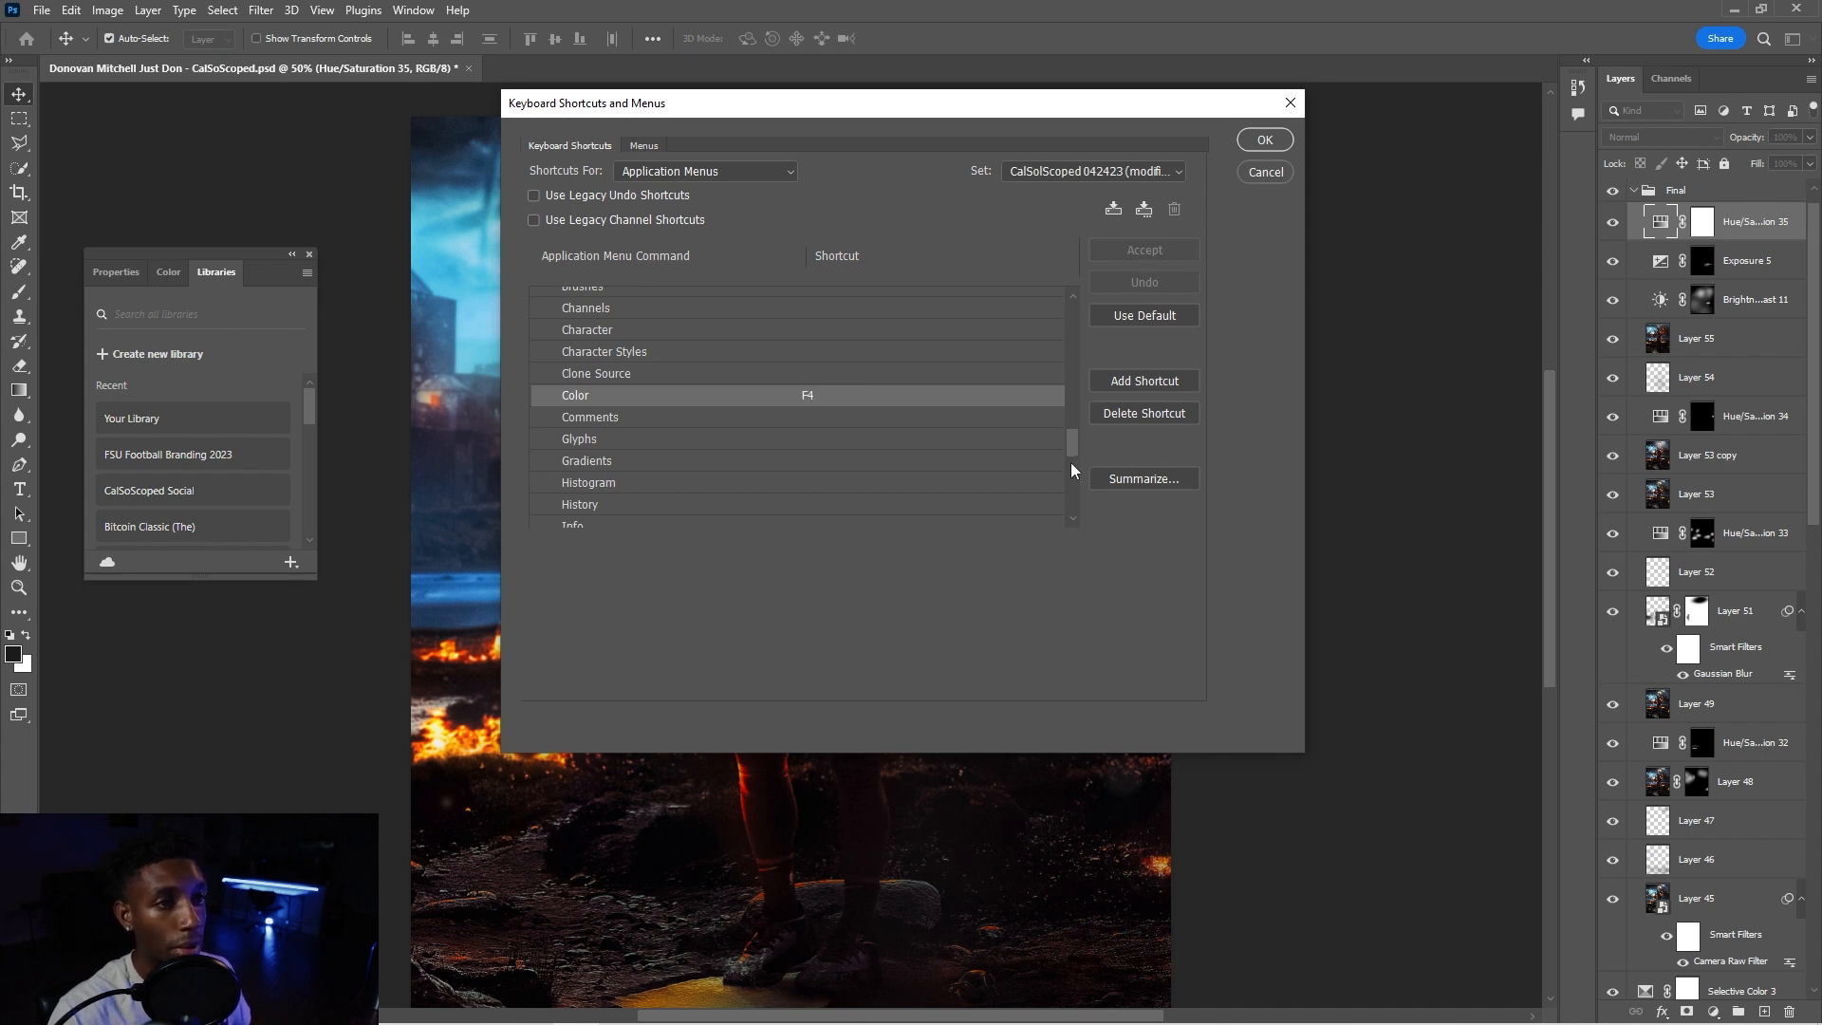
- Assign F4 to the Color panel, review Libraries F3, and show the Libraries panel
{"action": "scroll", "scroll_direction": "down", "scroll_amount": 3}
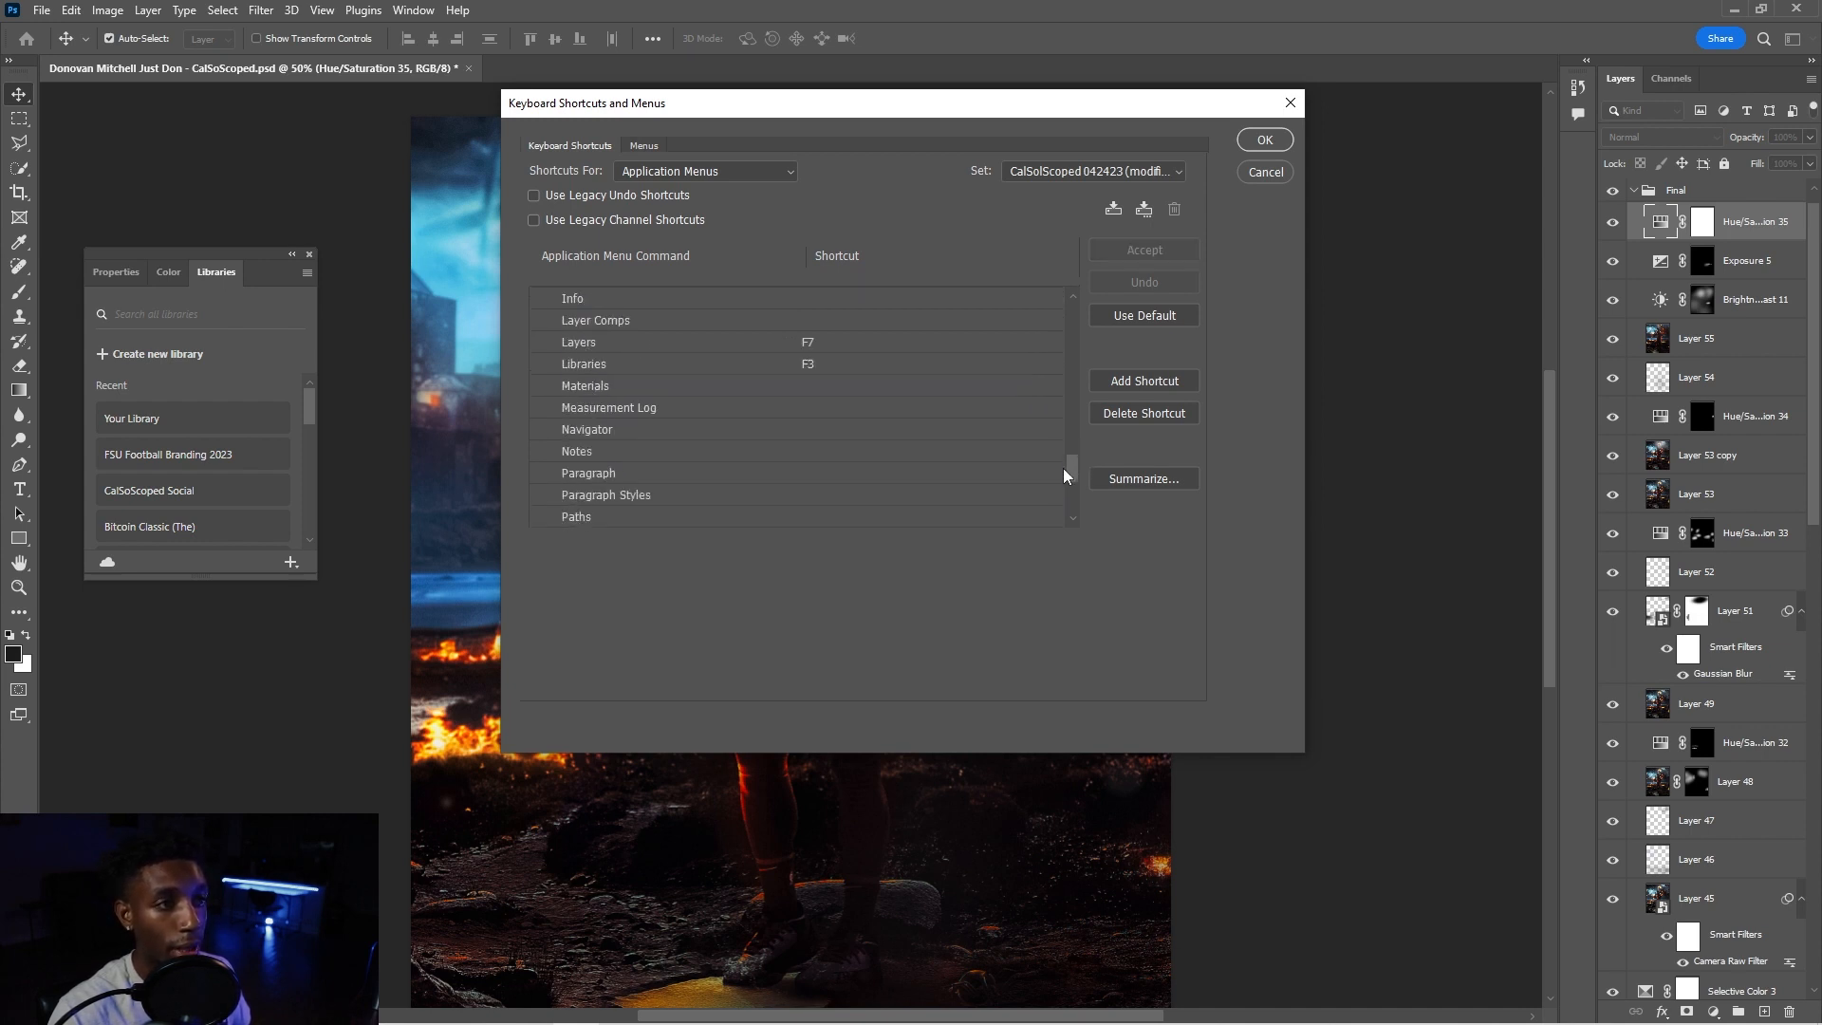
{"action": "scroll", "scroll_direction": "down", "scroll_amount": 3}
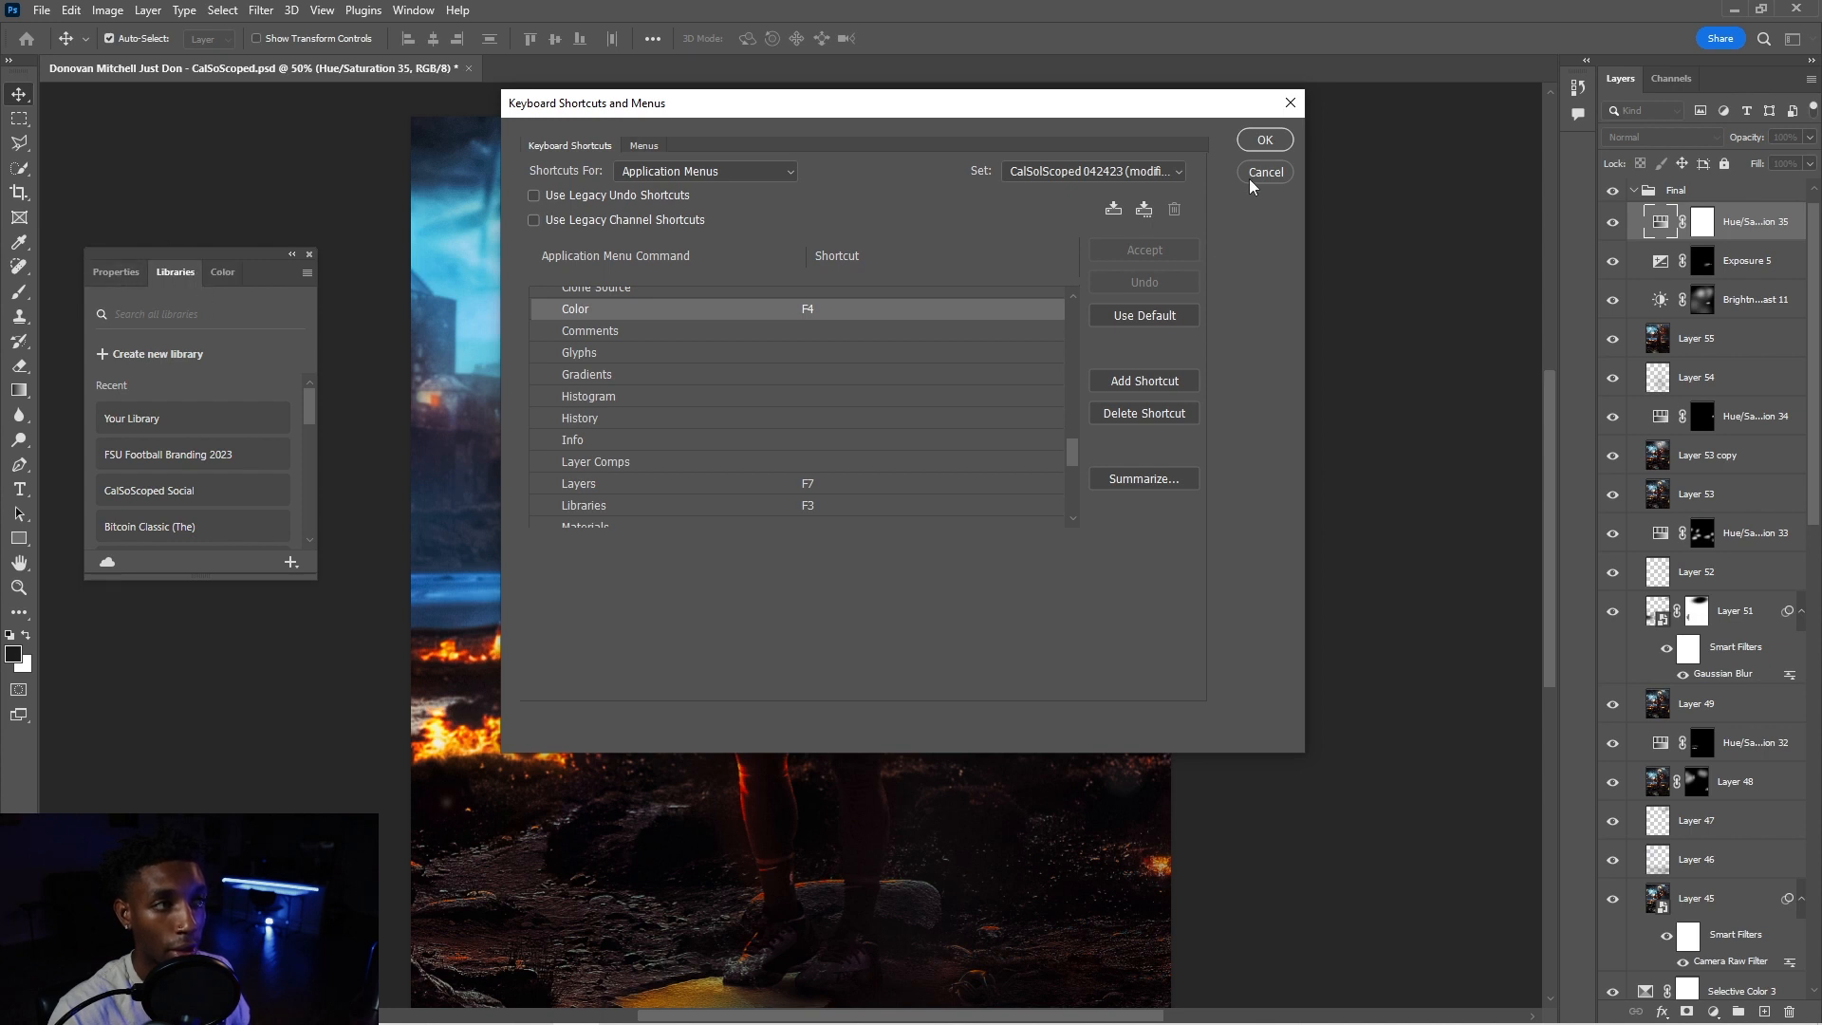
{"action": "mouse_move", "coordinate": [814, 448]}
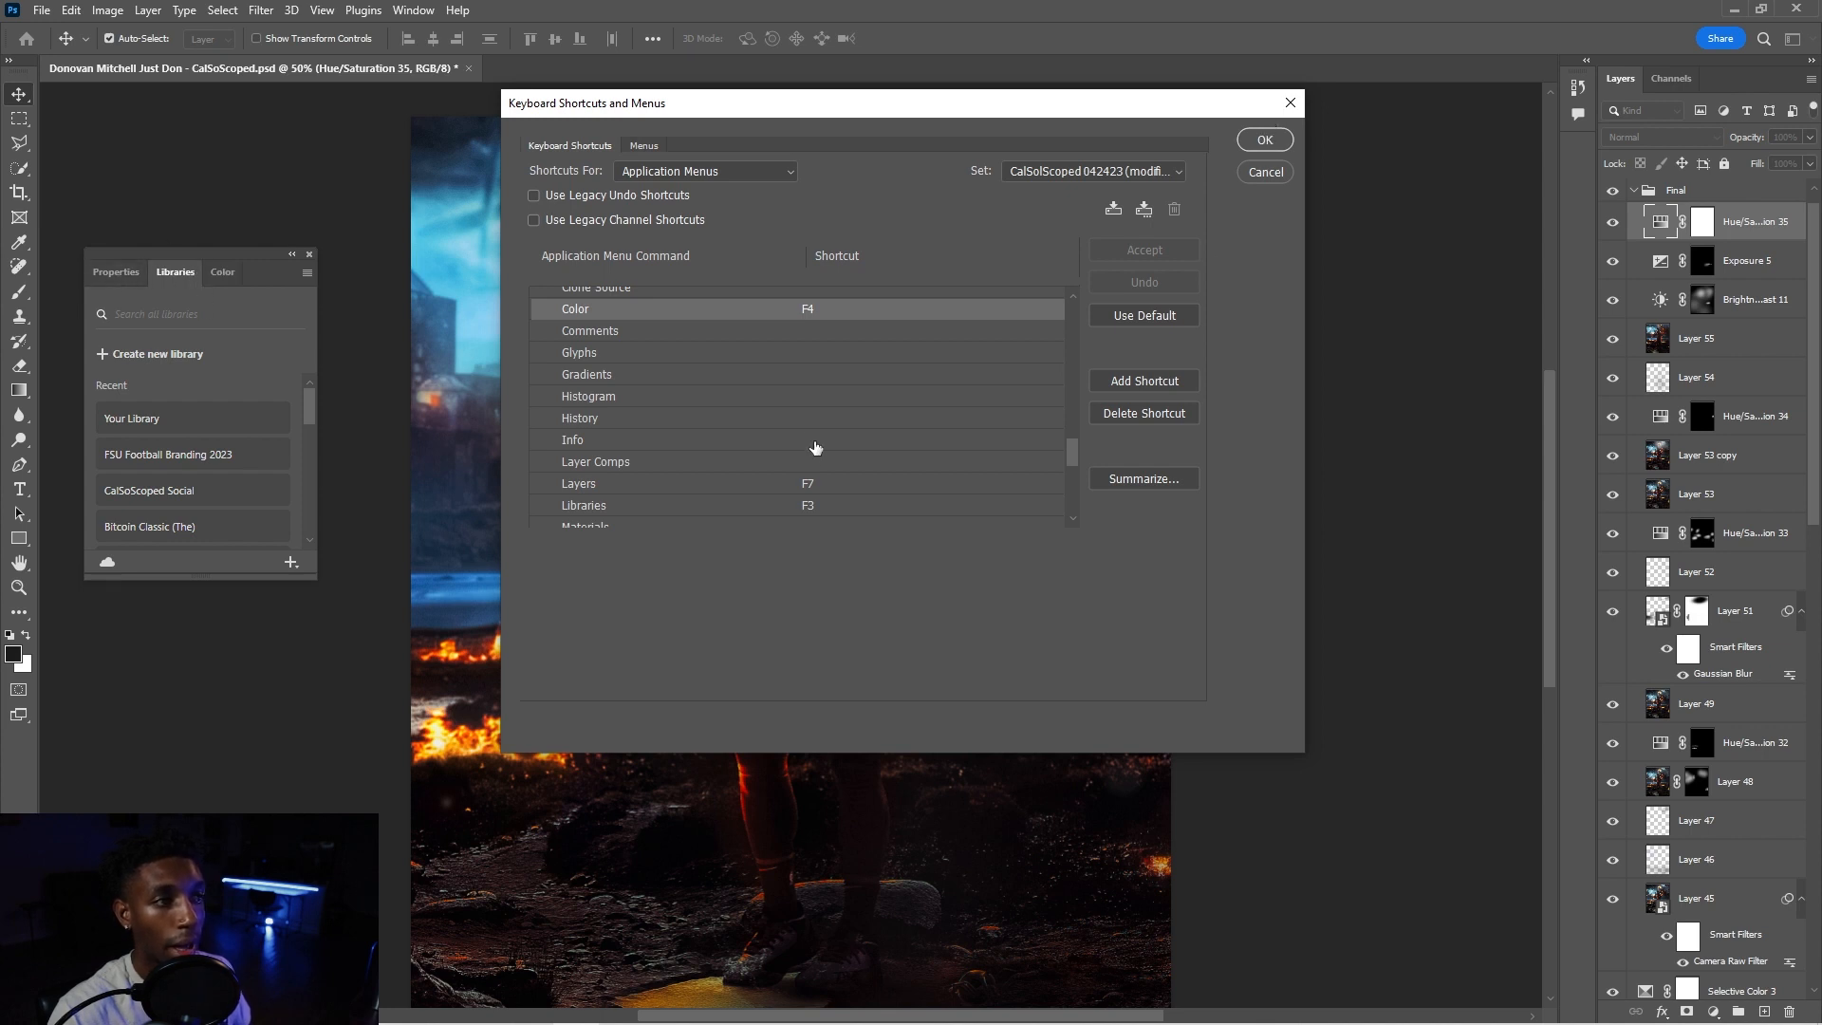
{"action": "left_click", "coordinate": [1264, 173]}
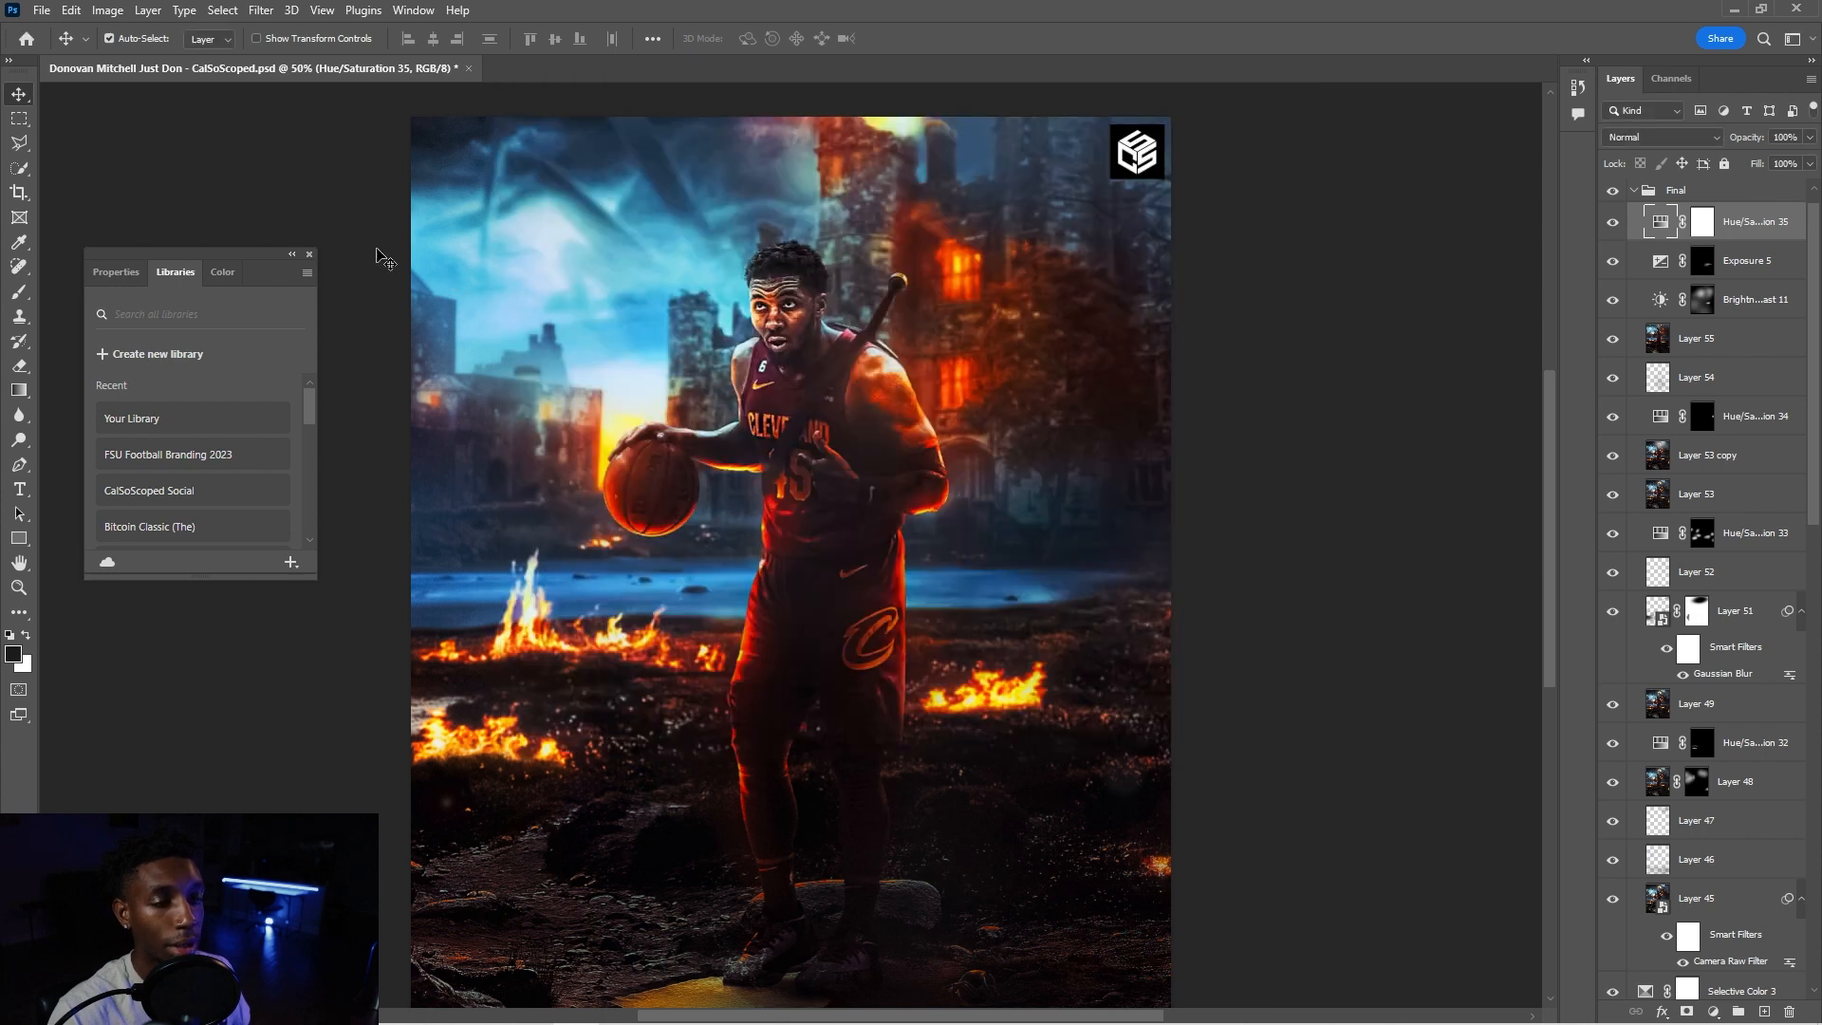
- Flip between the Libraries and Hue/Saturation Properties panels in the floating group
{"action": "left_click", "coordinate": [413, 11]}
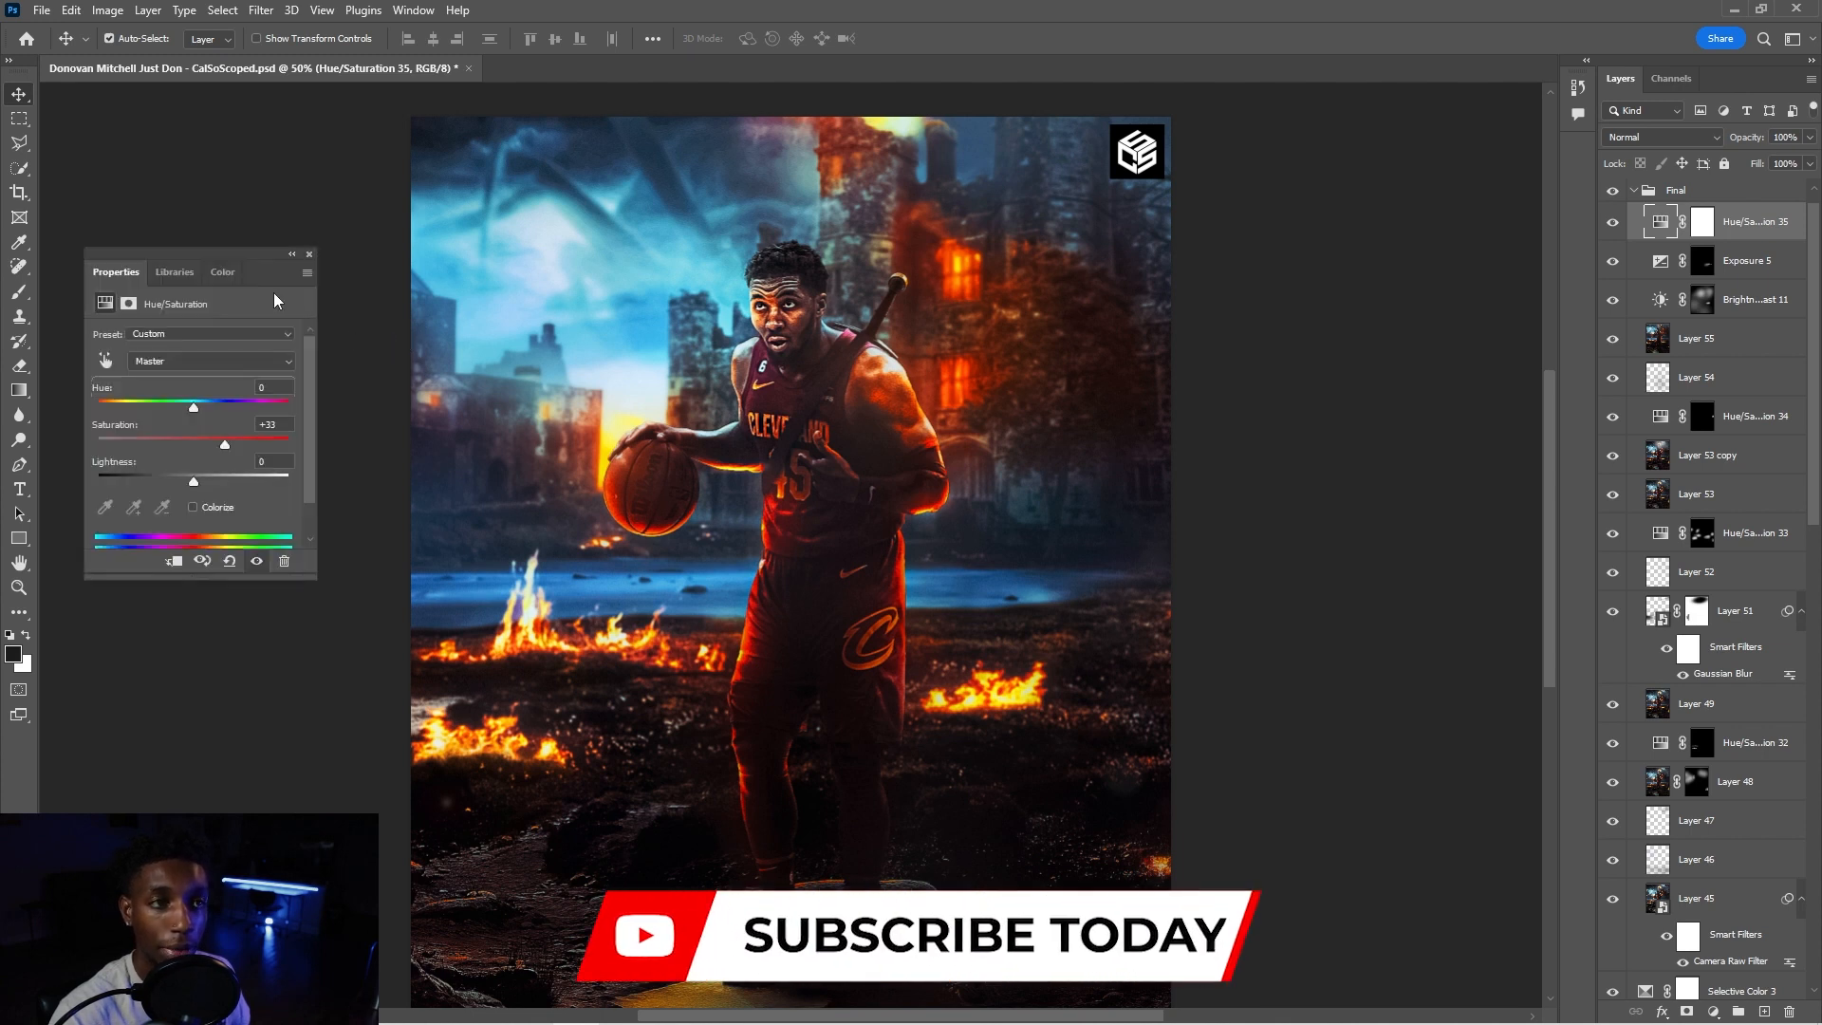
{"action": "left_click", "coordinate": [175, 271]}
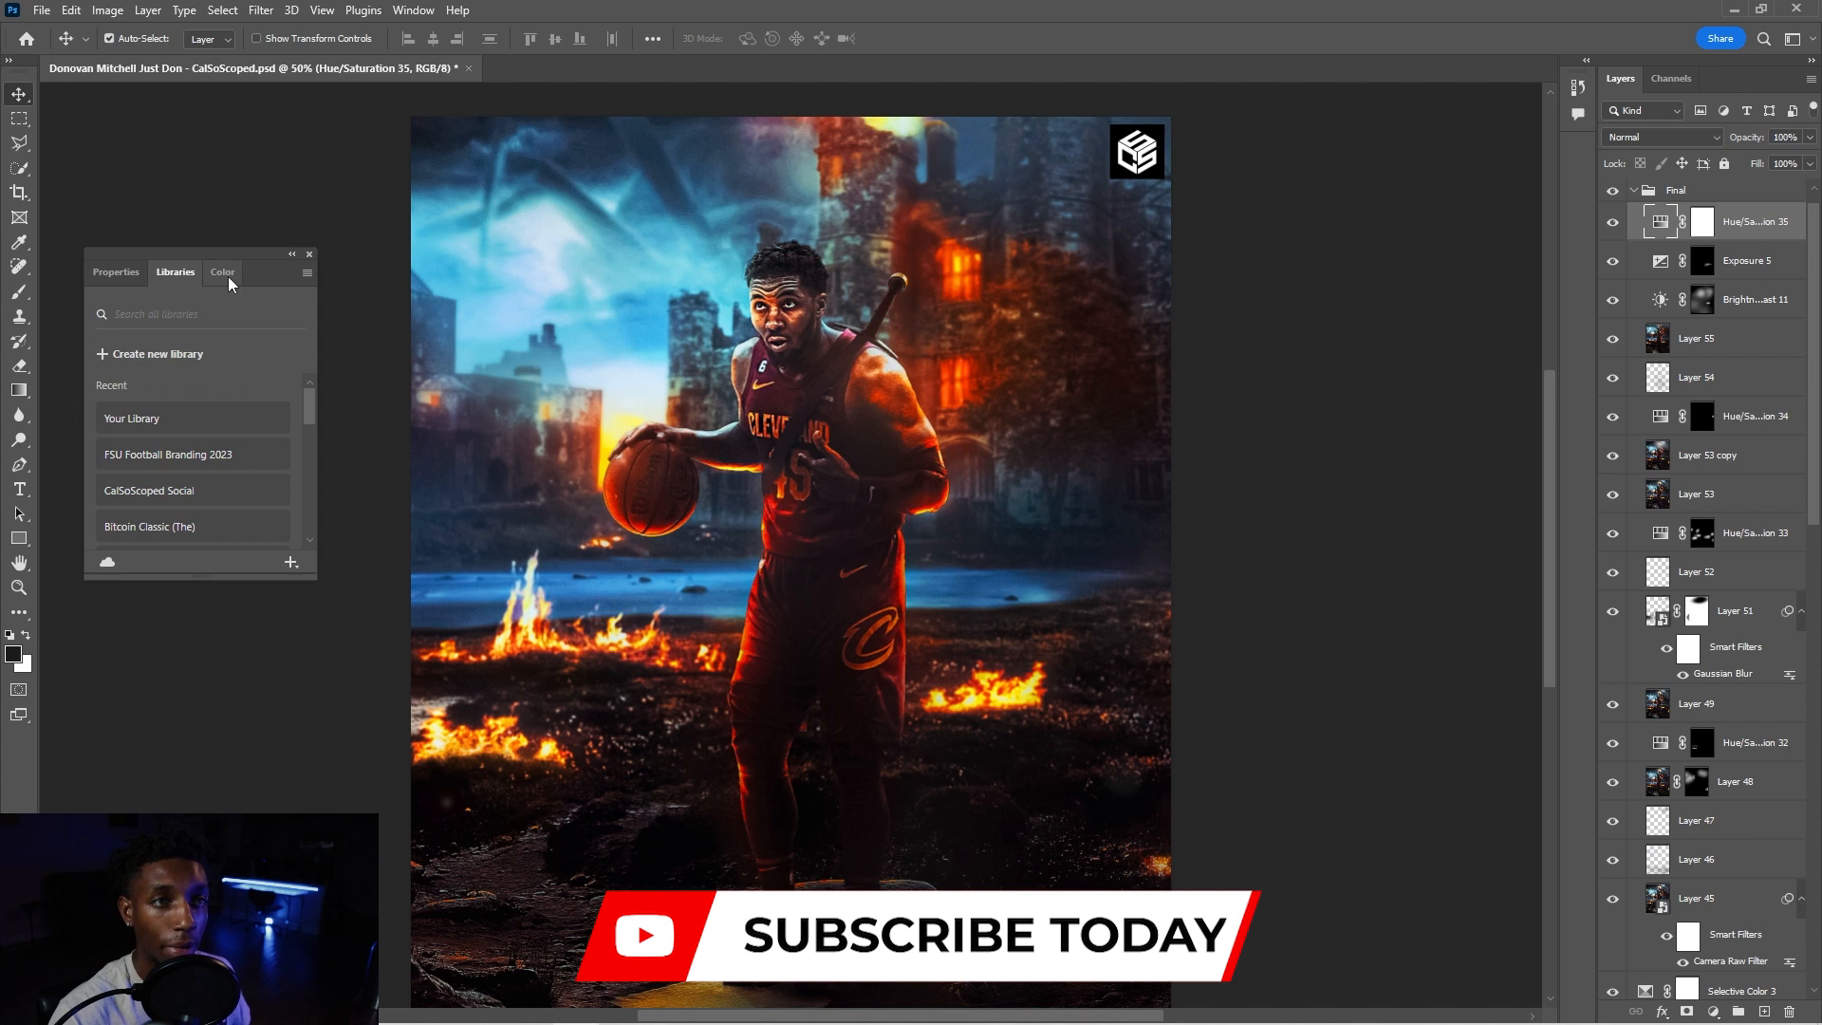
{"action": "left_click", "coordinate": [222, 271]}
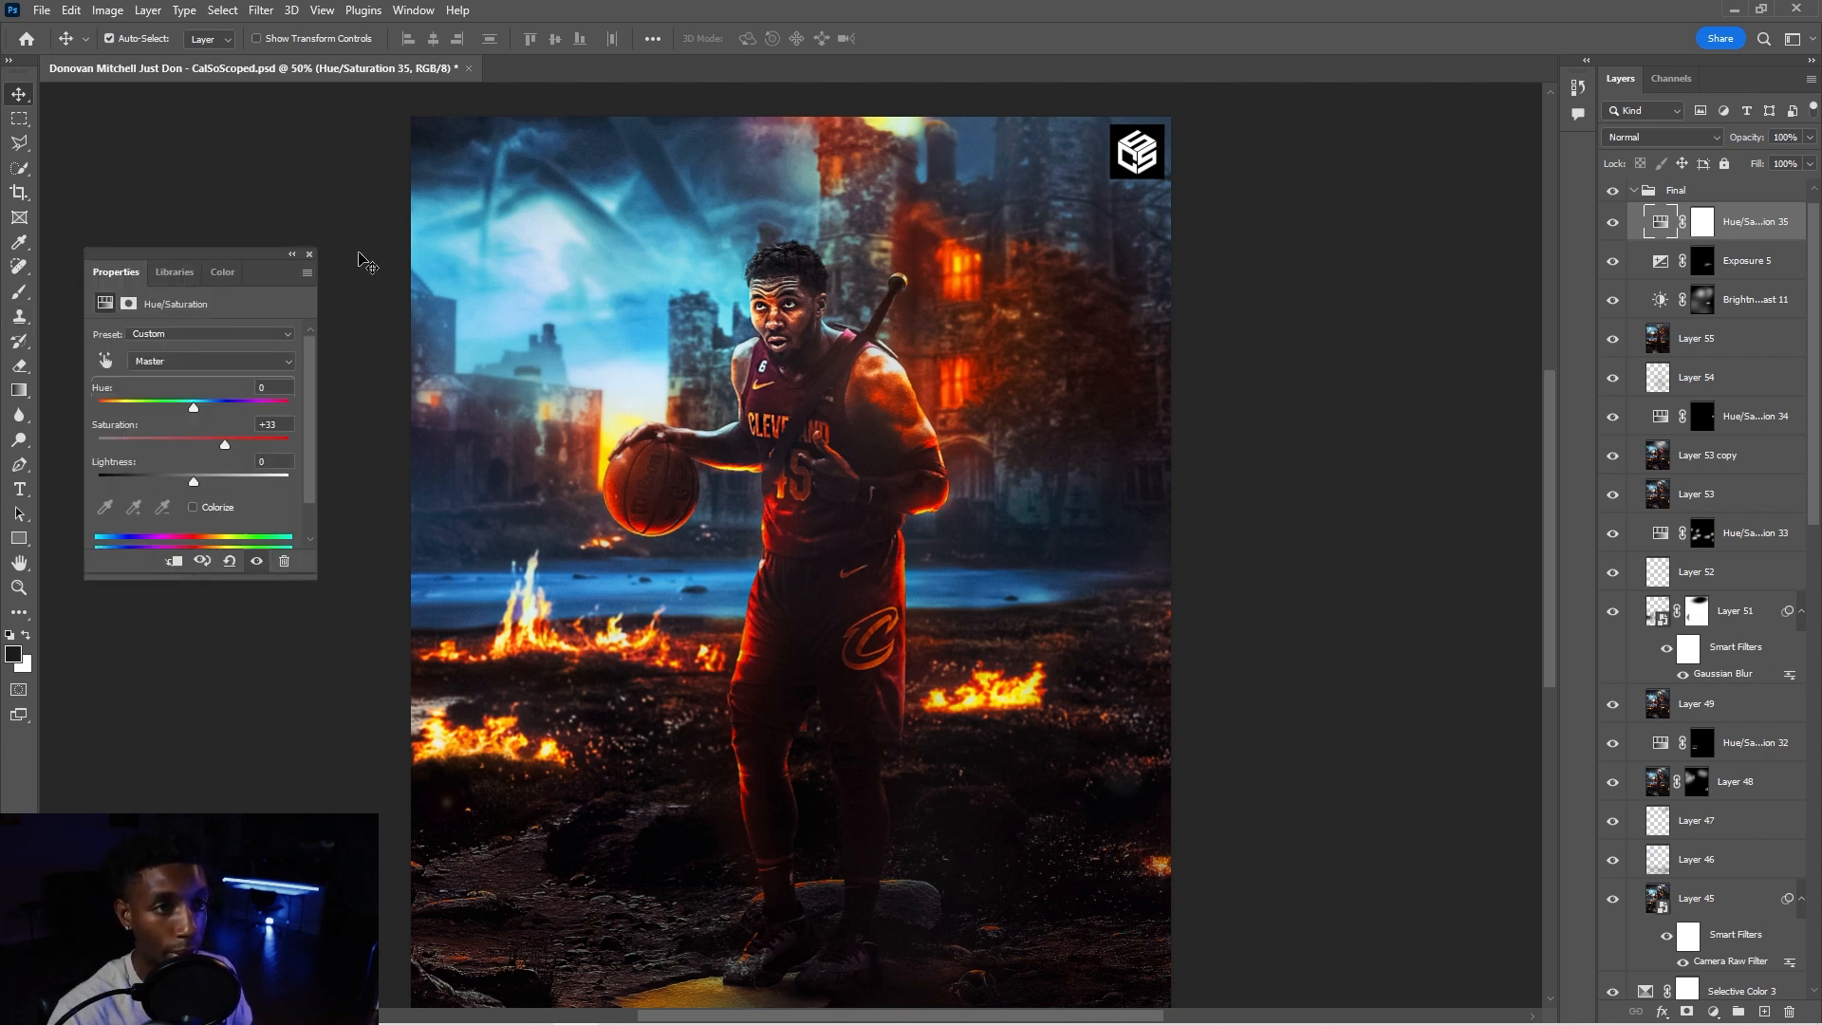
- Peek at the Channels panel, return to Layers, and bring up the Workspace options
{"action": "left_click", "coordinate": [1670, 78]}
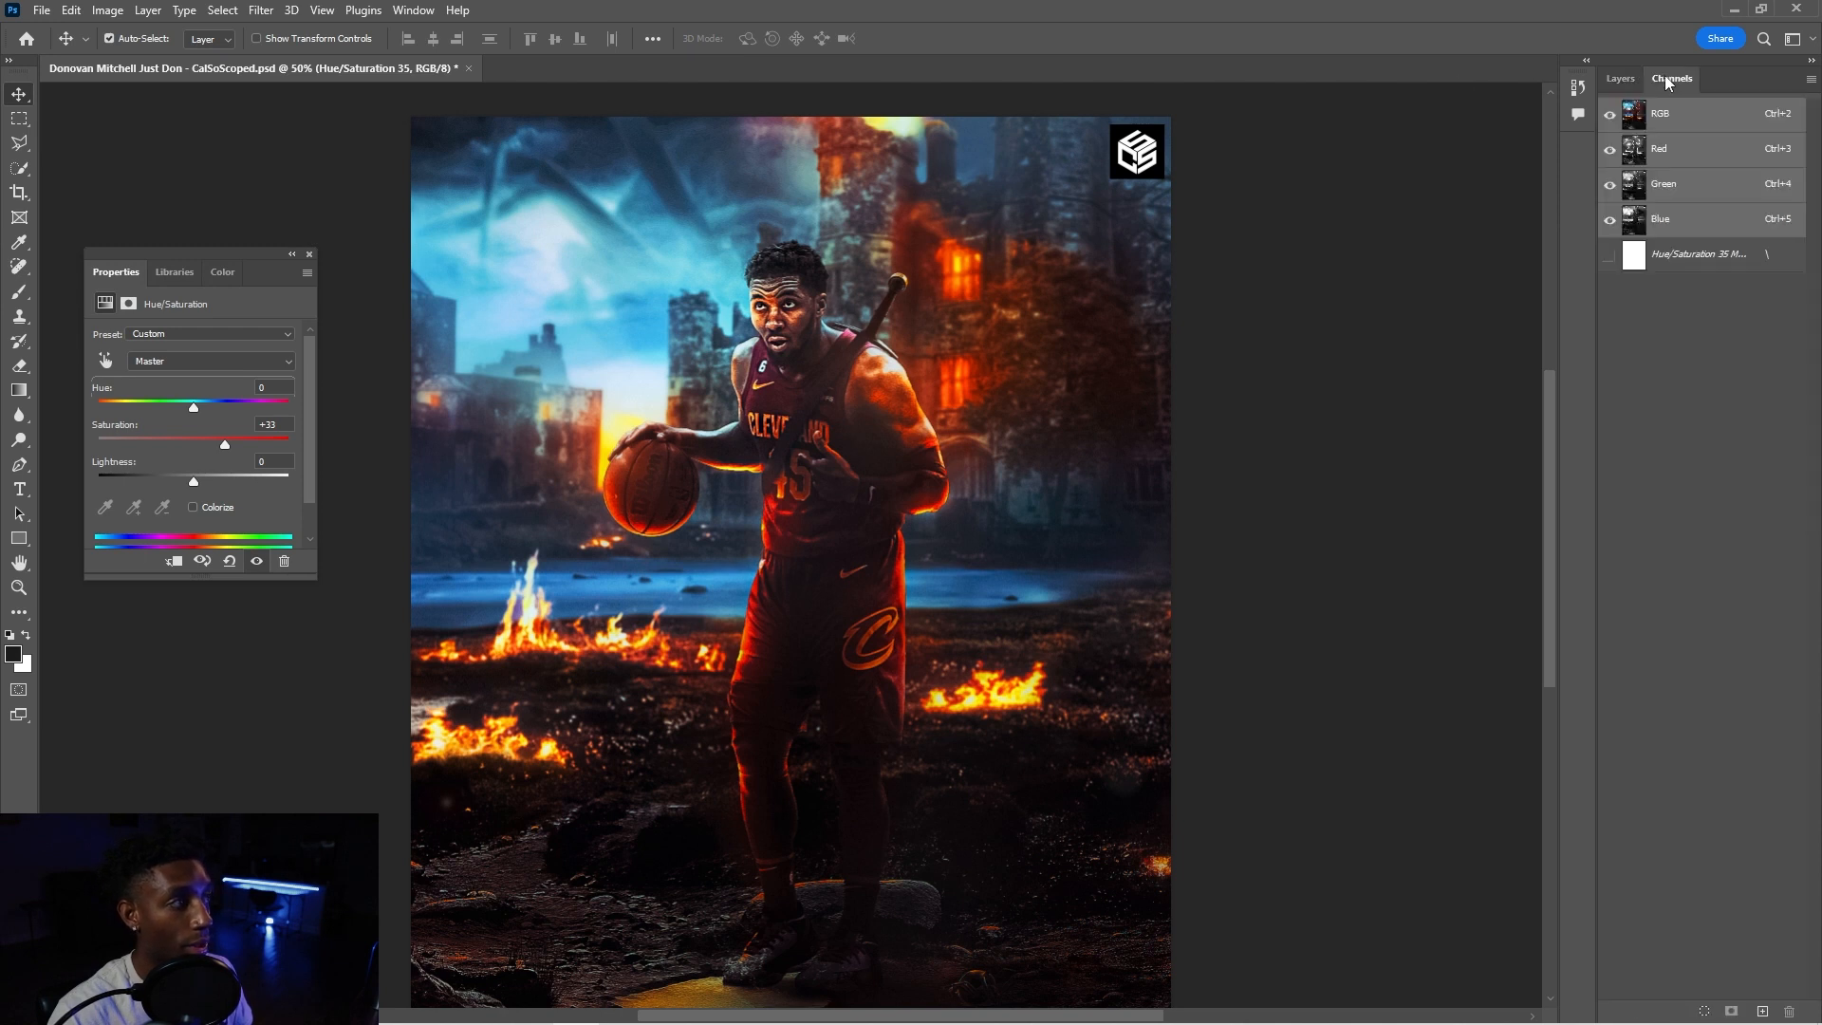
{"action": "left_click", "coordinate": [1618, 78]}
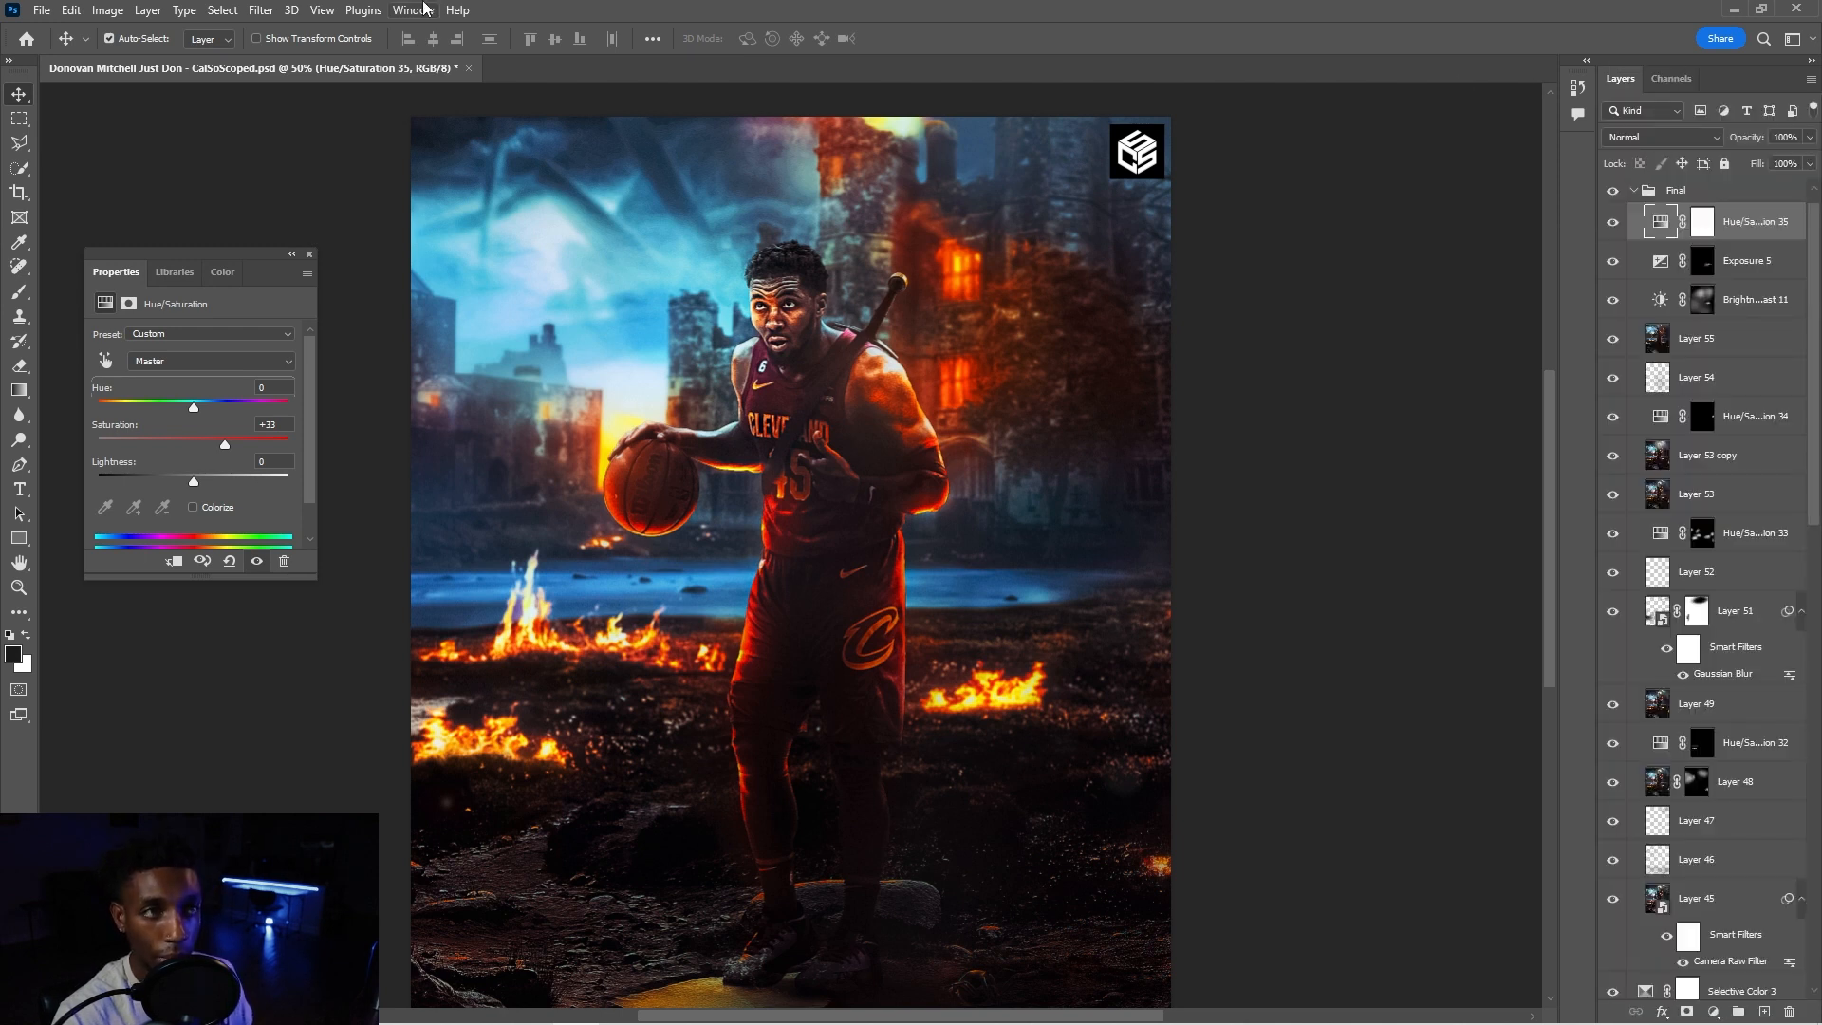
{"action": "left_click", "coordinate": [410, 9]}
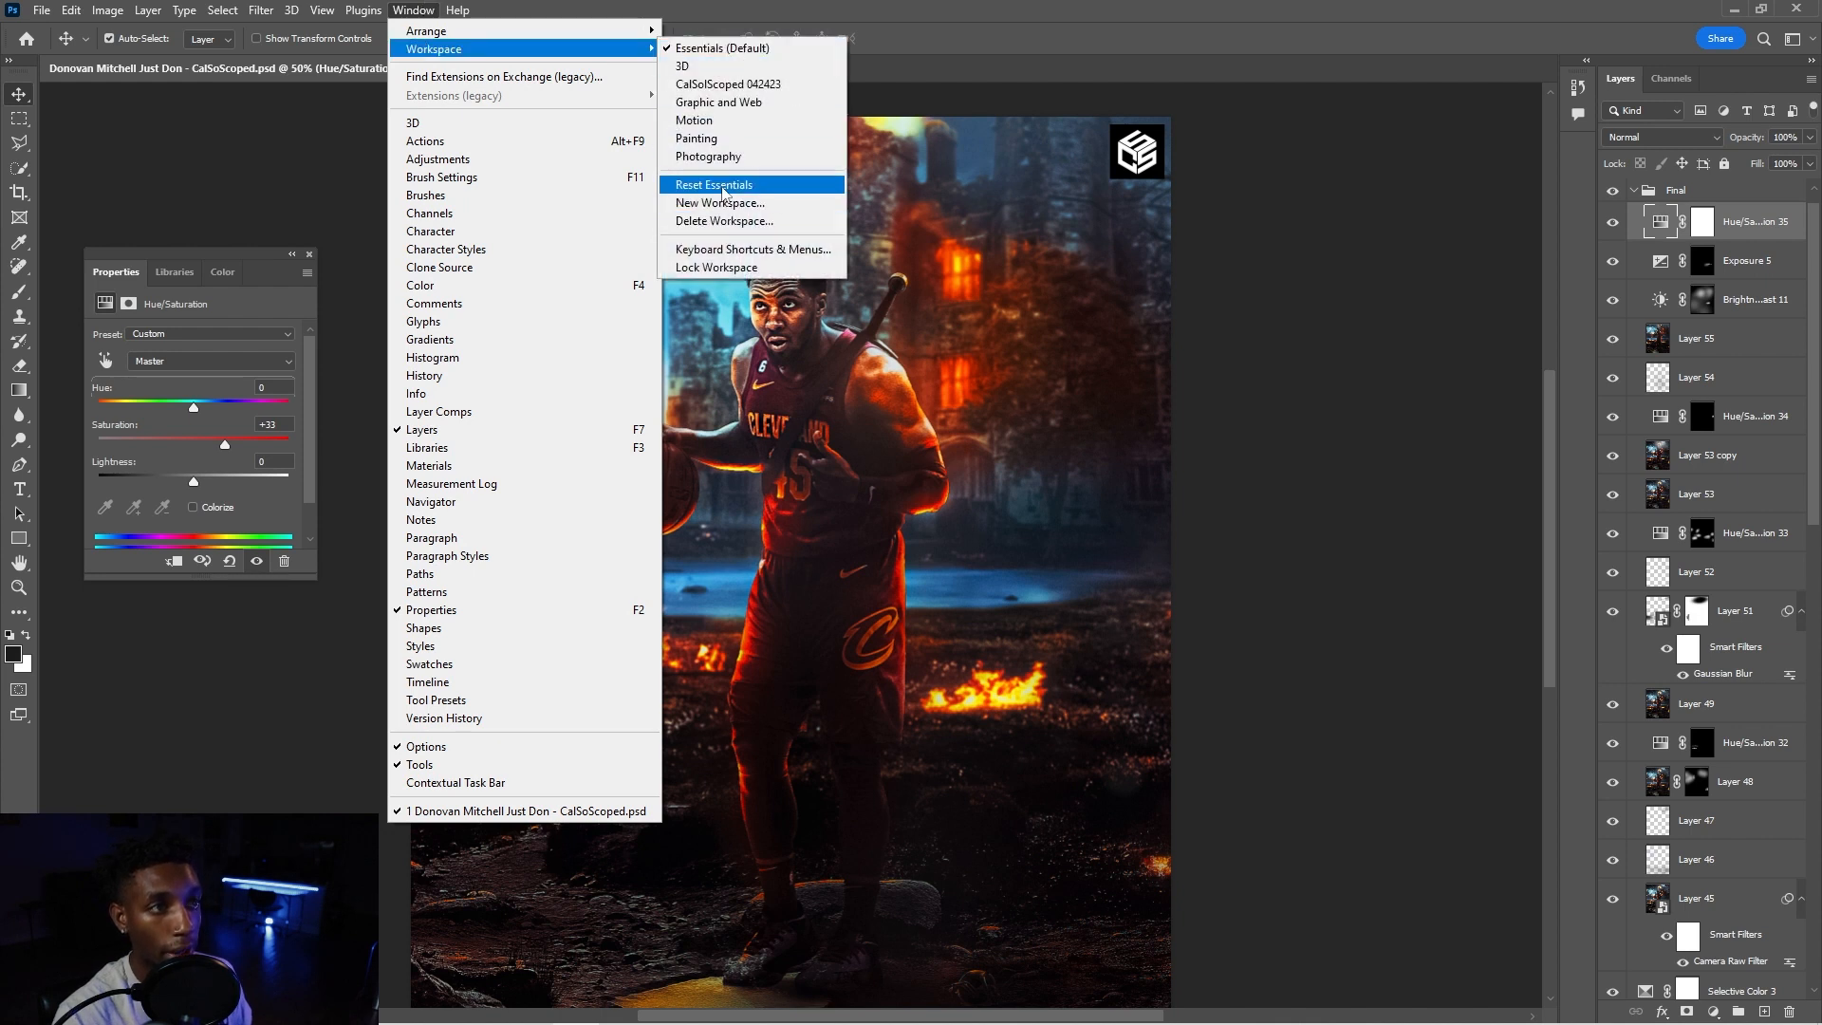
- Create a new workspace named 'Youtube Tutorial Workspace' capturing shortcuts, menus and toolbar
{"action": "left_click", "coordinate": [721, 203]}
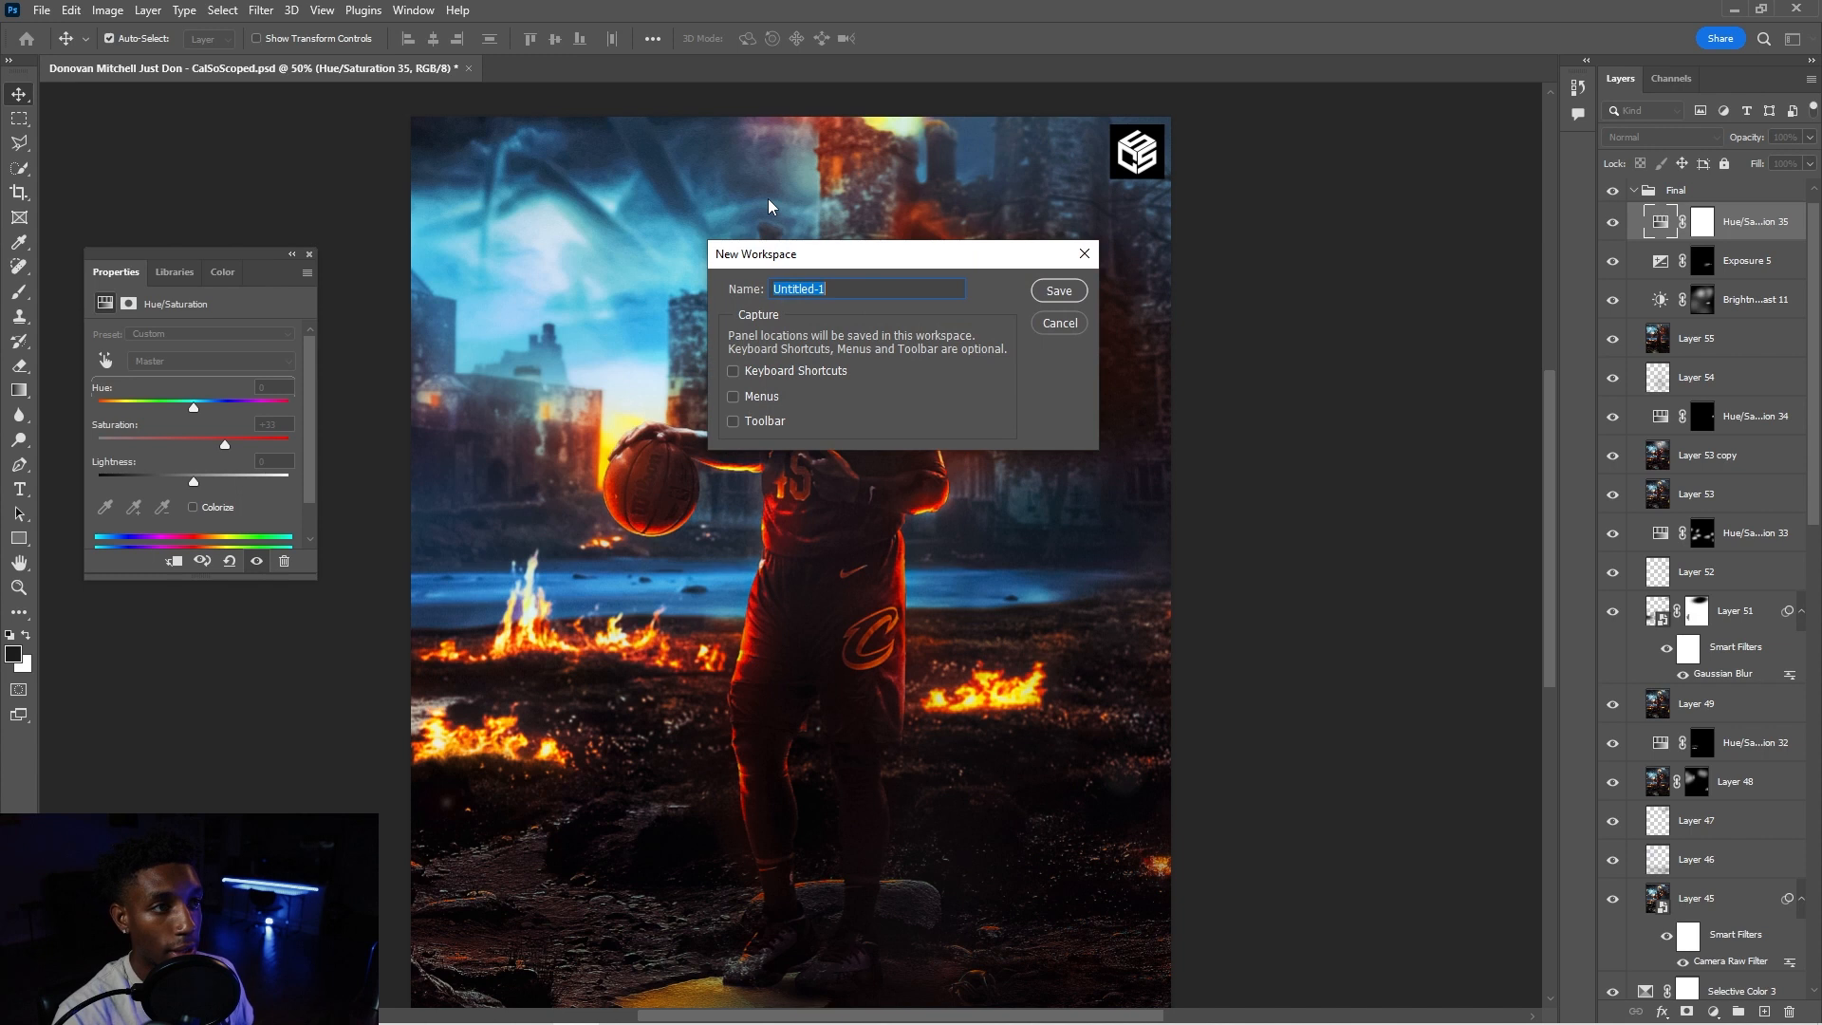
{"action": "type", "text": "Youtube Tutorial"}
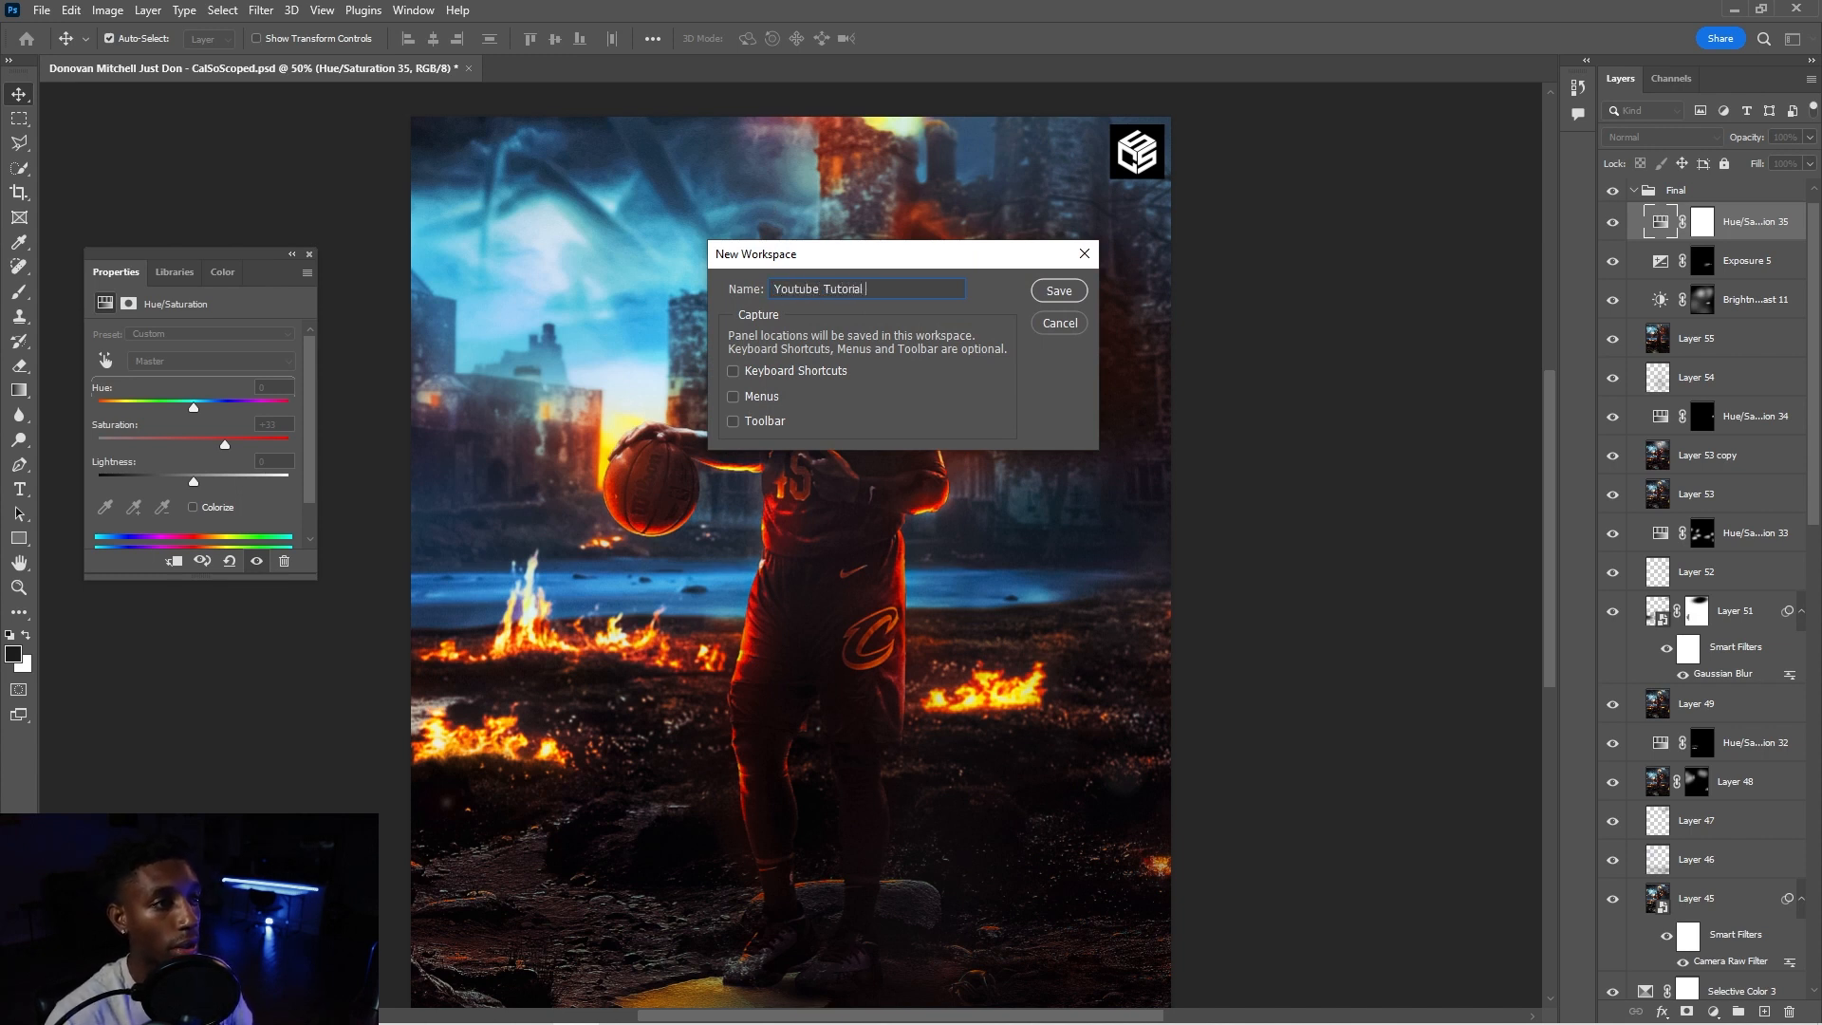
{"action": "type", "text": "Workspace"}
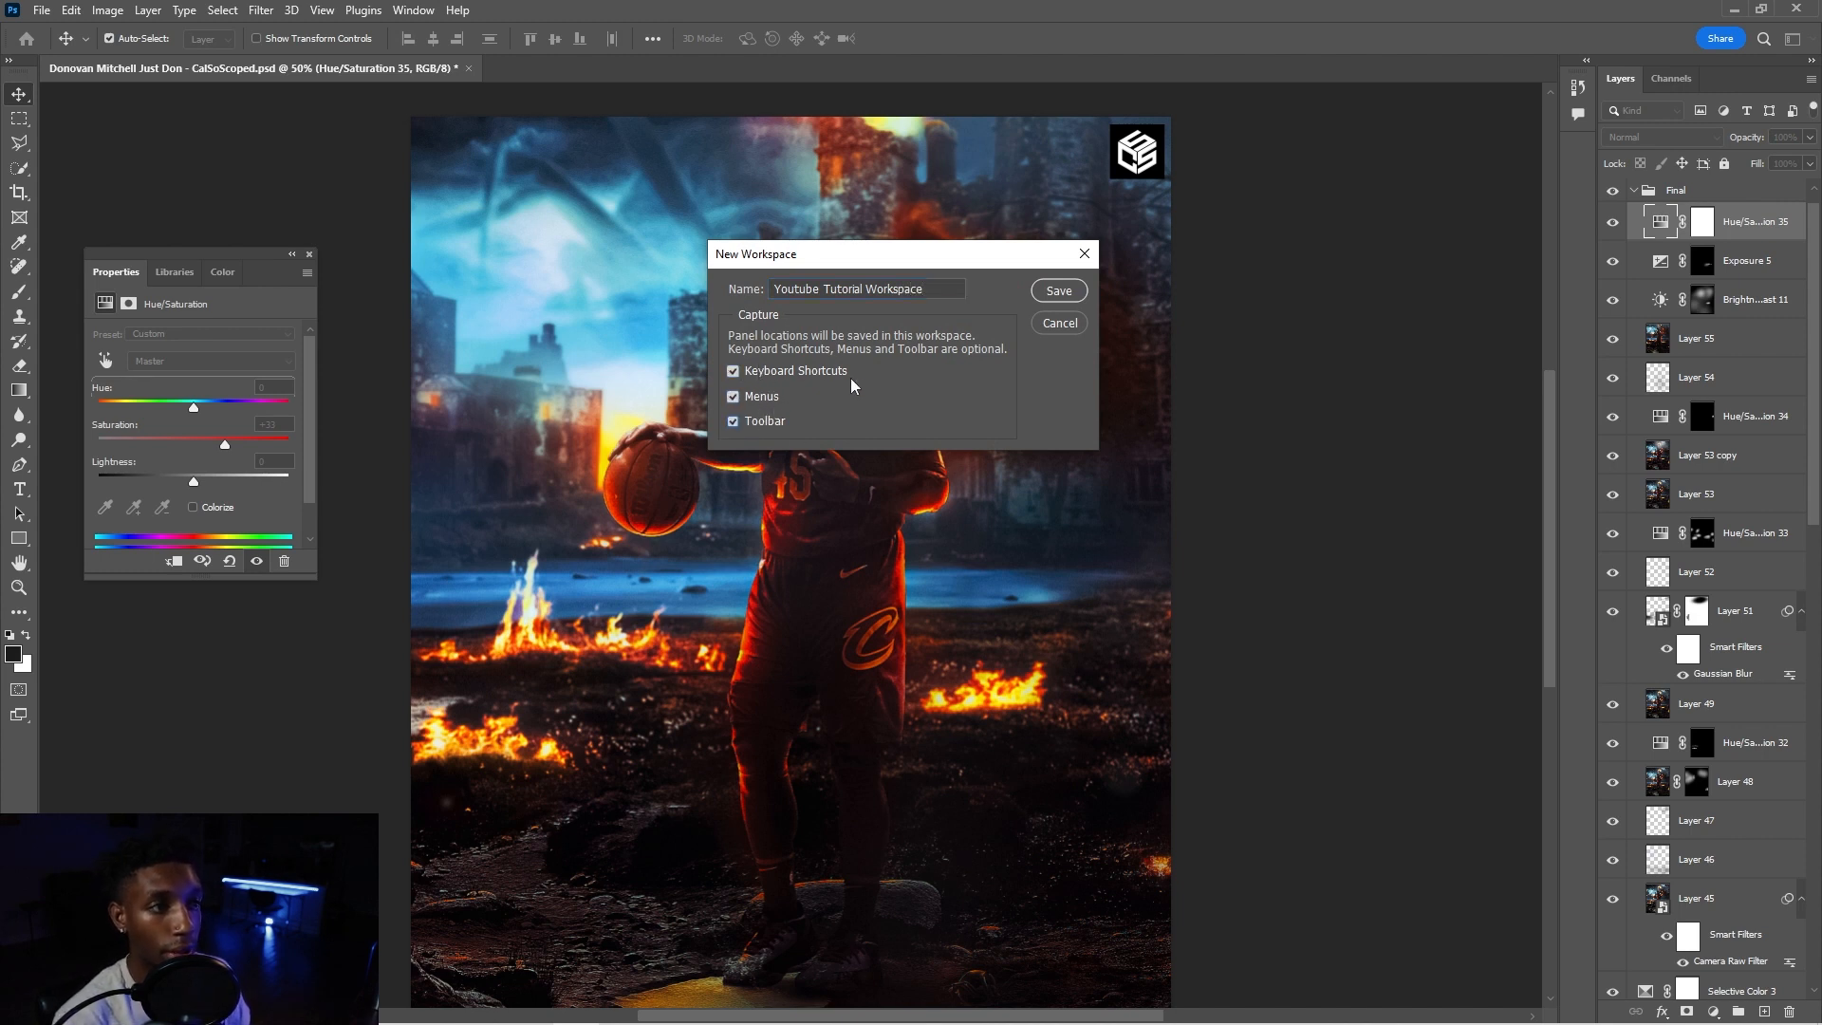
{"action": "mouse_move", "coordinate": [1023, 332]}
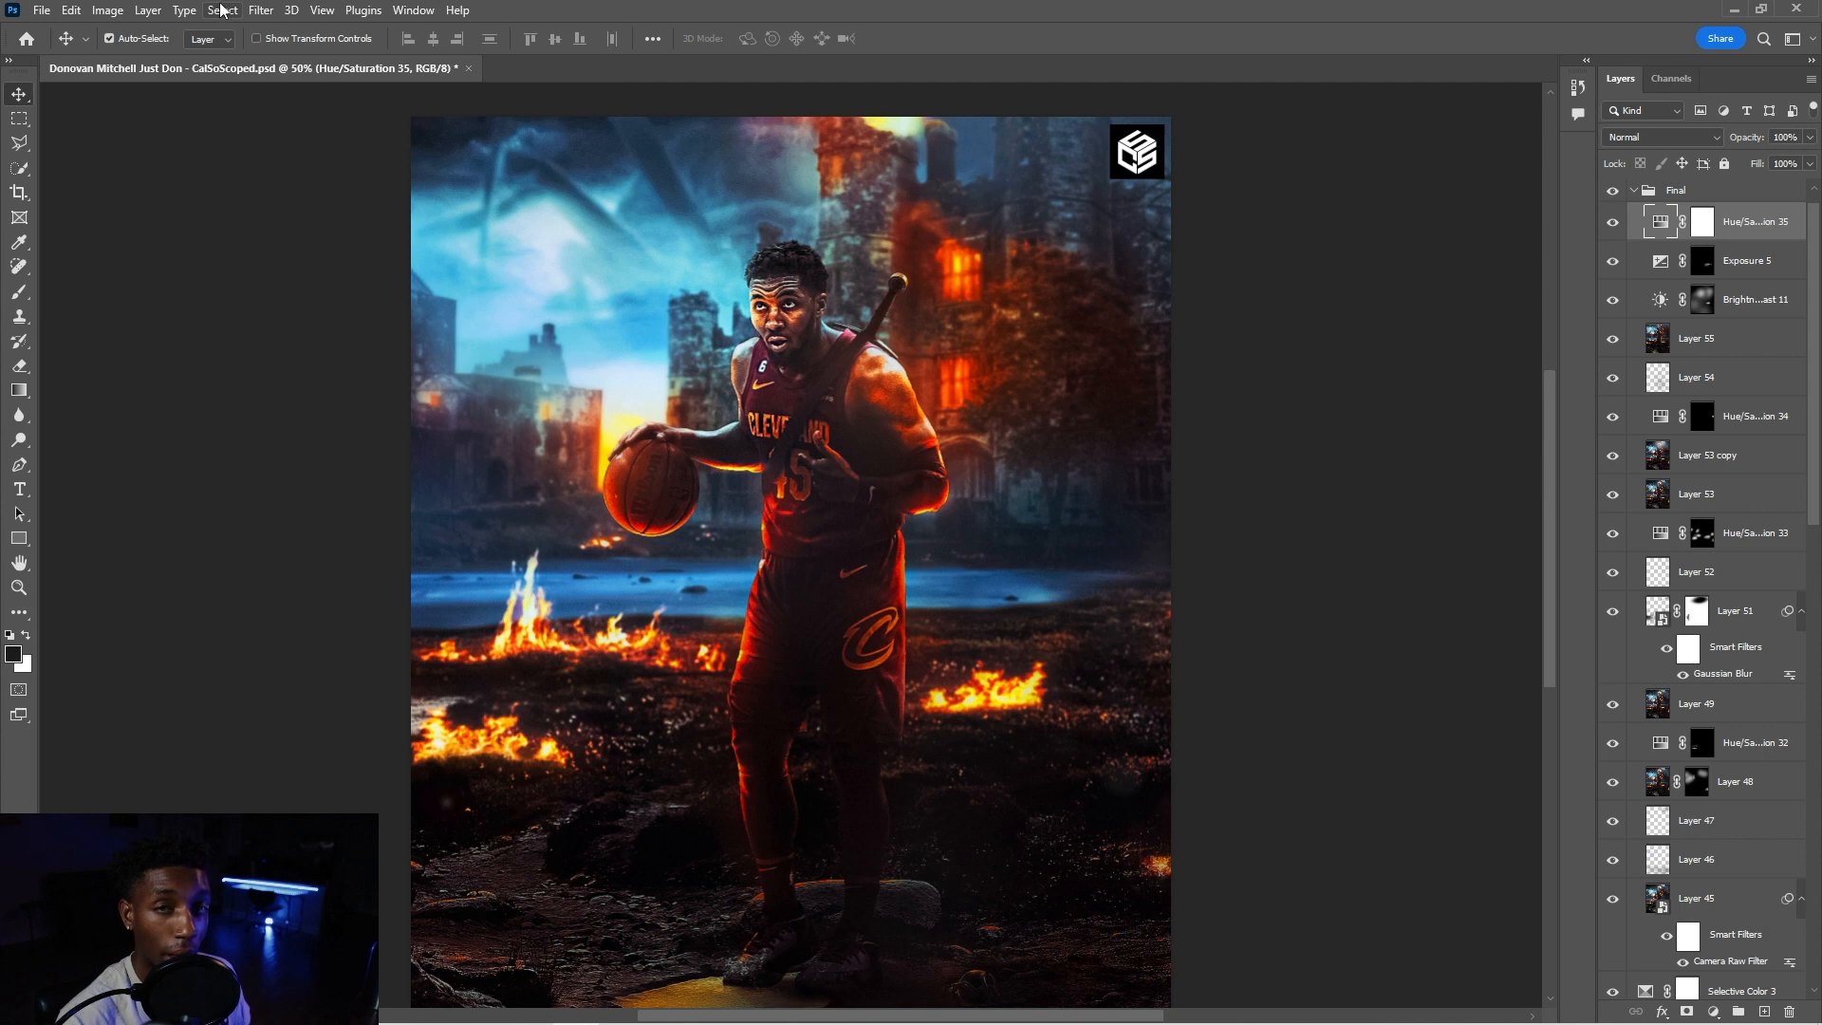
- Switch to the Graphic and Web workspace, then back to Youtube Tutorial Workspace
{"action": "left_click", "coordinate": [412, 10]}
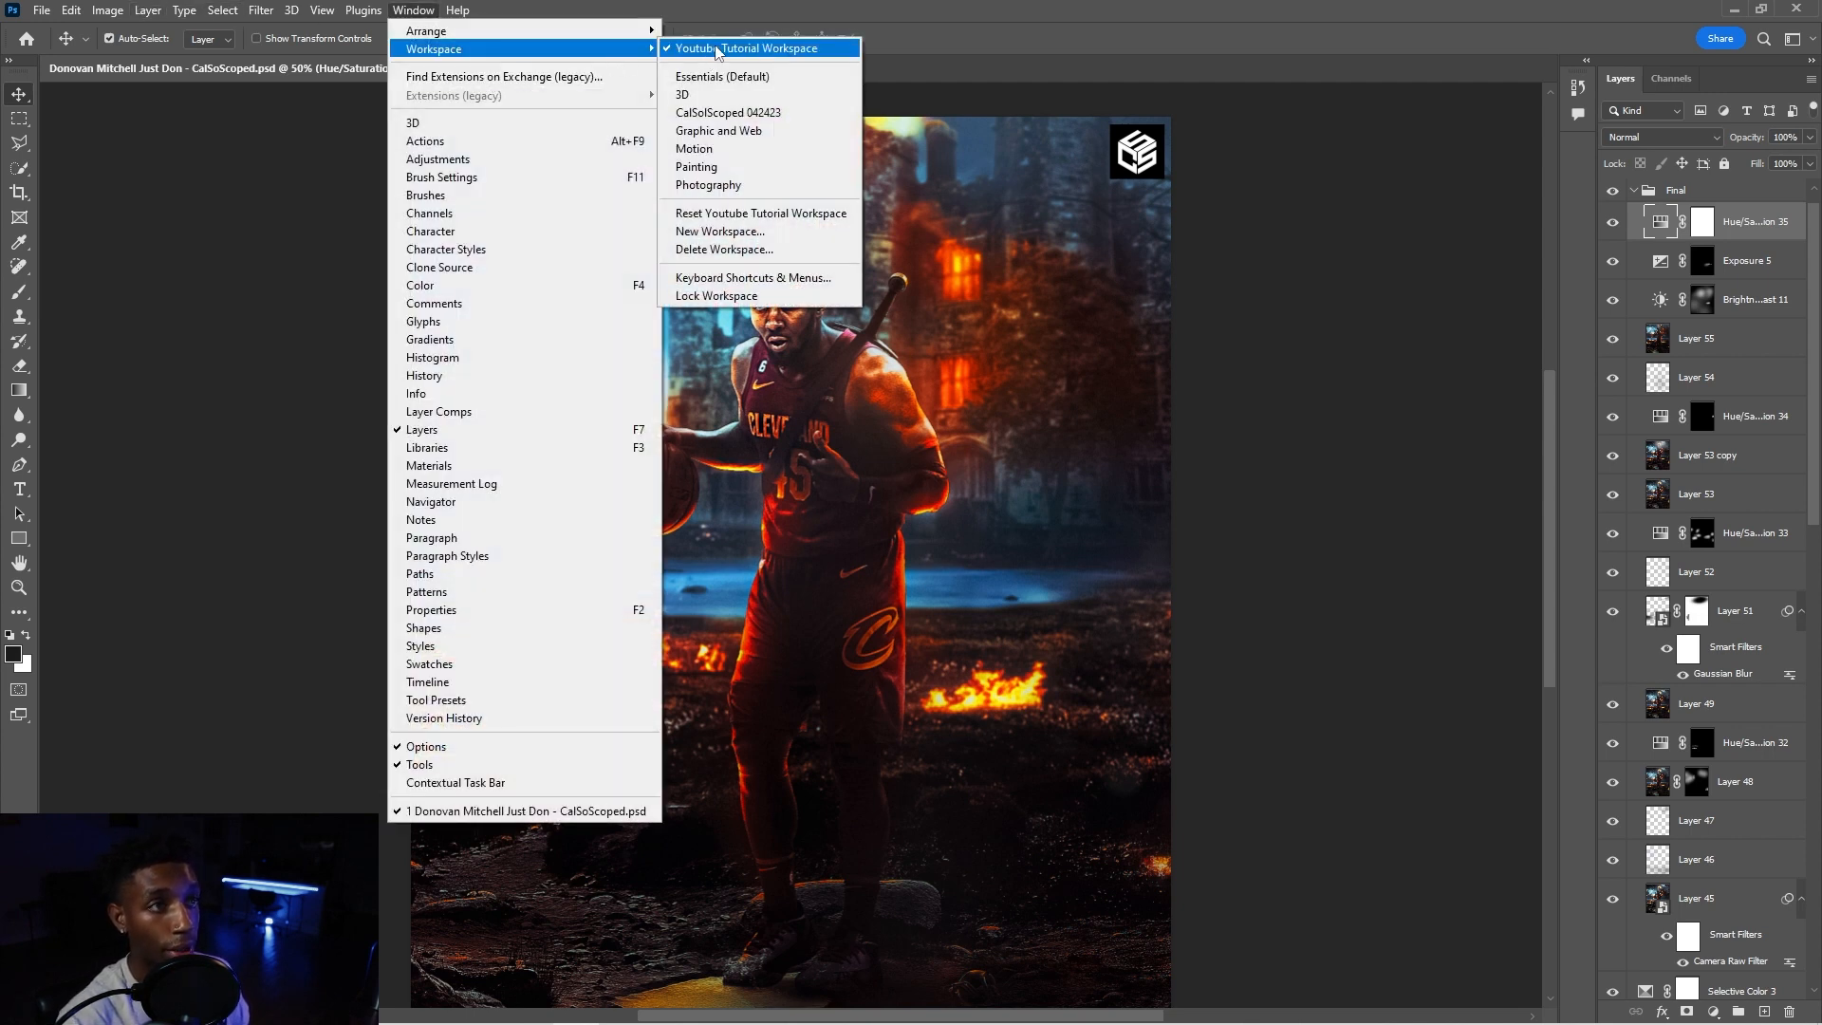
{"action": "mouse_move", "coordinate": [717, 131]}
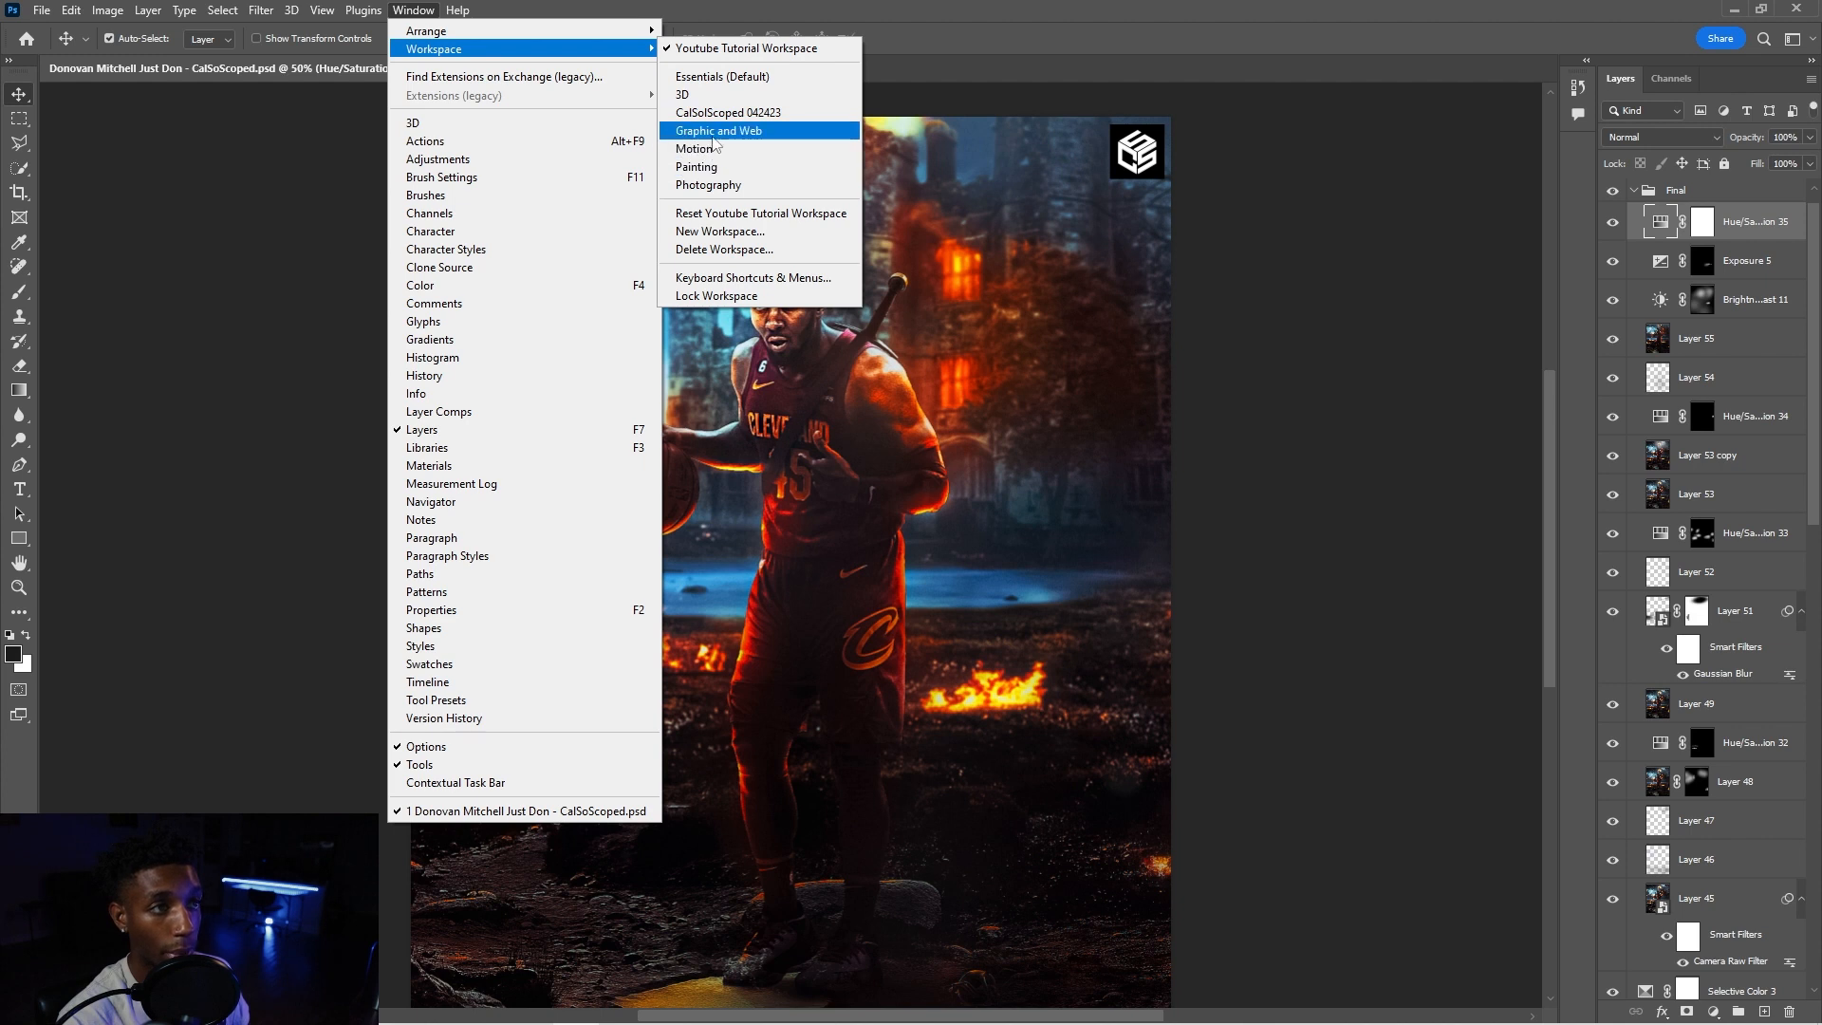
{"action": "left_click", "coordinate": [717, 130]}
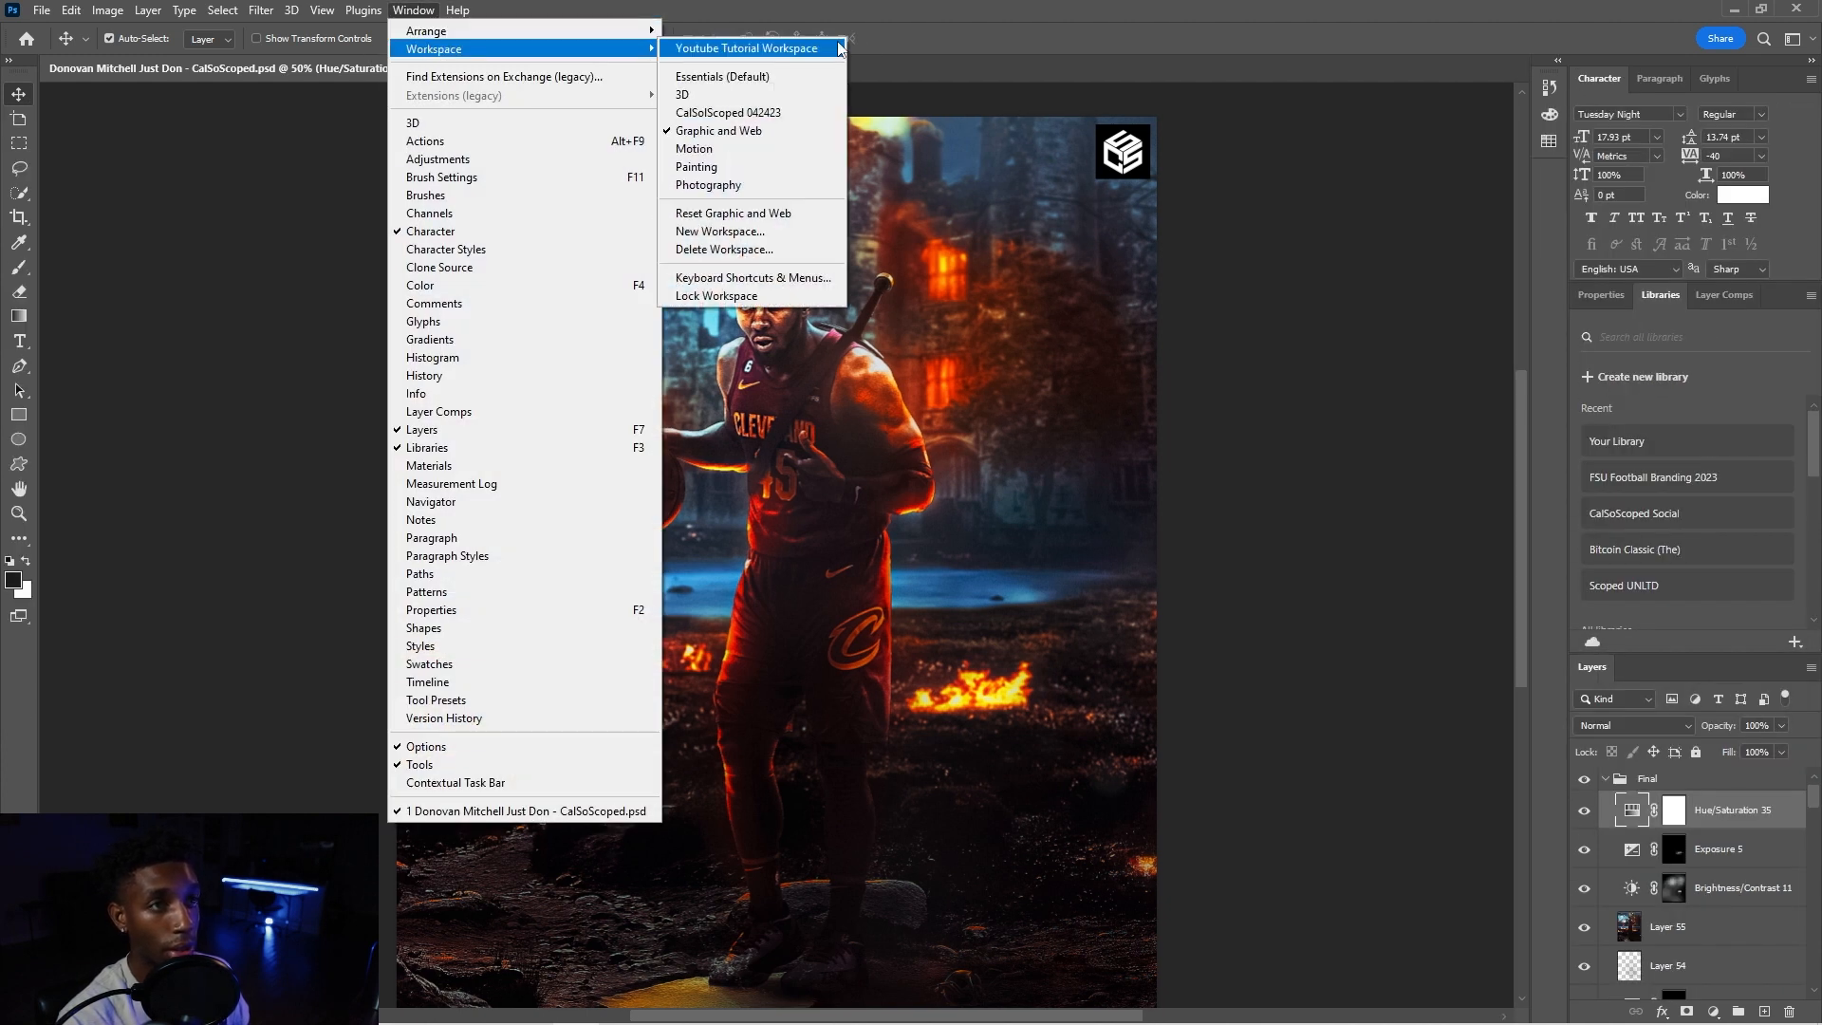
{"action": "left_click", "coordinate": [744, 47]}
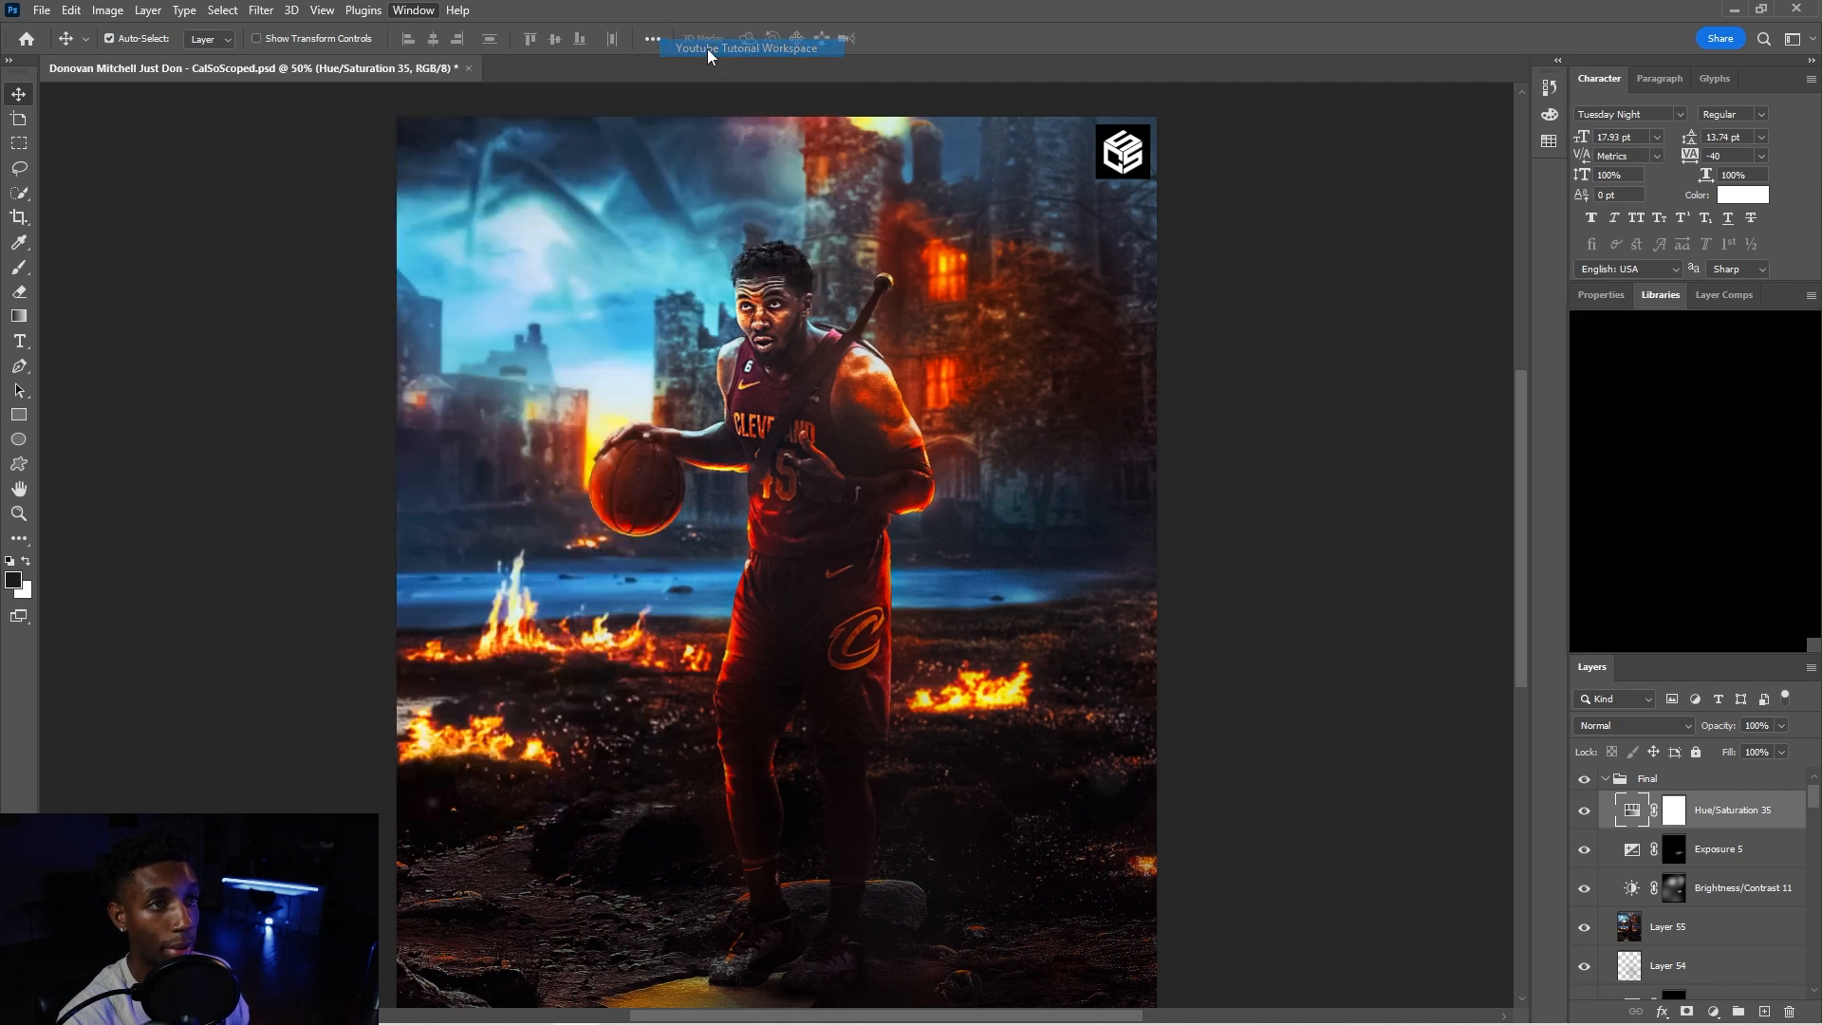
{"action": "left_click", "coordinate": [754, 47]}
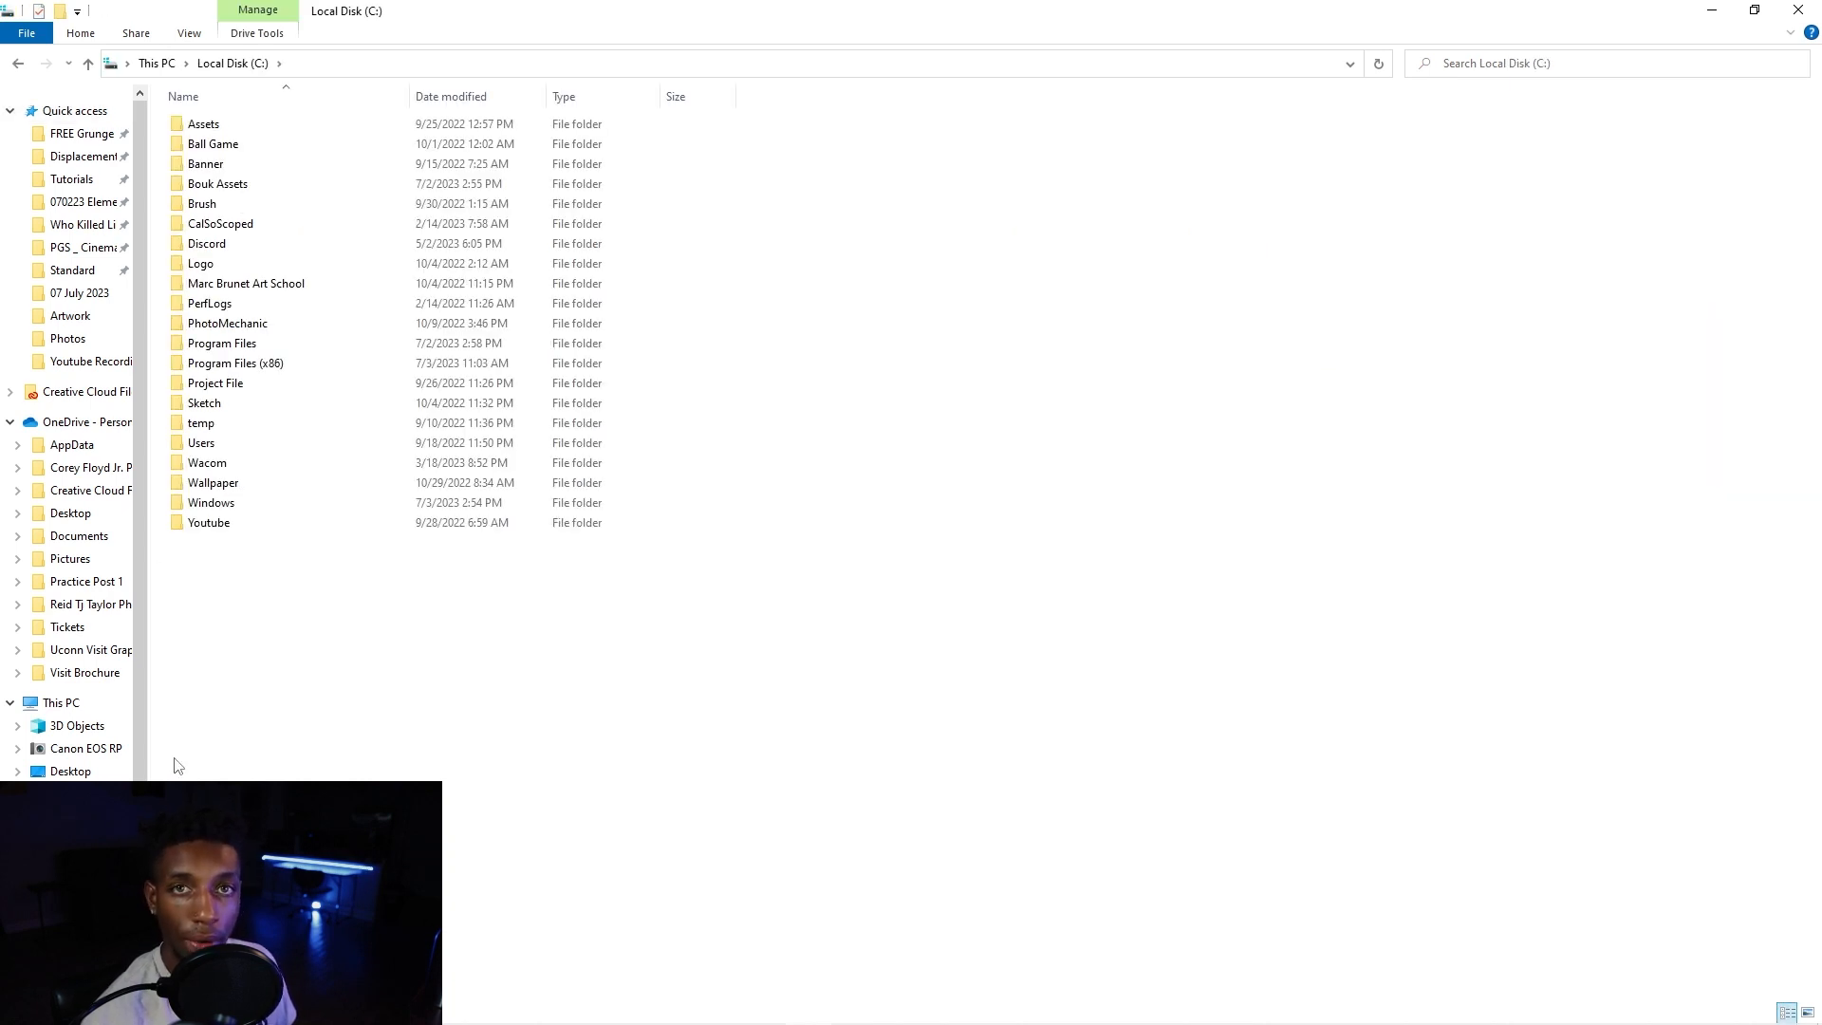
- Navigate Program Files > Adobe Photoshop 2023 > Required > Workspaces to list the built-in .psw files
{"action": "left_click", "coordinate": [220, 343]}
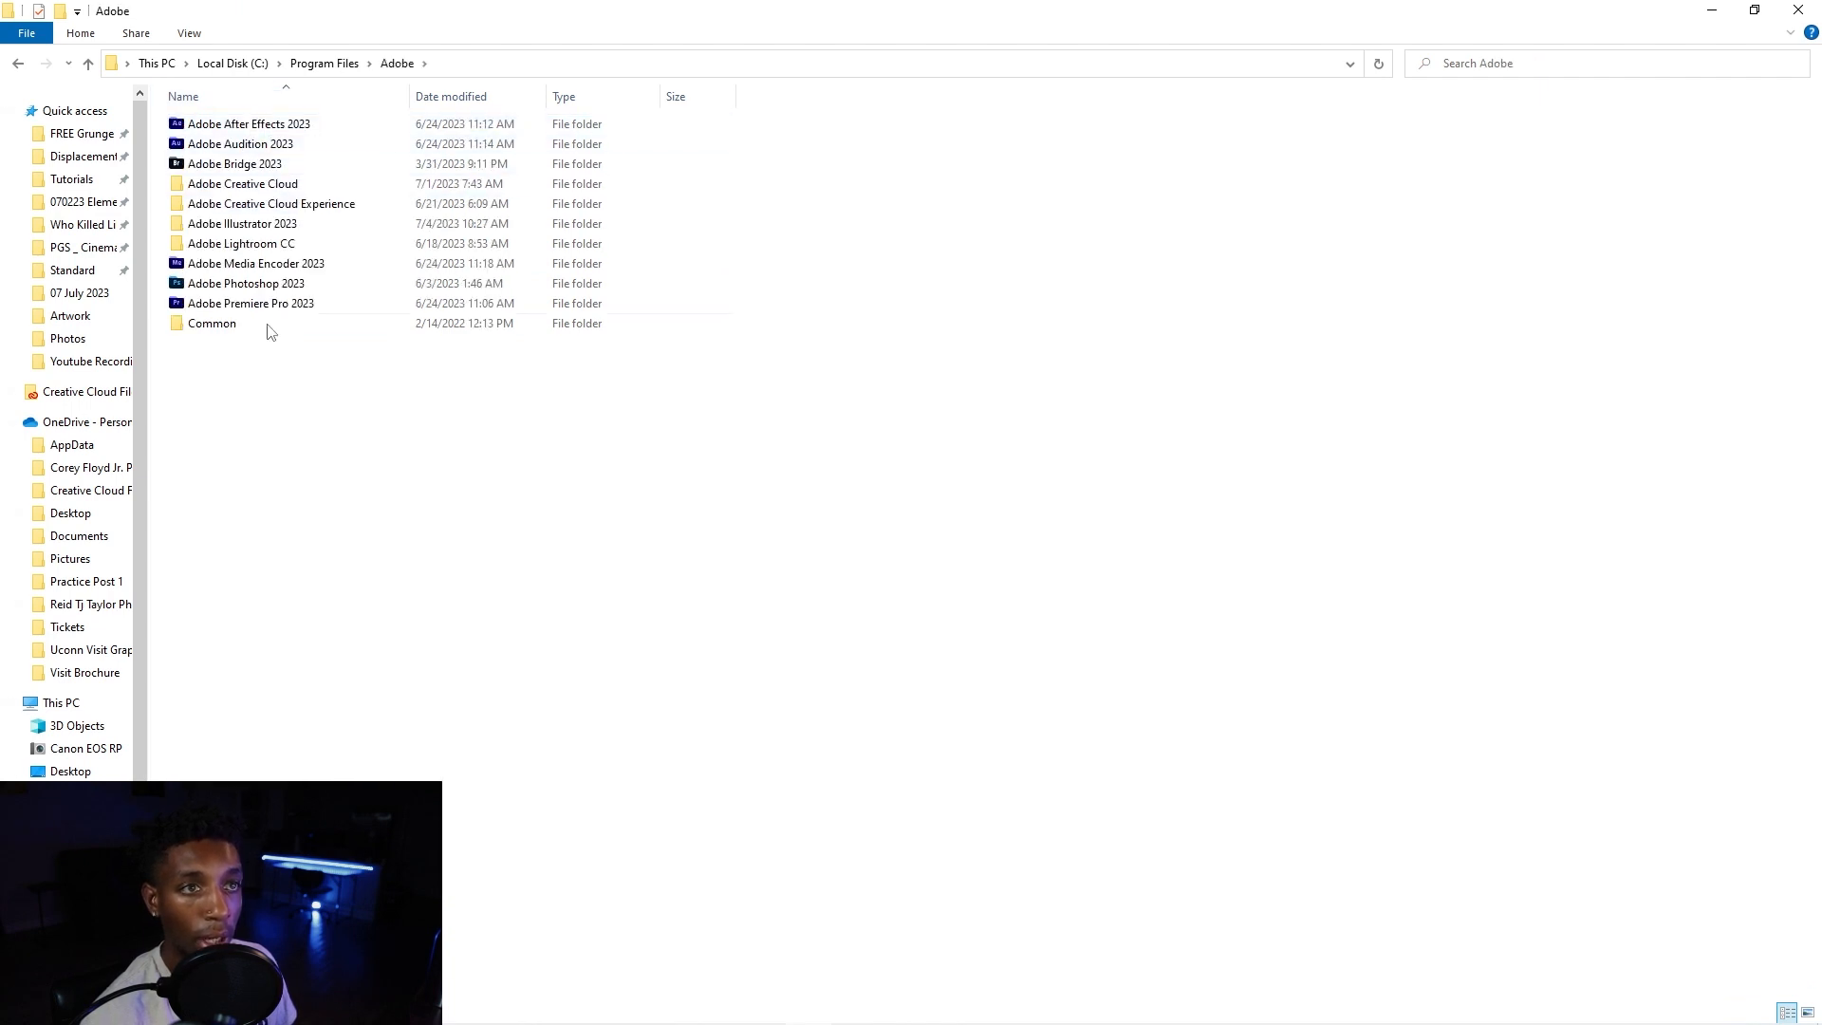
{"action": "double_click", "coordinate": [245, 283]}
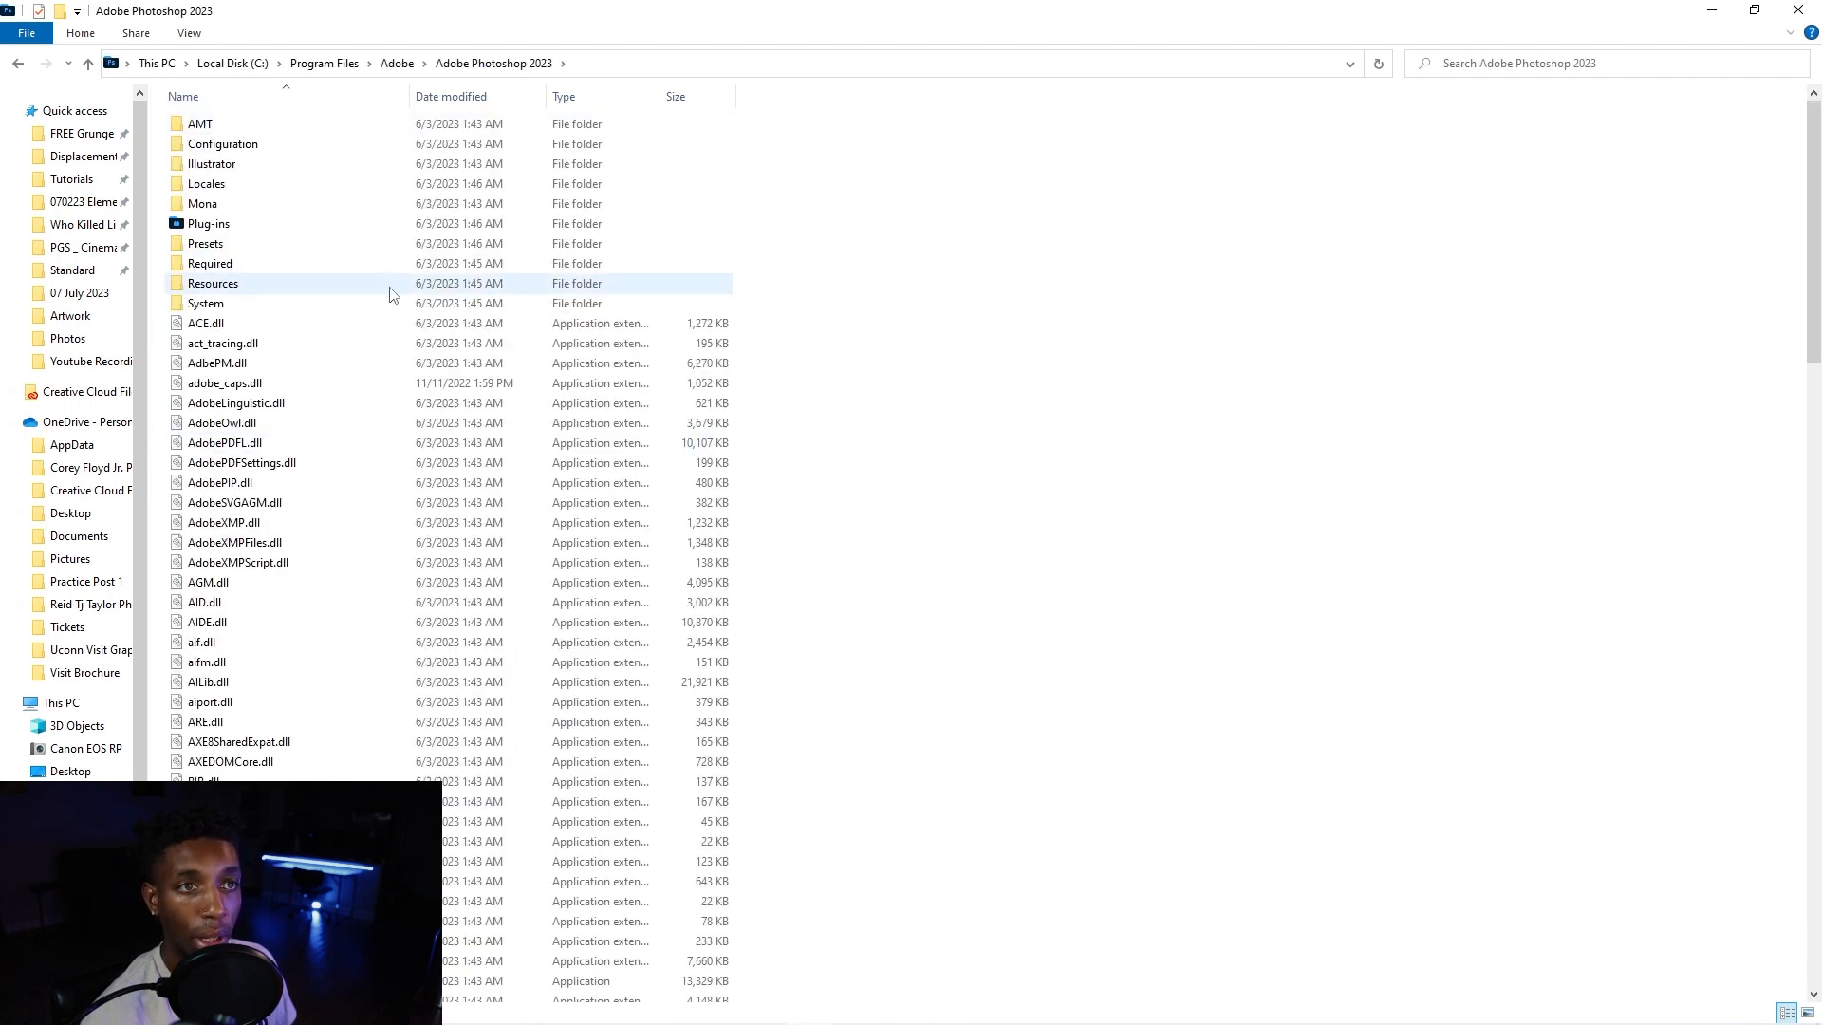
{"action": "double_click", "coordinate": [211, 262]}
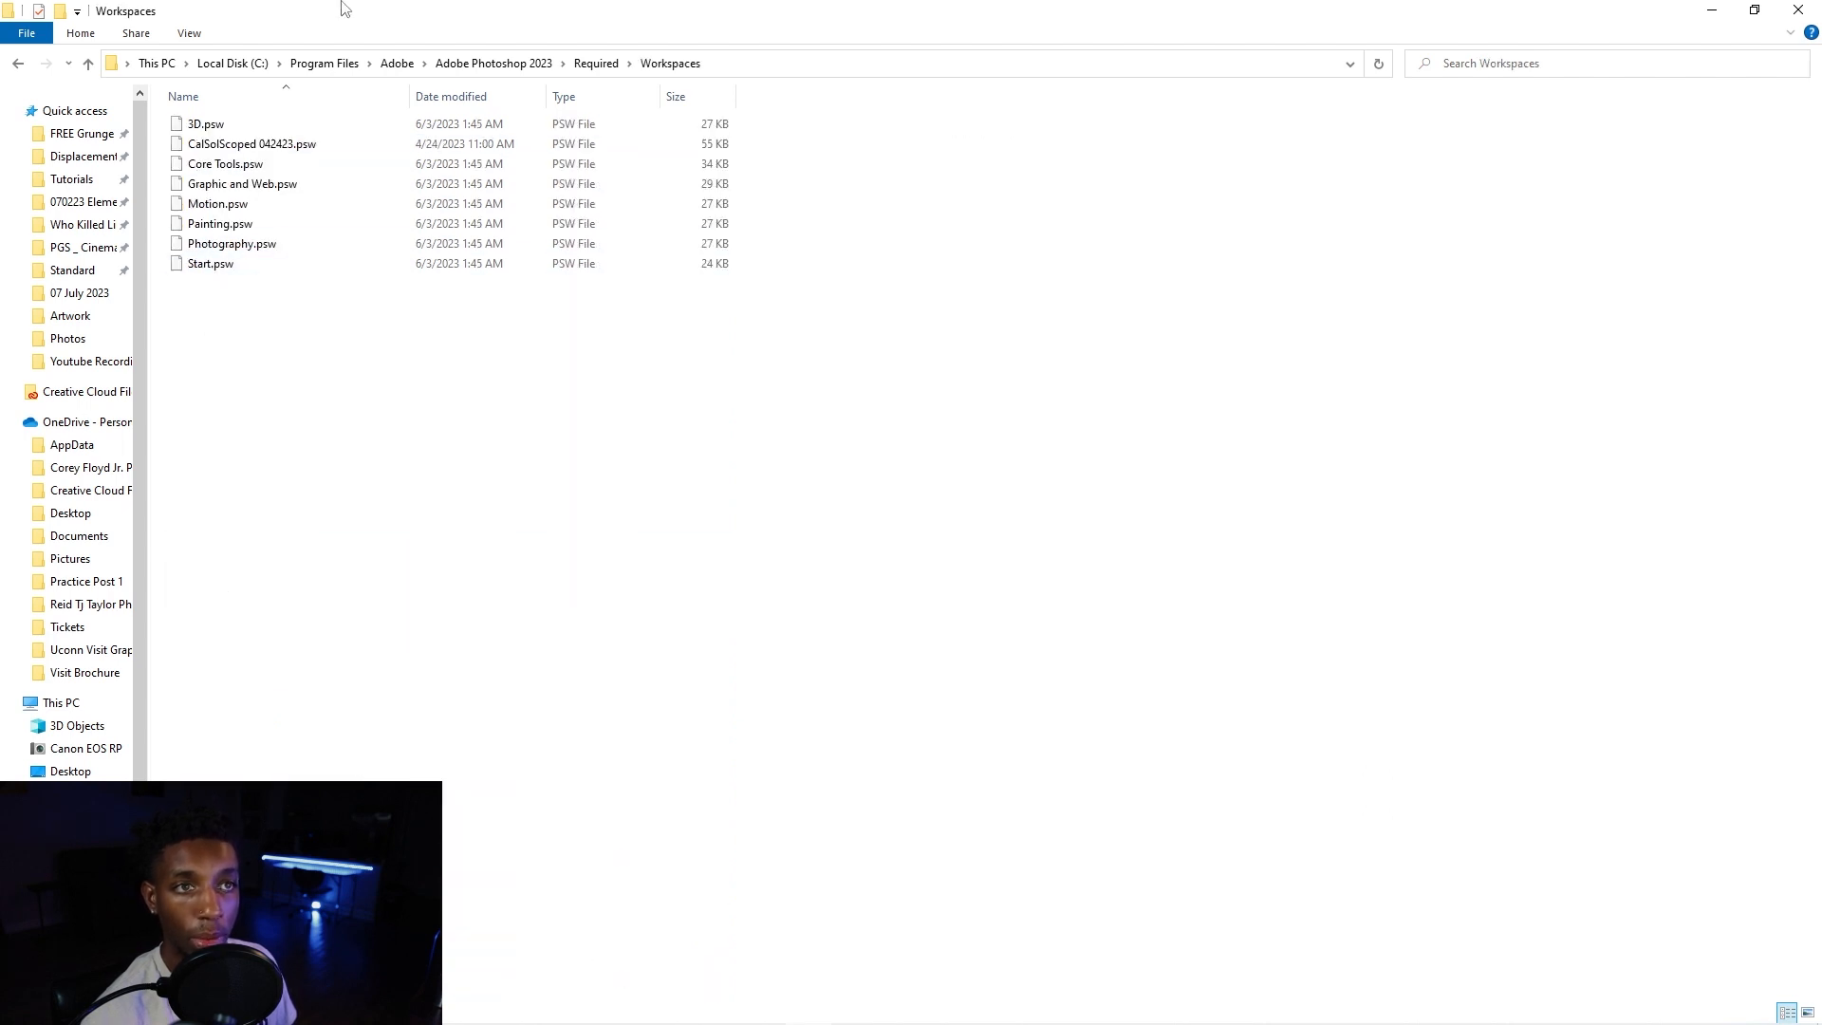
{"action": "left_click", "coordinate": [224, 163]}
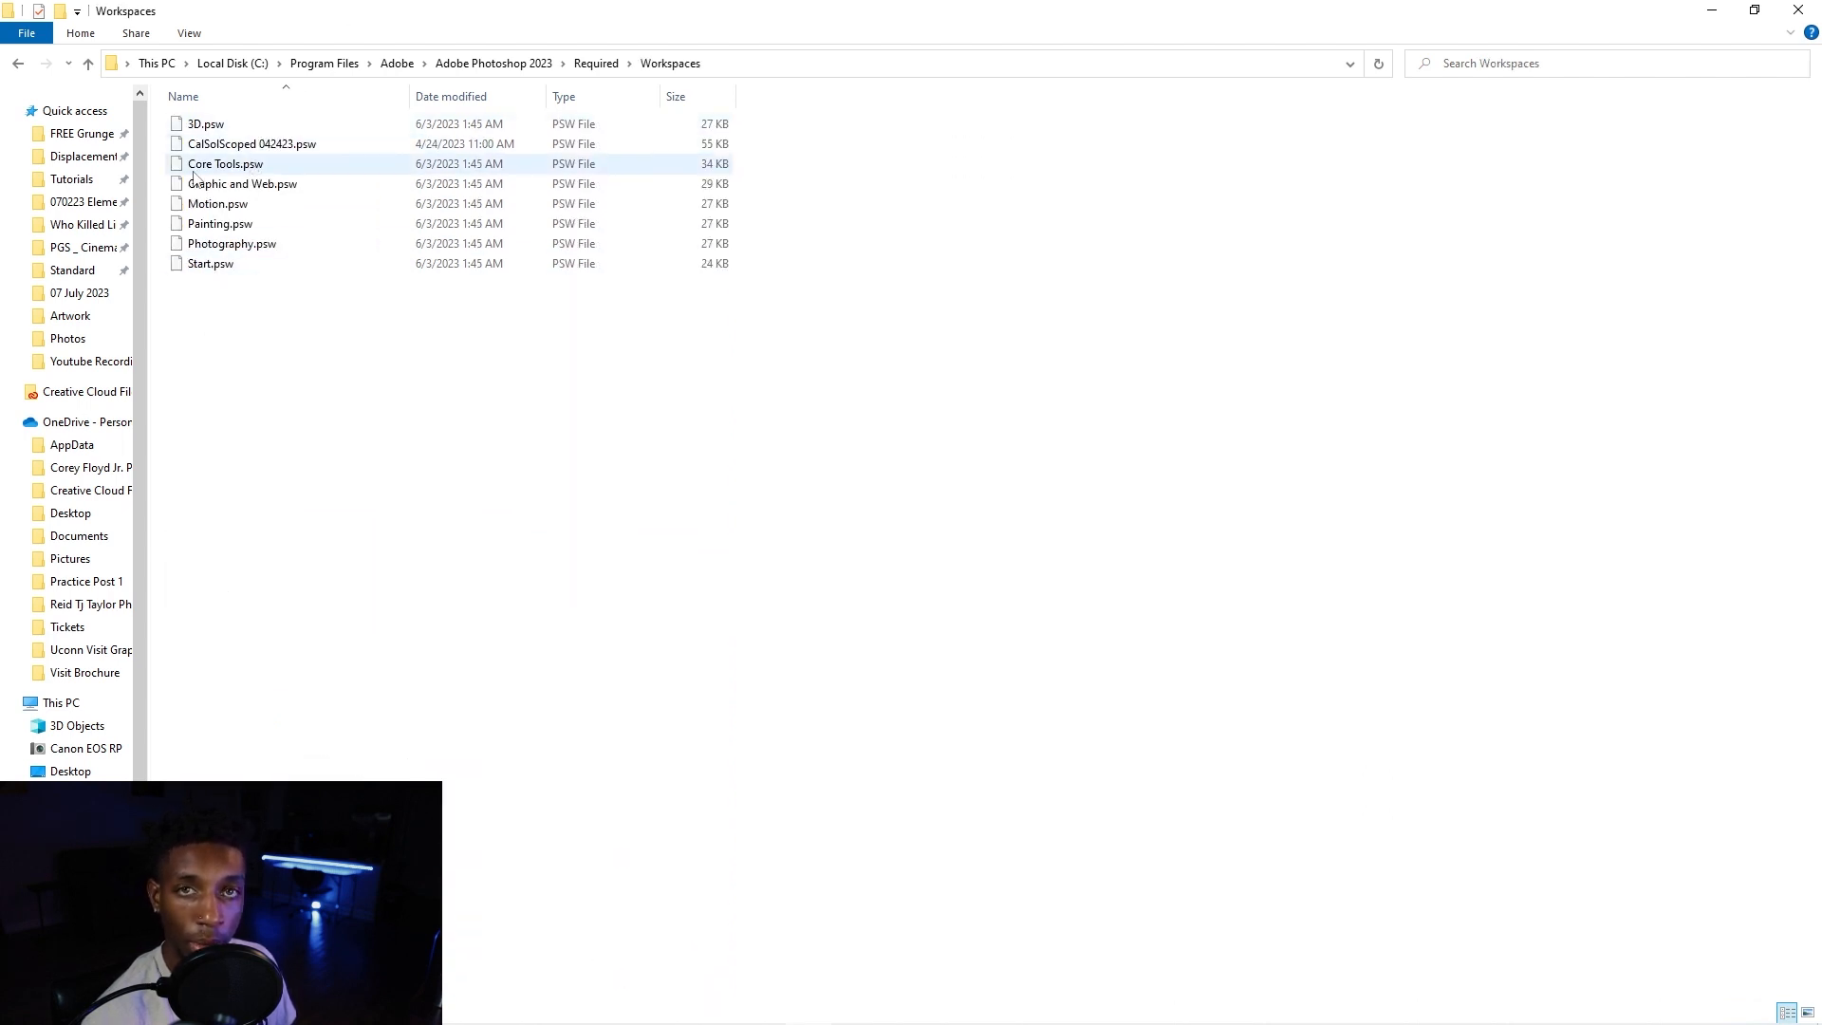
{"action": "mouse_move", "coordinate": [224, 163]}
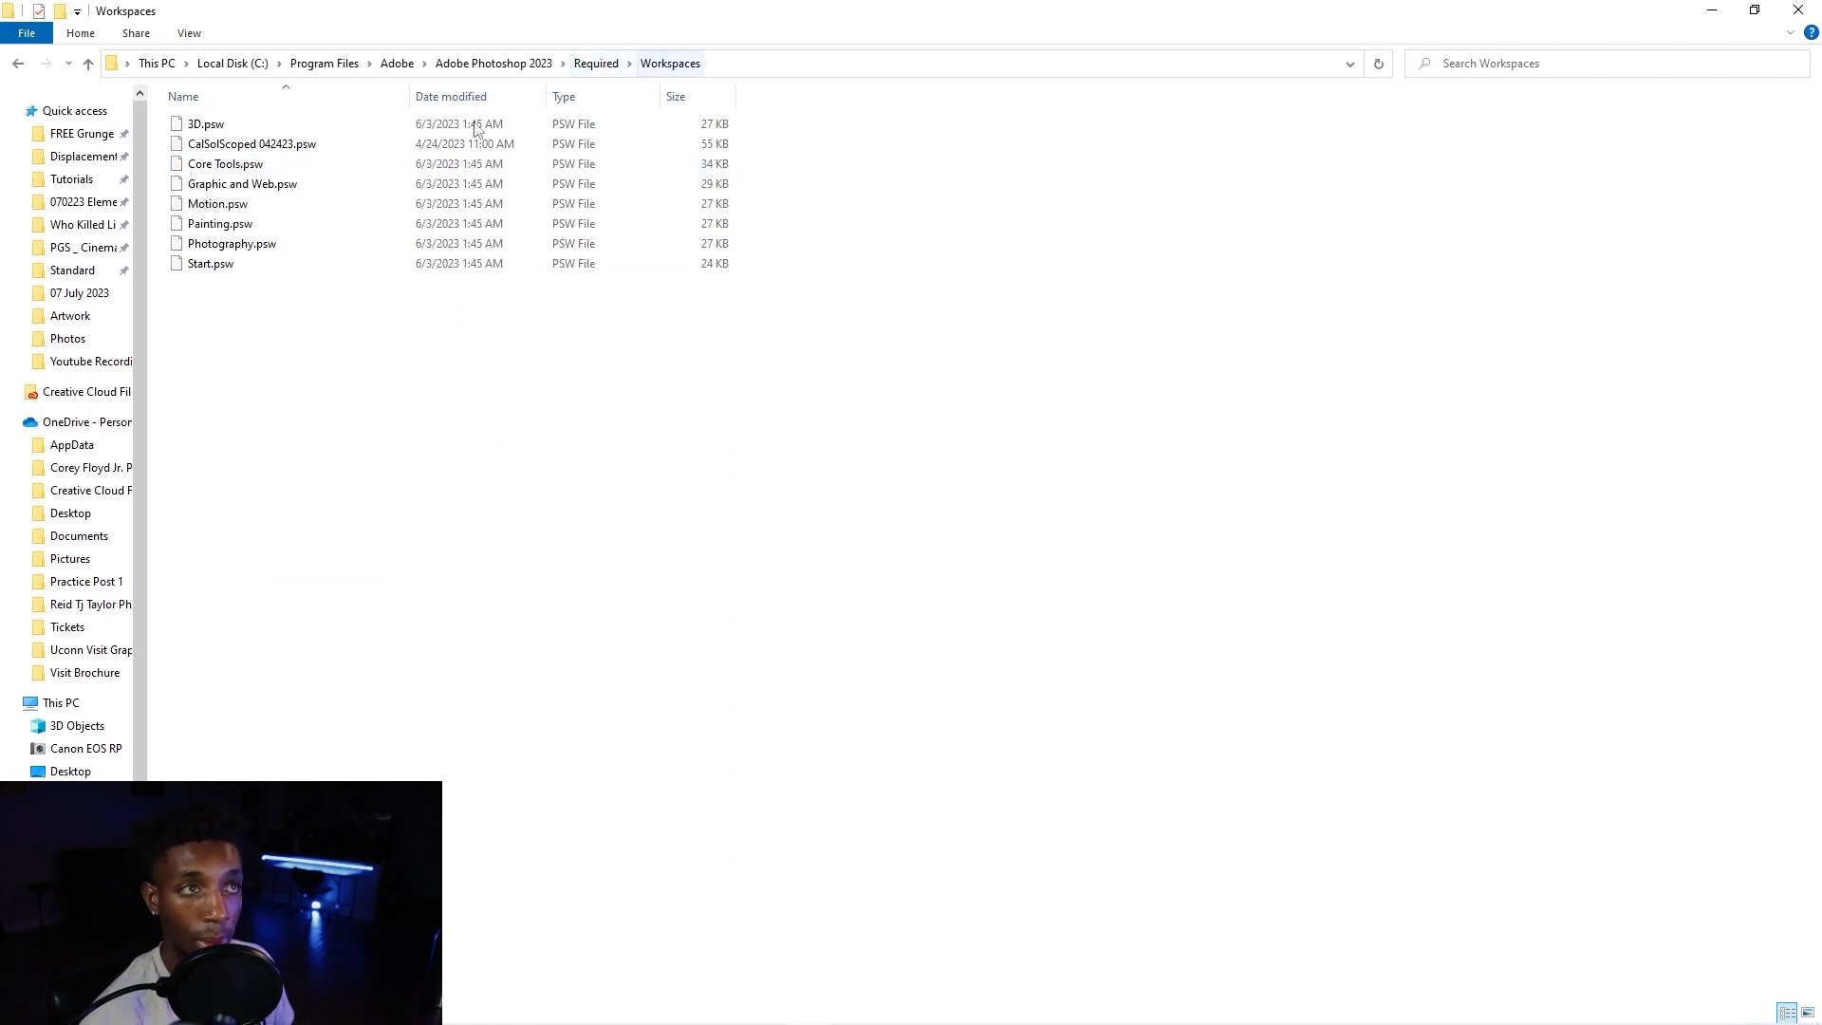
{"action": "left_click", "coordinate": [251, 142]}
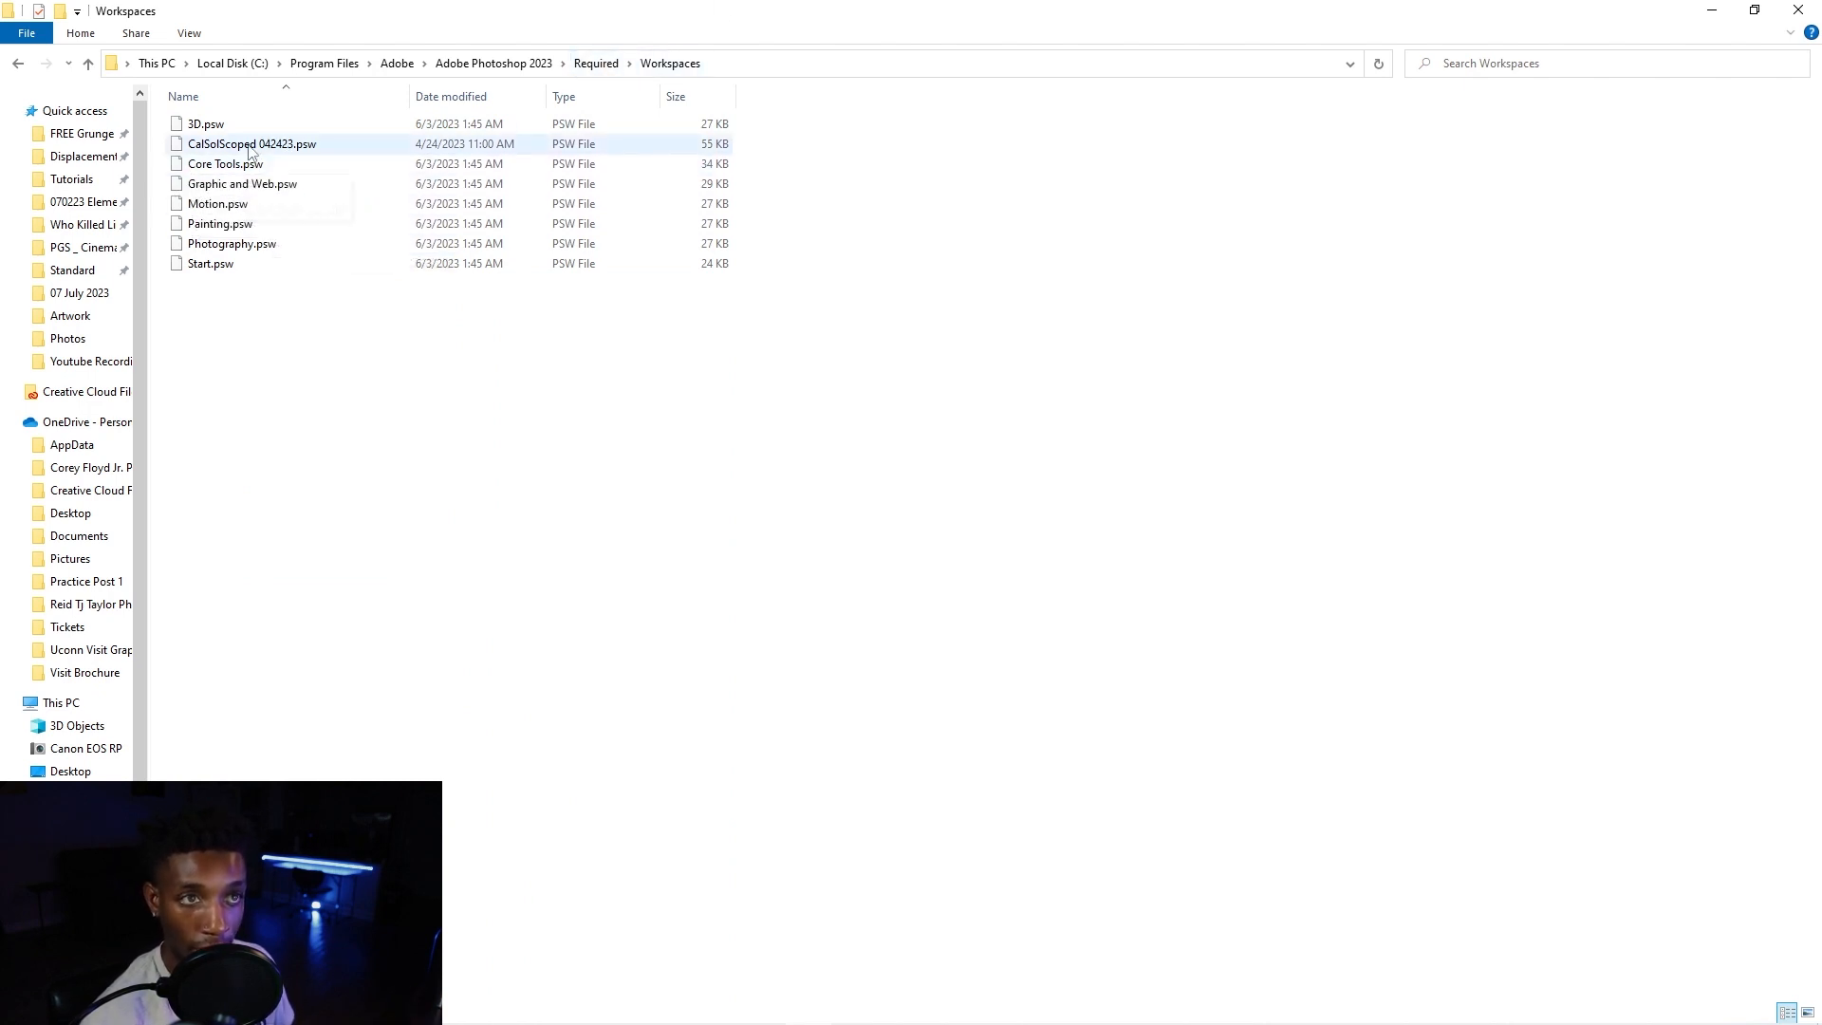
{"action": "mouse_move", "coordinate": [251, 152]}
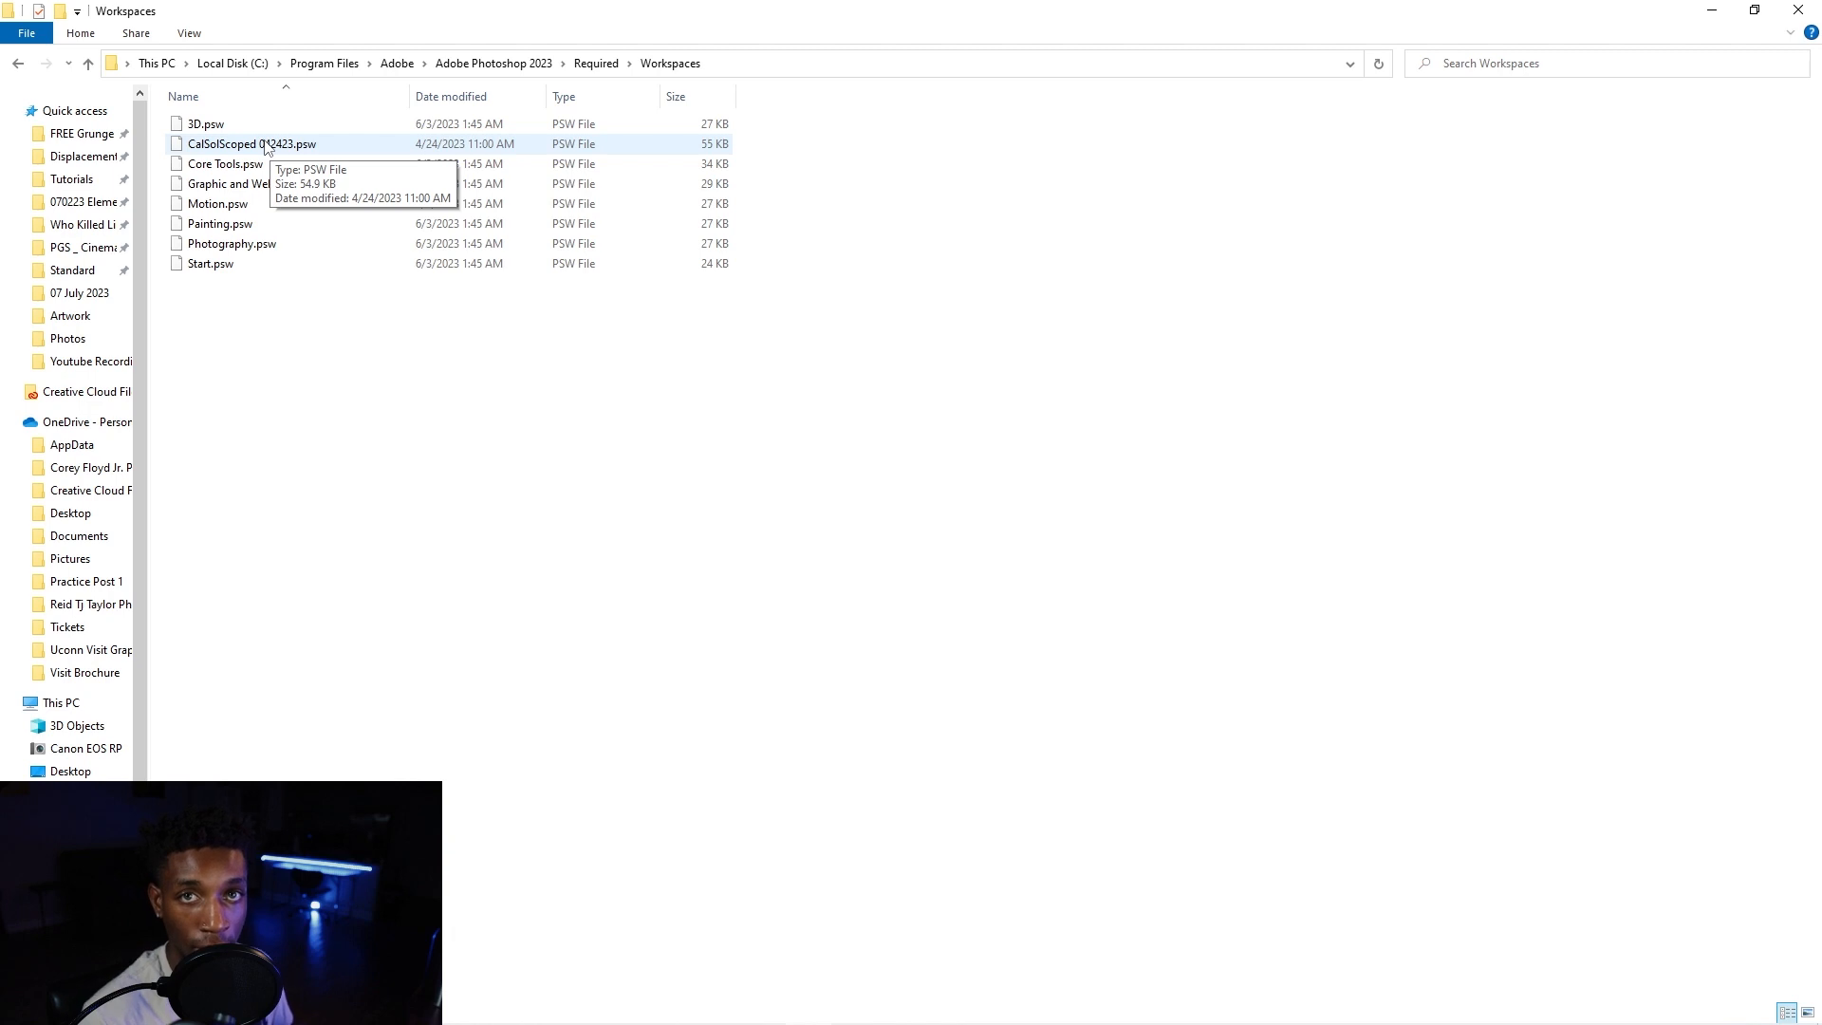
{"action": "left_click", "coordinate": [204, 126]}
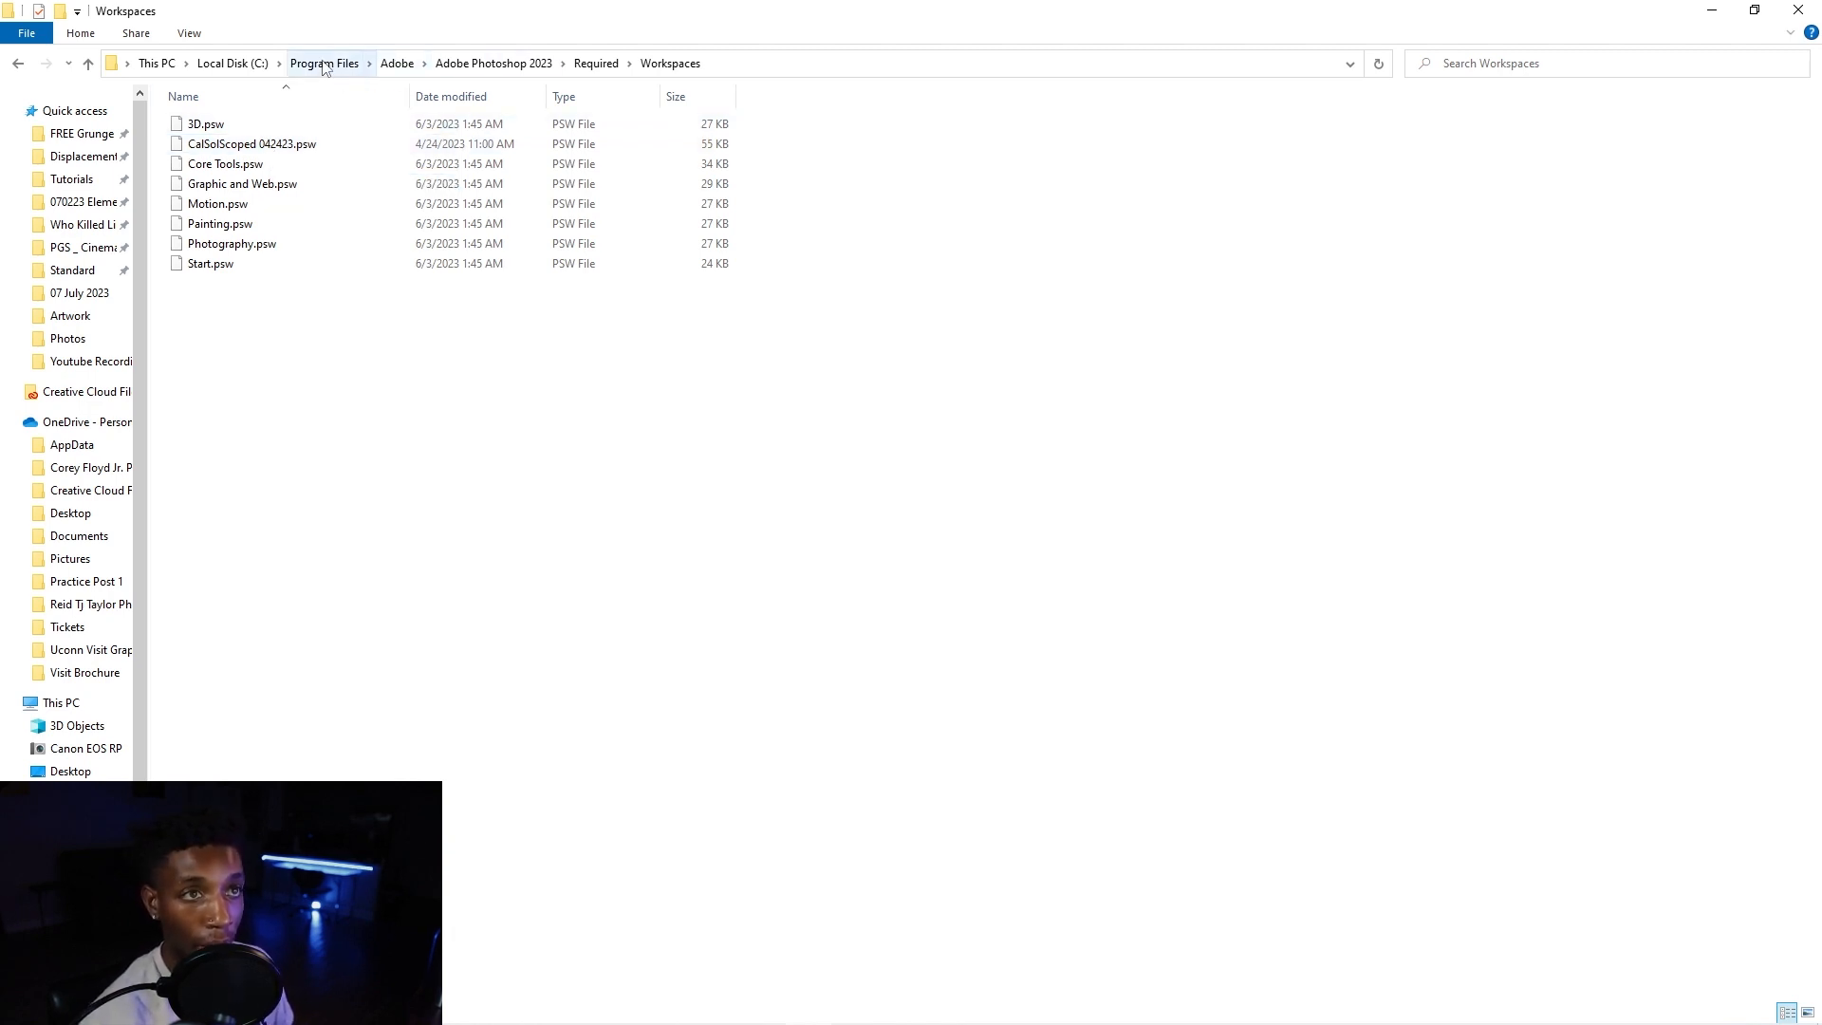
{"action": "left_click", "coordinate": [324, 63]}
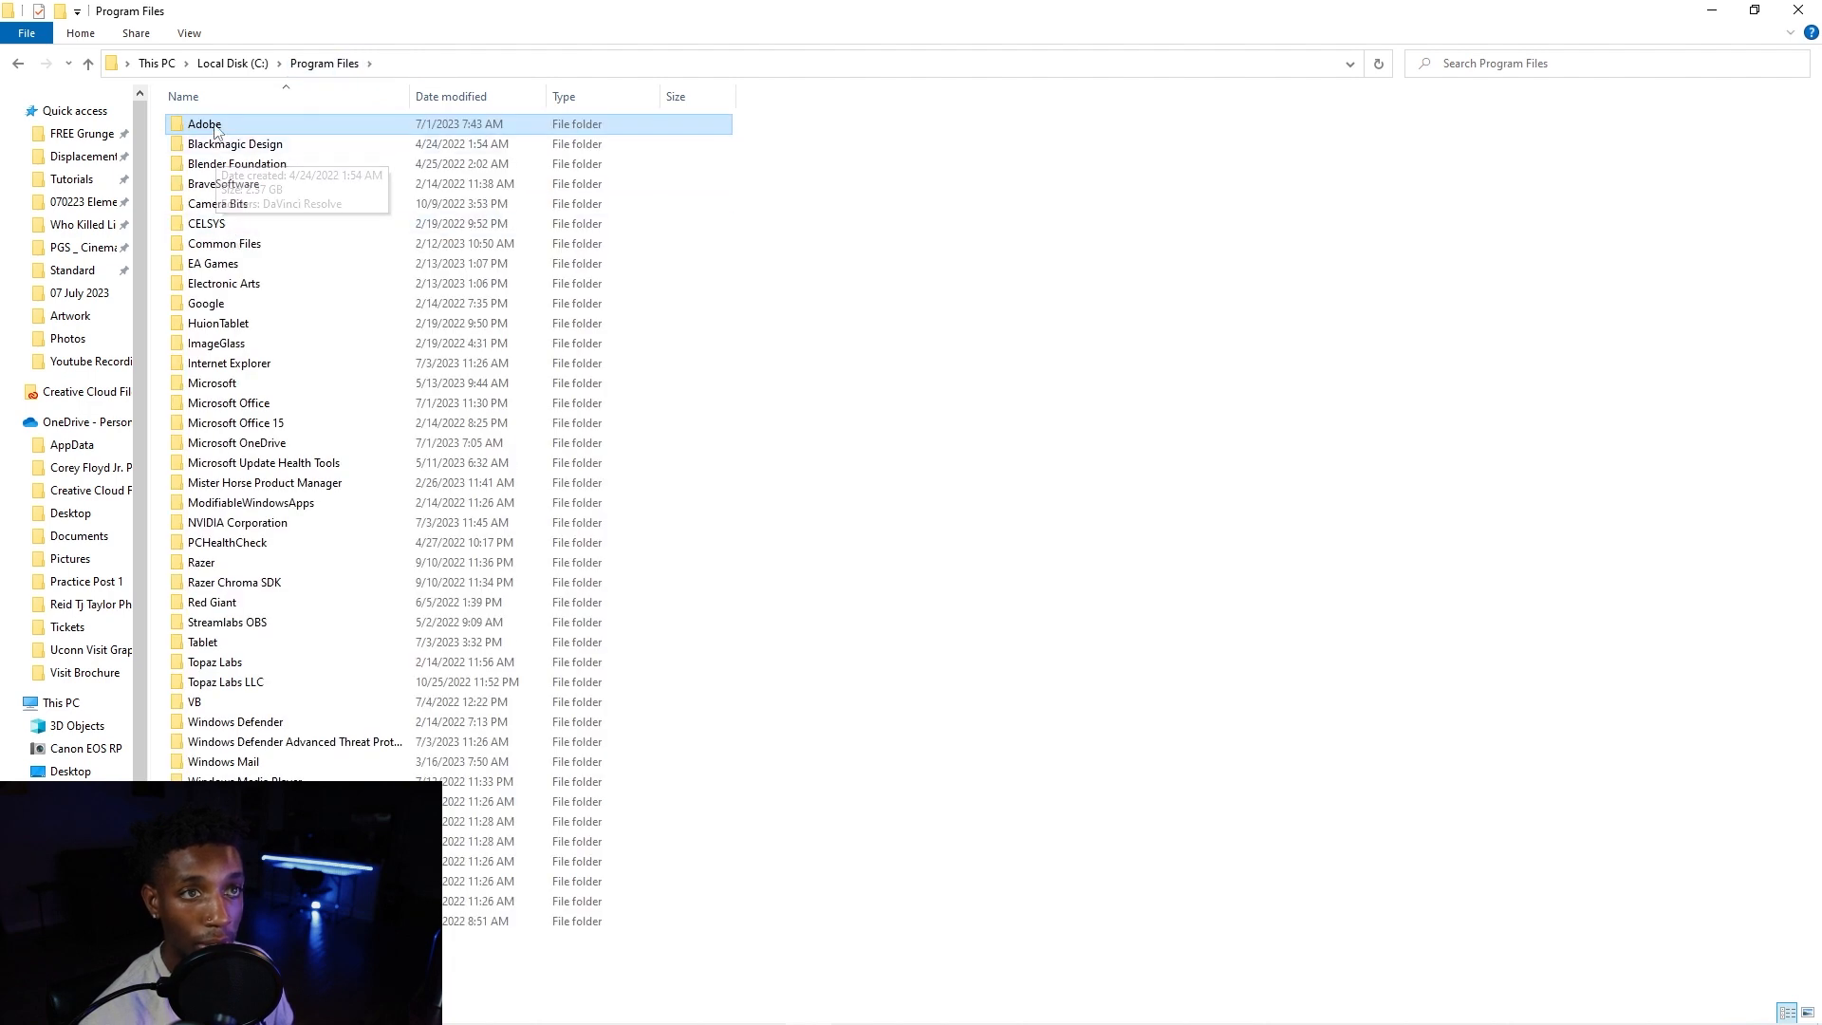
{"action": "double_click", "coordinate": [203, 123]}
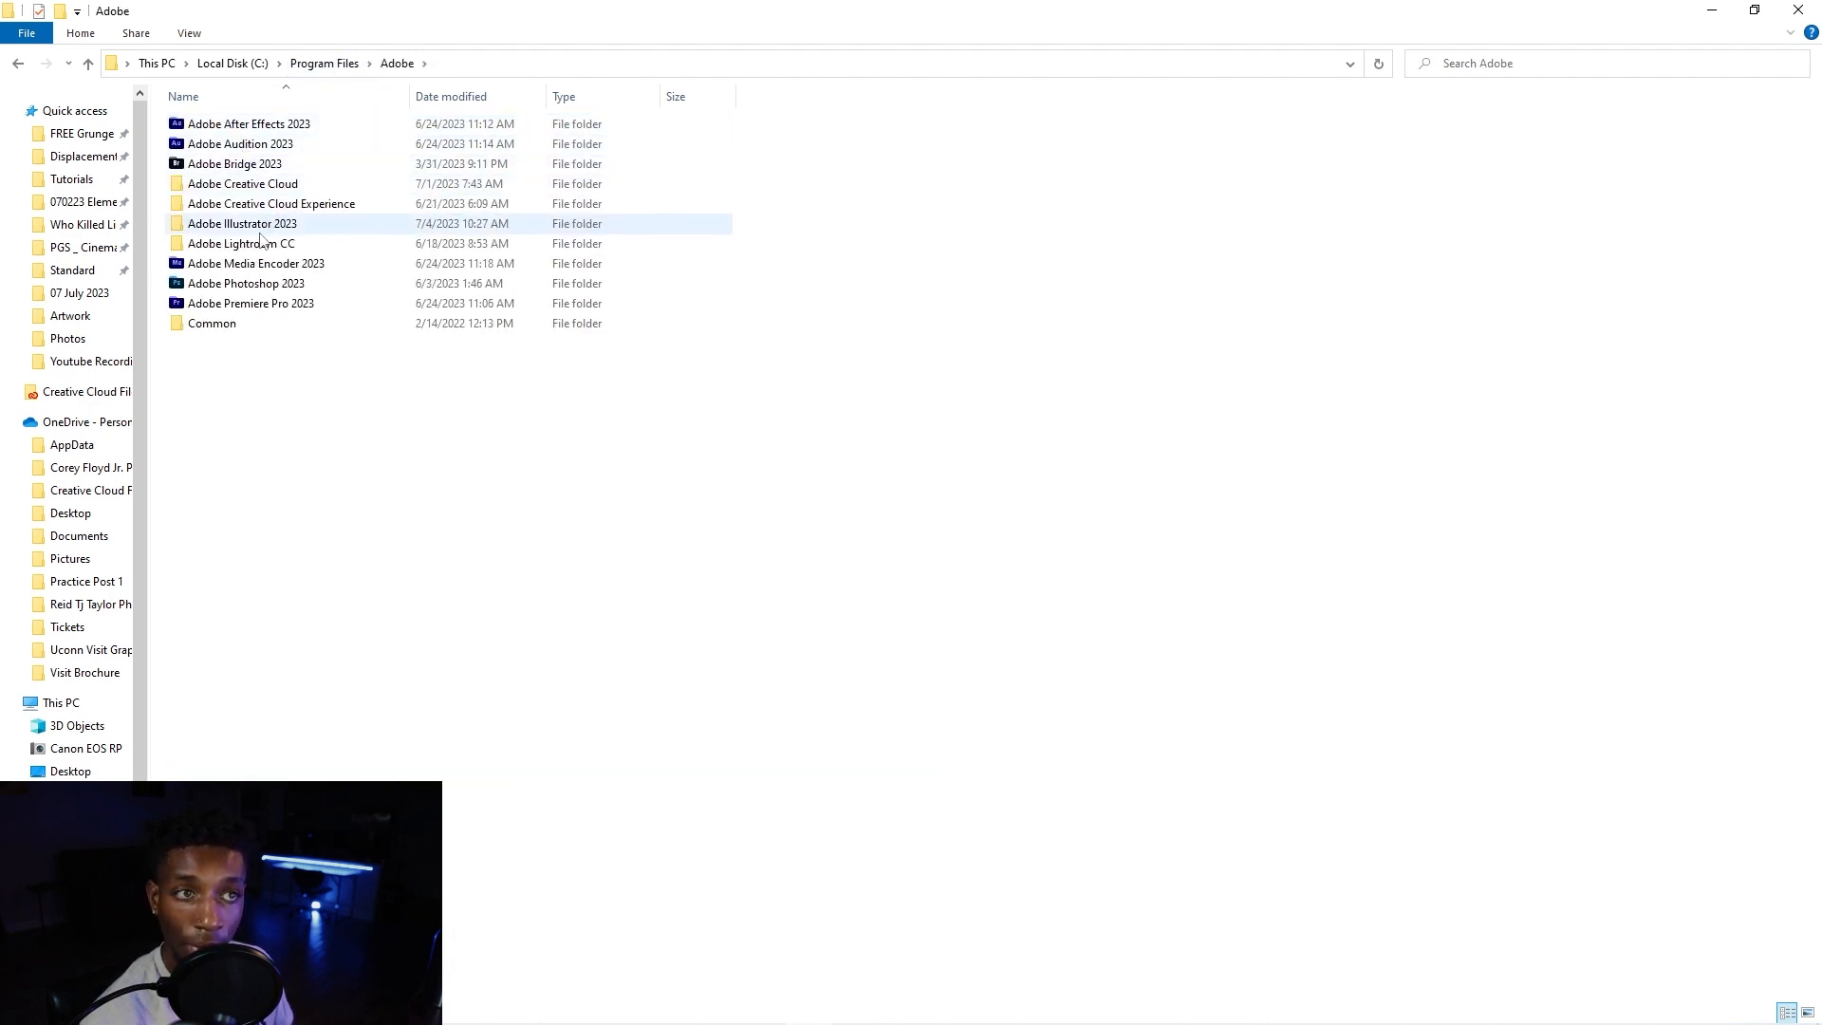
{"action": "double_click", "coordinate": [245, 283]}
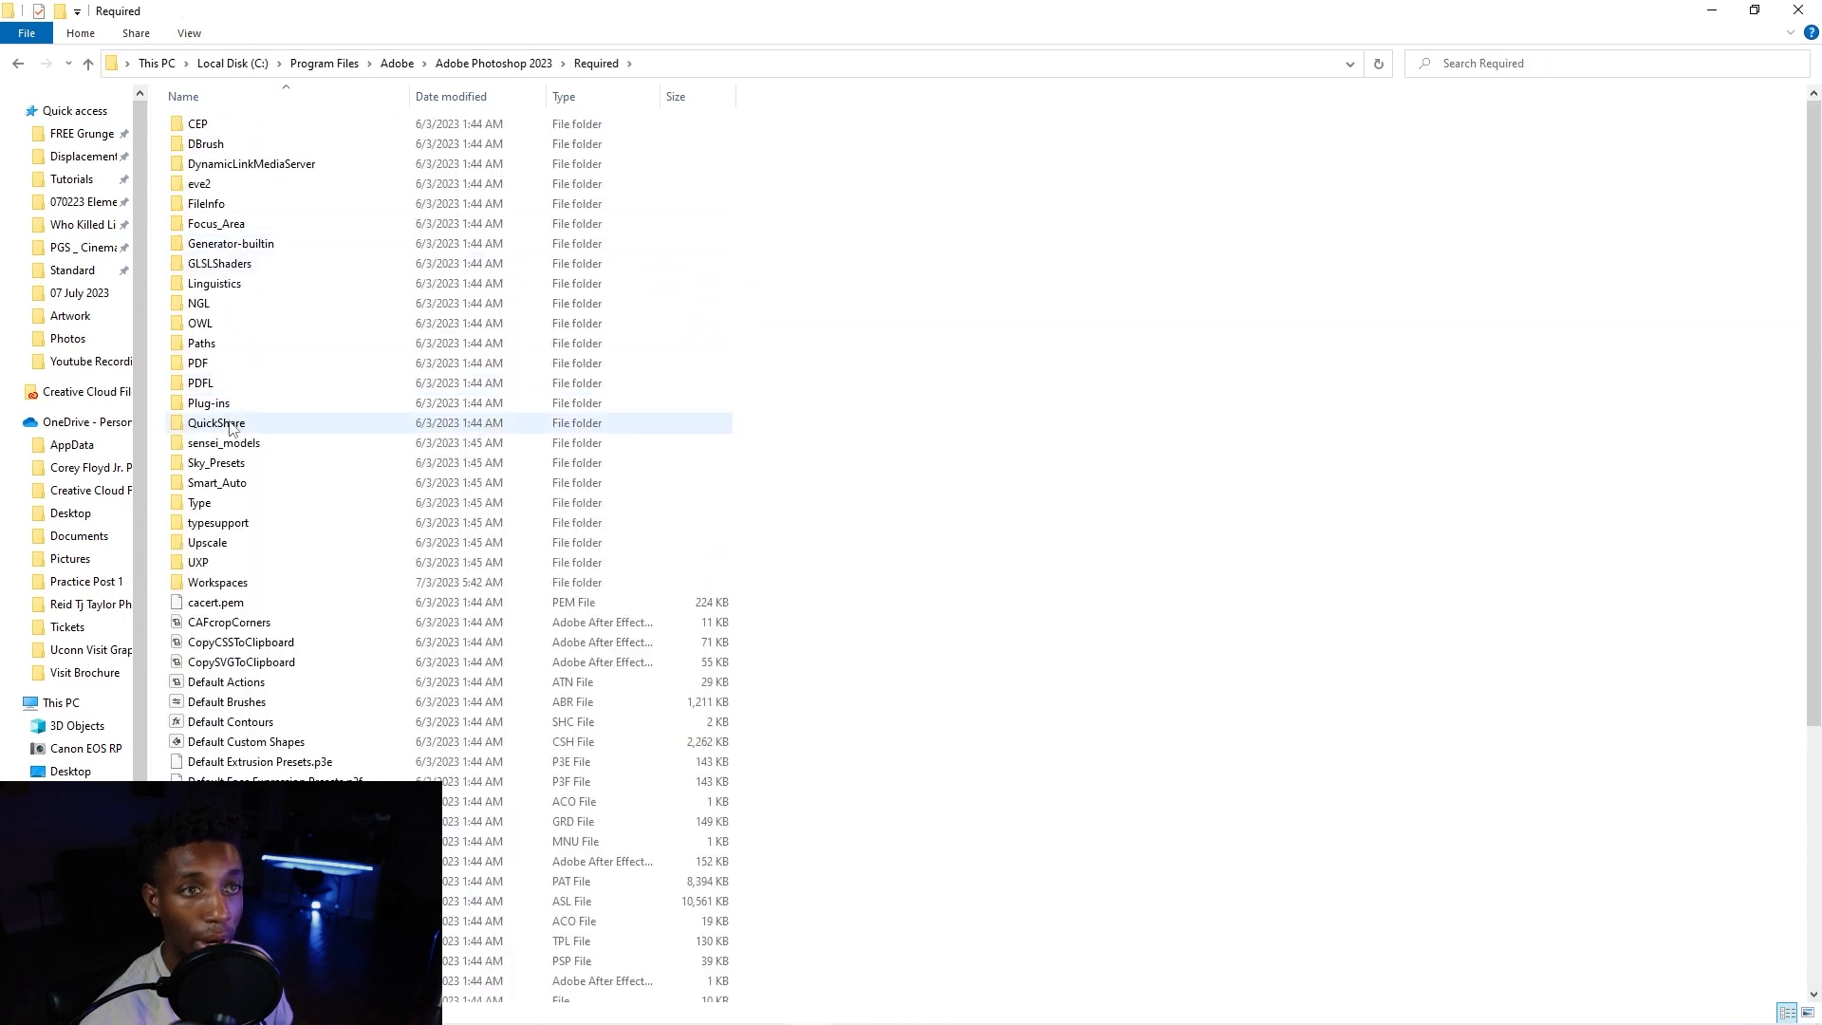
{"action": "double_click", "coordinate": [217, 581]}
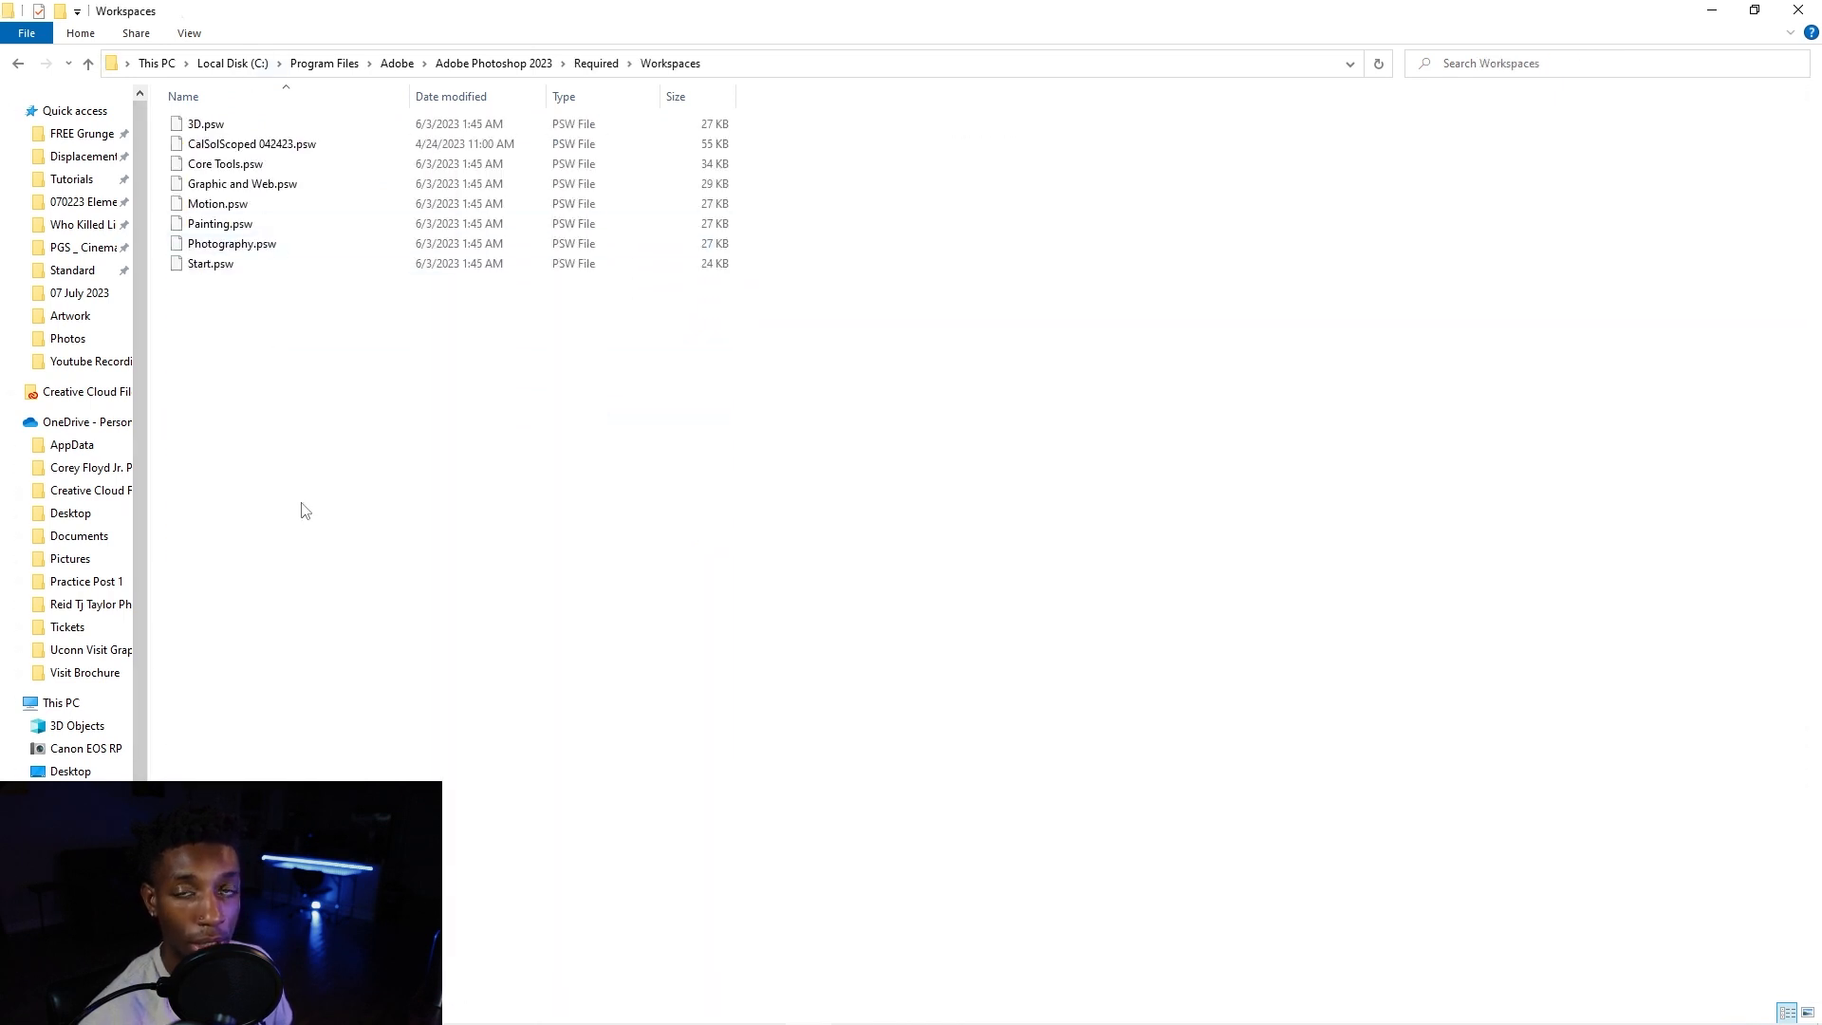